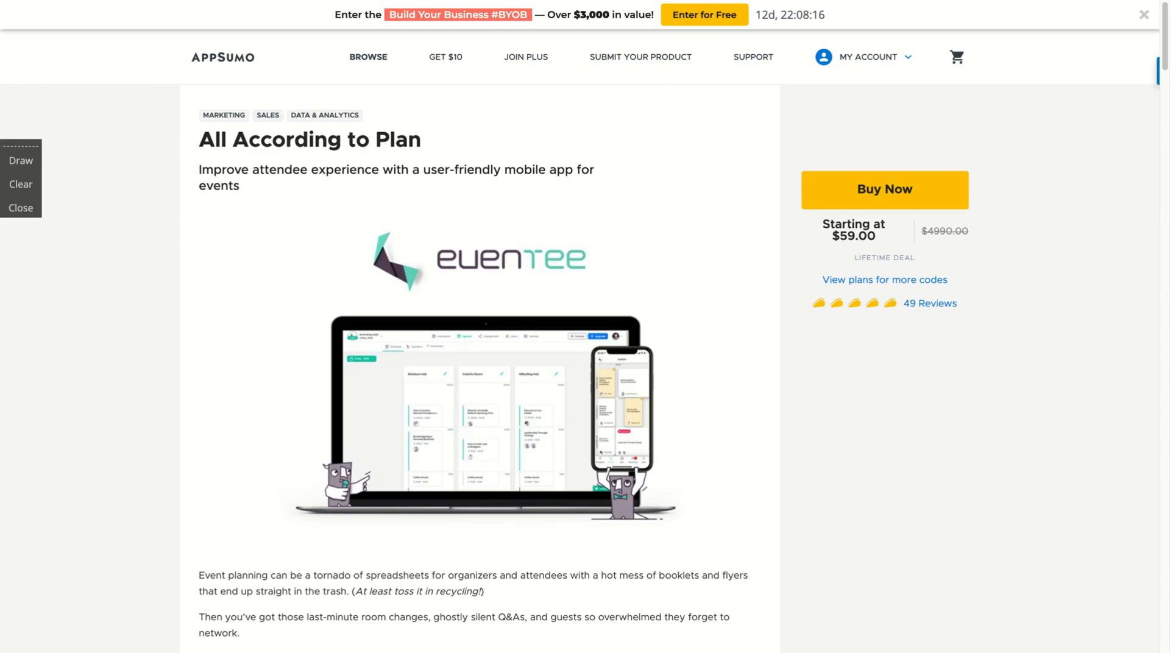
Scroll down to the Single, Double and Multiple pricing plans ($59 to $177).
{"action": "scroll", "scroll_direction": "down", "scroll_amount": 3}
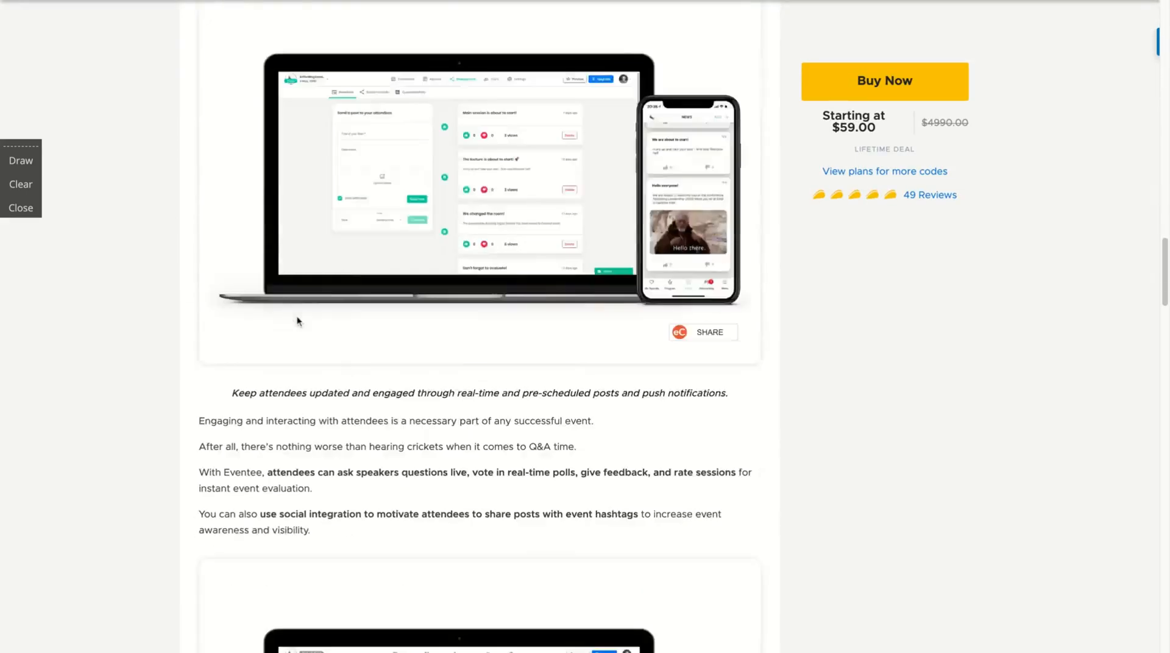
{"action": "scroll", "scroll_direction": "down", "scroll_amount": 3}
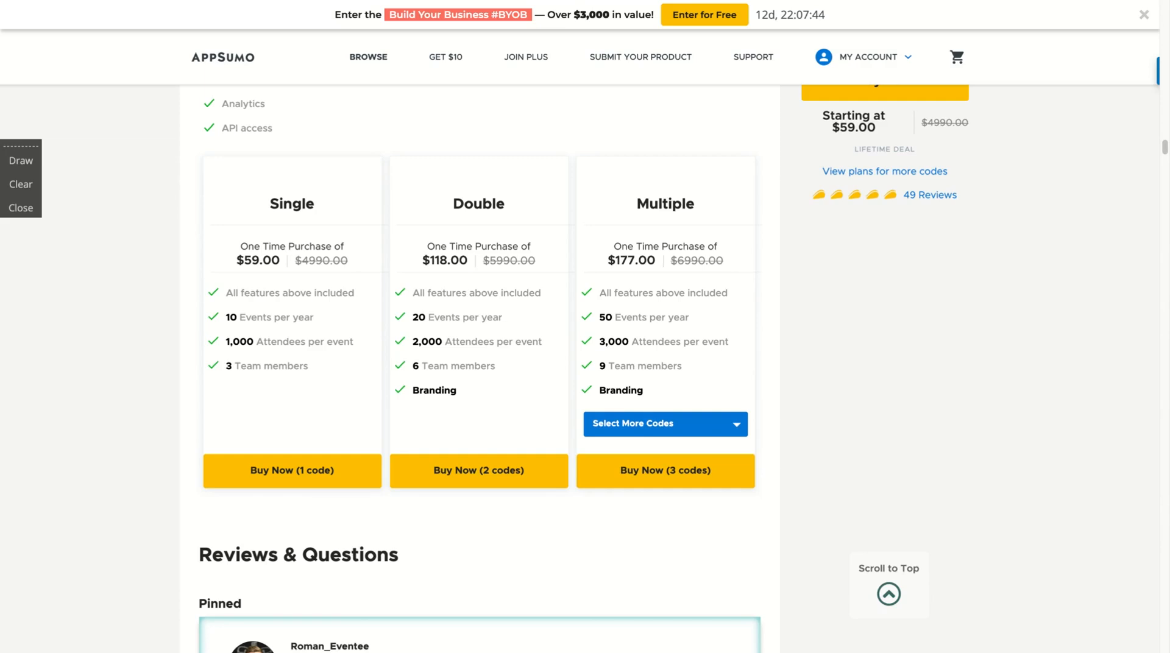
Choose 7 Codes on the Multiple plan, giving unlimited events and attendees for $413.
{"action": "left_click", "coordinate": [665, 424]}
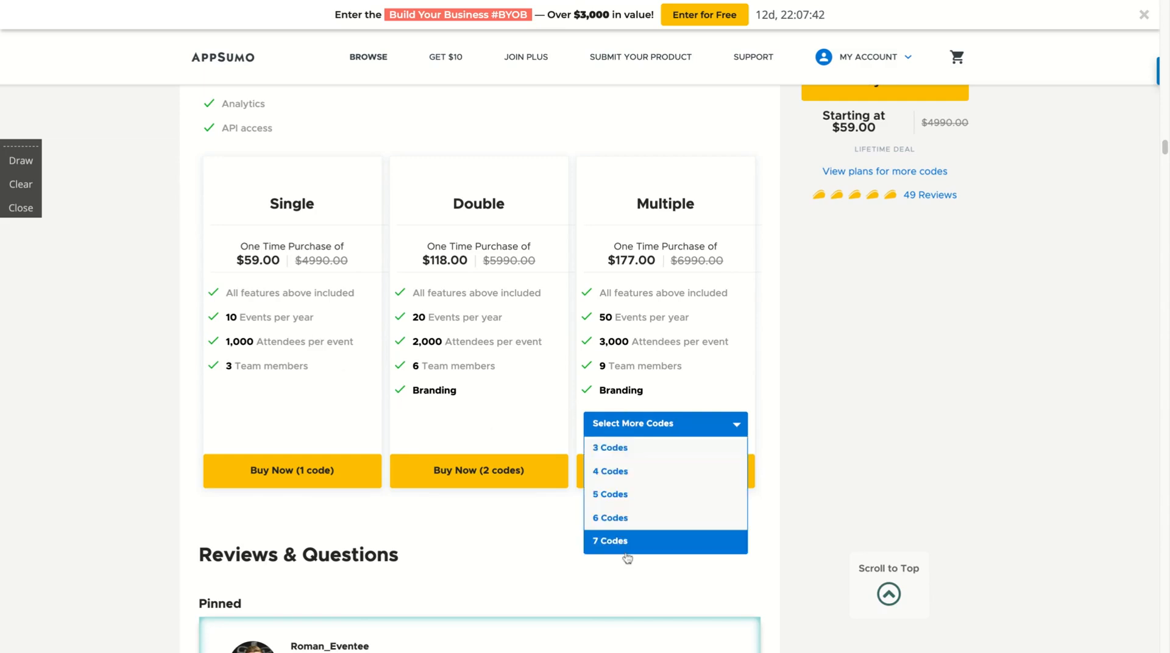
{"action": "left_click", "coordinate": [610, 541]}
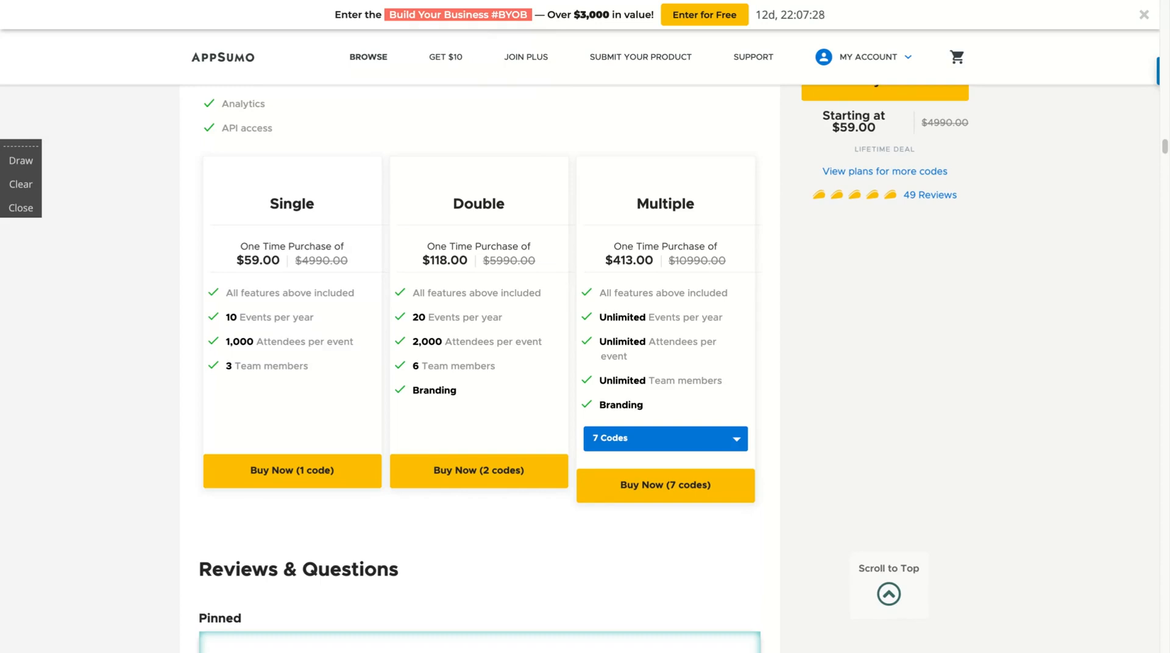
{"action": "scroll", "scroll_direction": "up", "scroll_amount": 3}
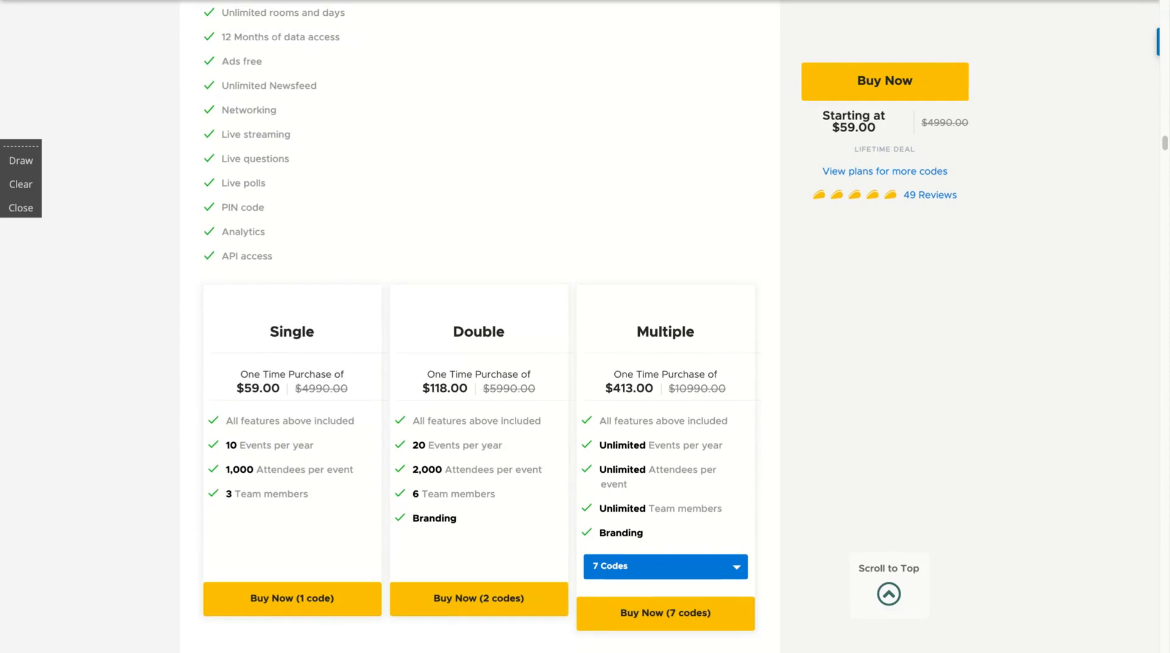
{"action": "mouse_move", "coordinate": [388, 5]}
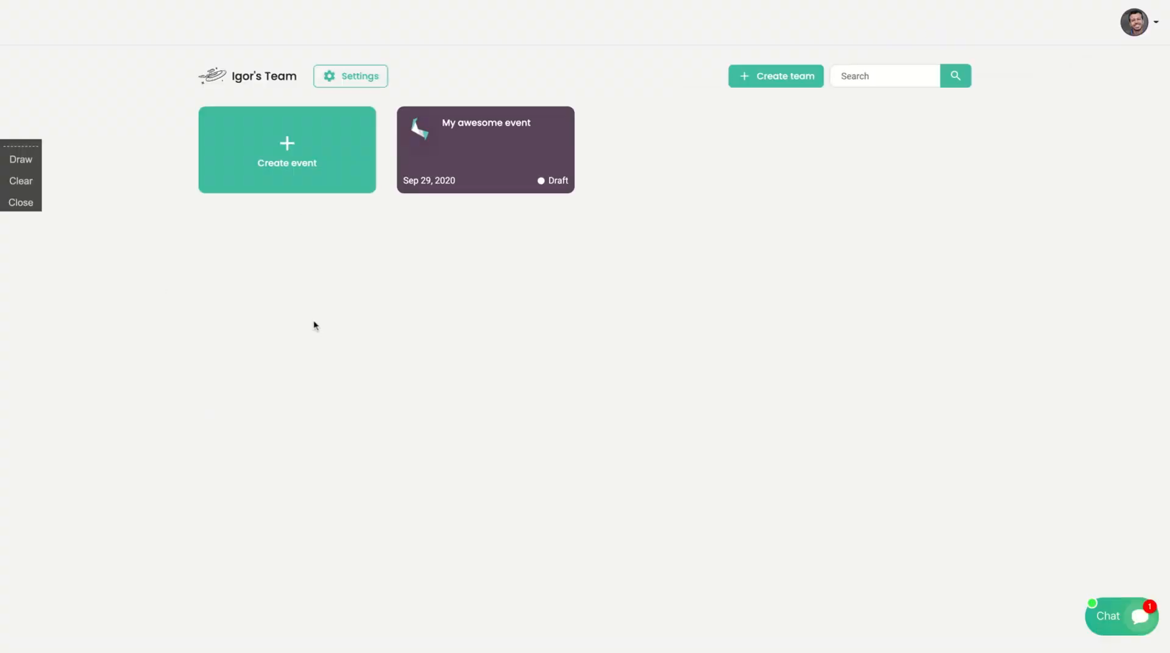
{"action": "mouse_move", "coordinate": [532, 73]}
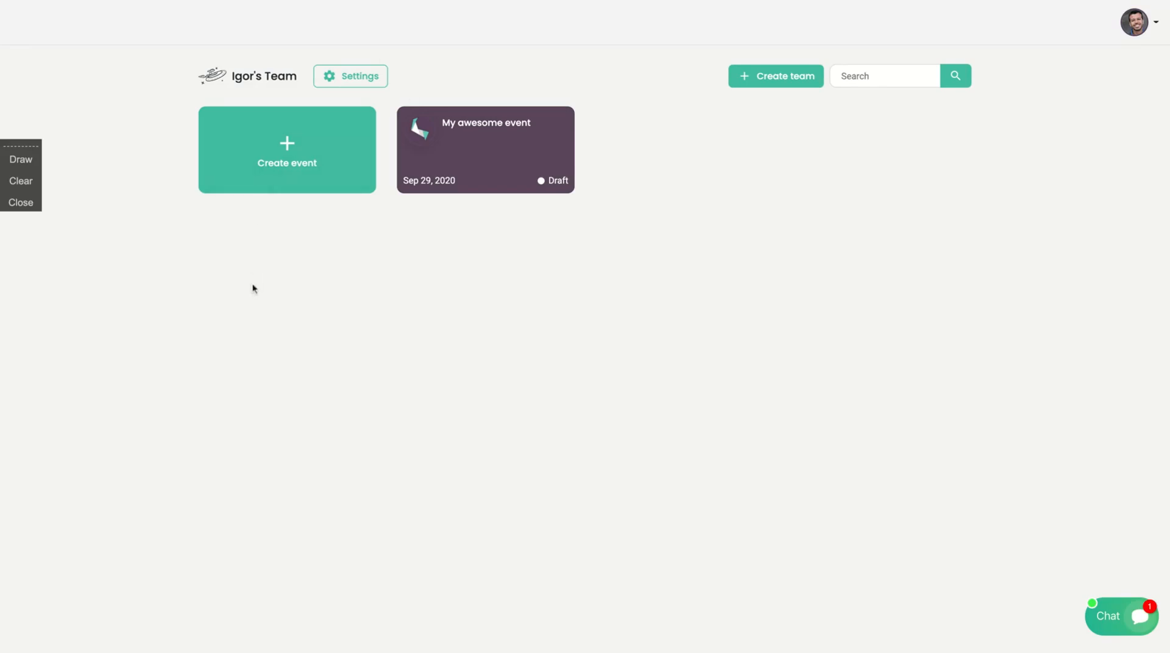
{"action": "mouse_move", "coordinate": [371, 386]}
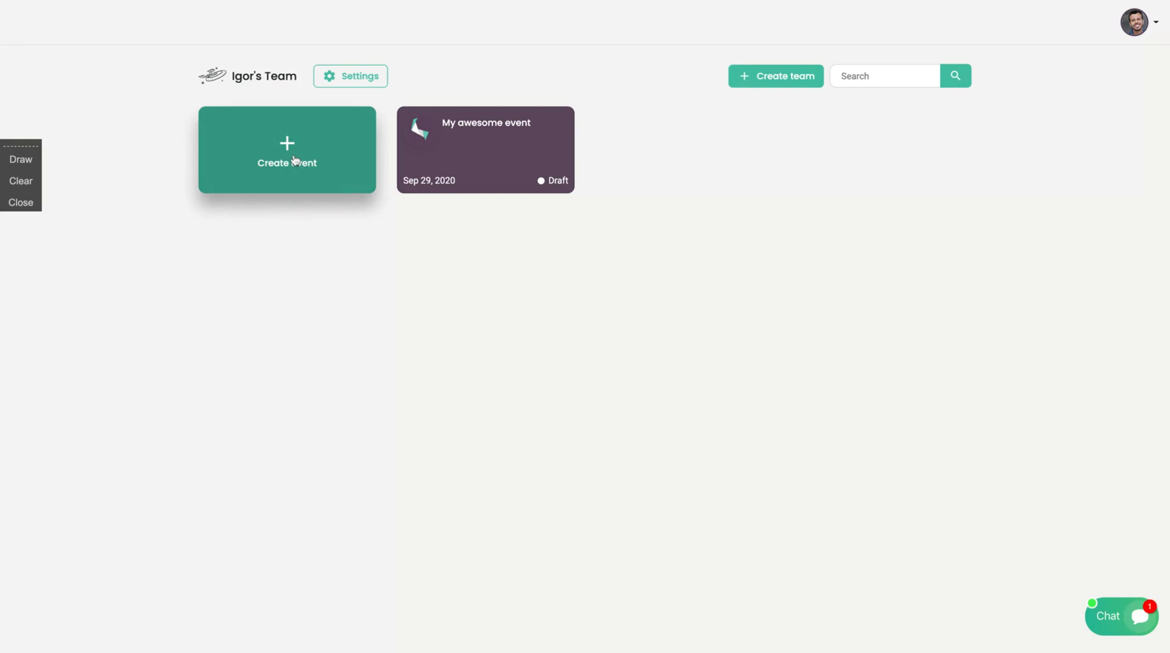
{"action": "mouse_move", "coordinate": [387, 253]}
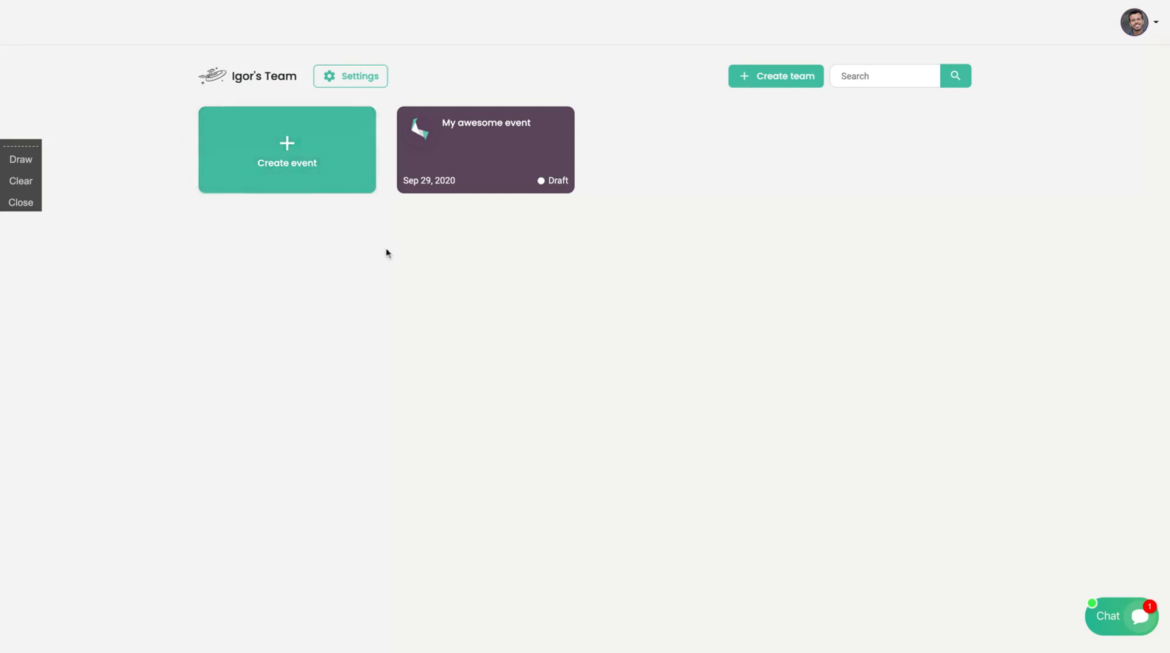
{"action": "mouse_move", "coordinate": [492, 171]}
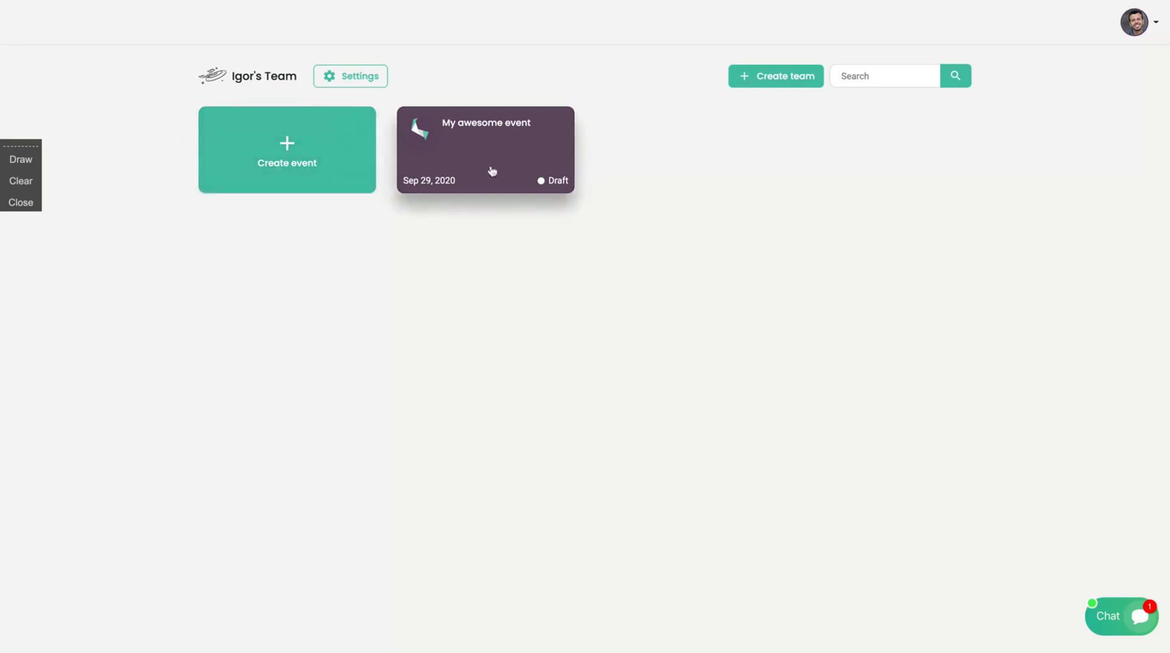
{"action": "mouse_move", "coordinate": [480, 145]}
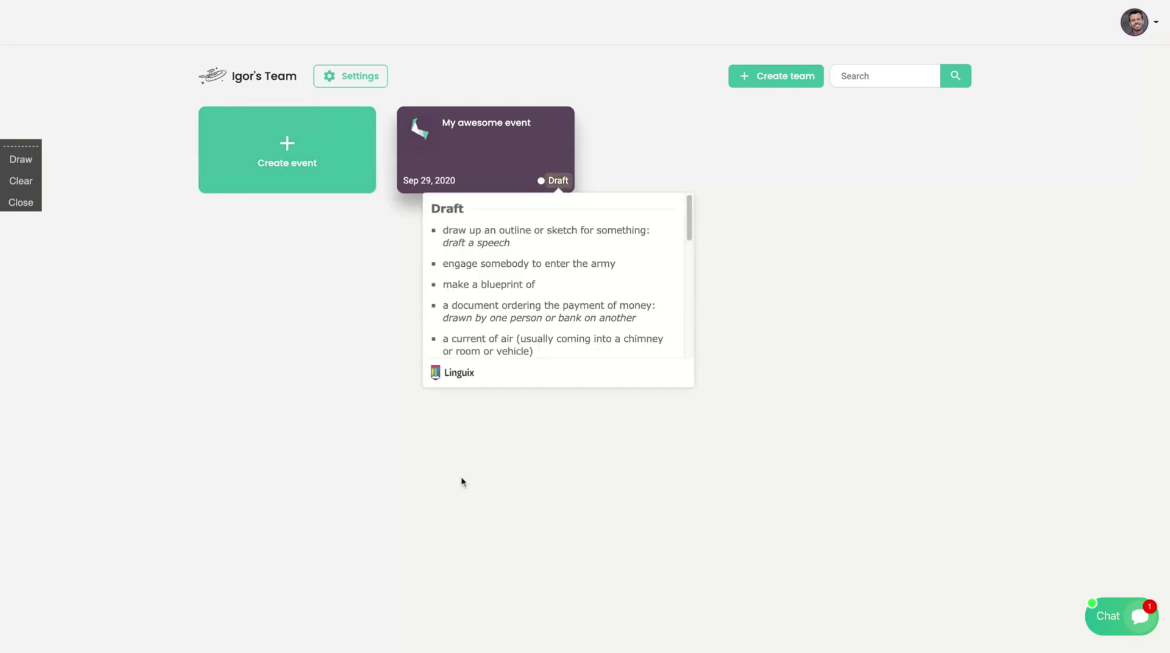
Enter the My awesome event dashboard and review its setup items.
{"action": "left_click", "coordinate": [486, 140]}
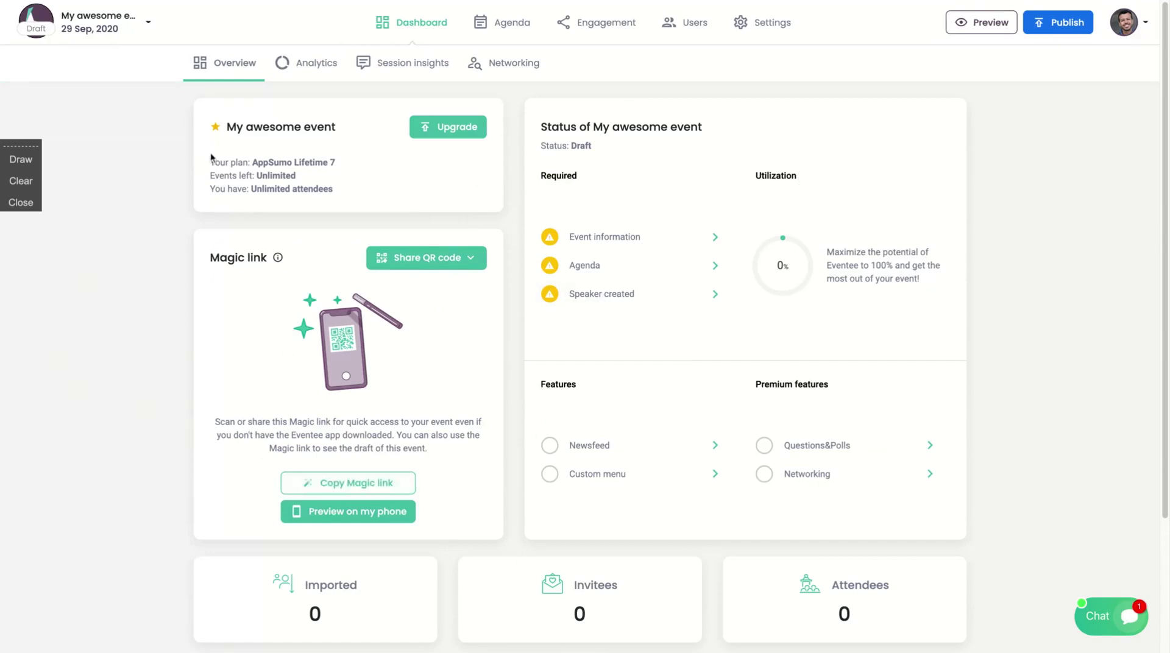
{"action": "scroll", "scroll_direction": "down", "scroll_amount": 3}
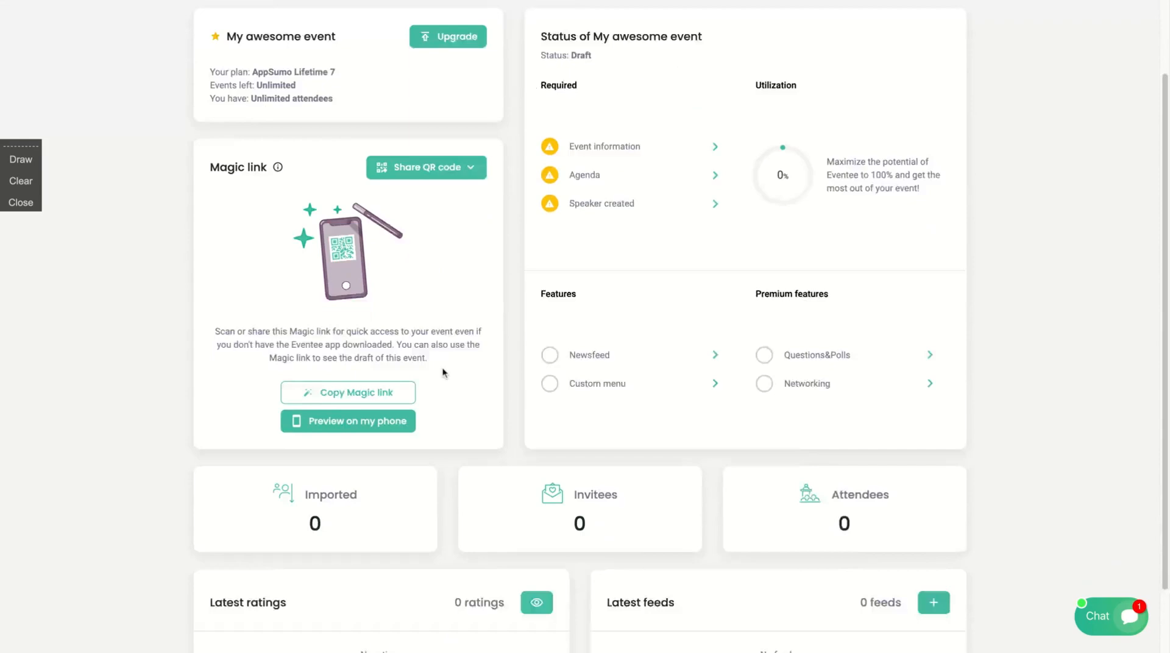
{"action": "scroll", "scroll_direction": "down", "scroll_amount": 3}
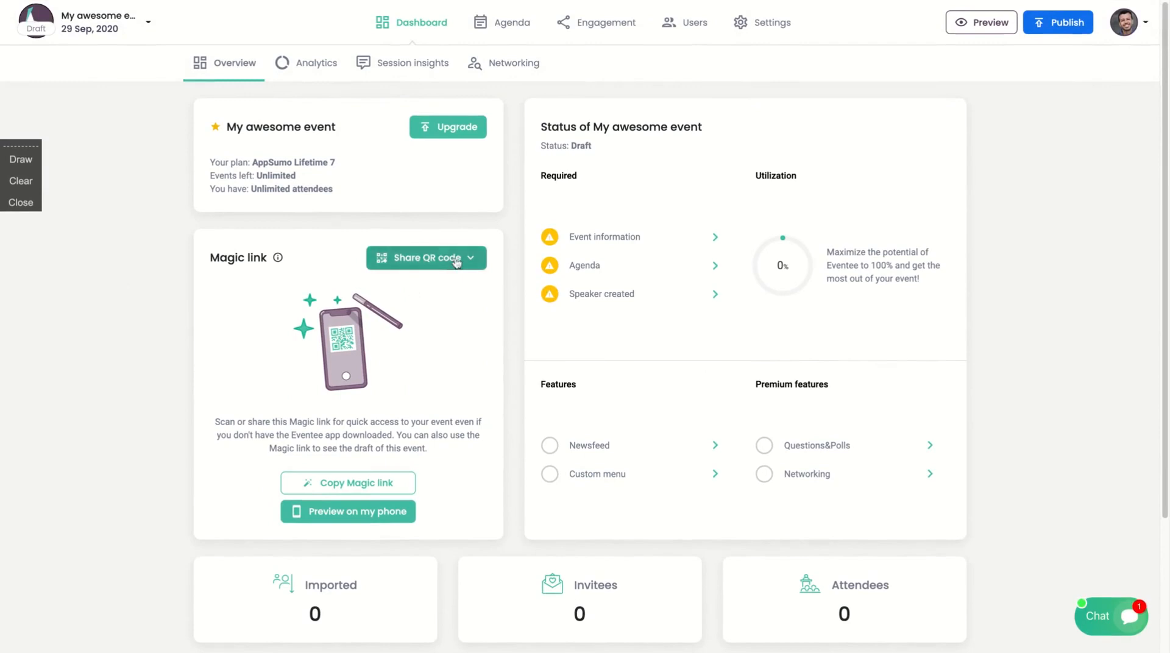
{"action": "mouse_move", "coordinate": [459, 260]}
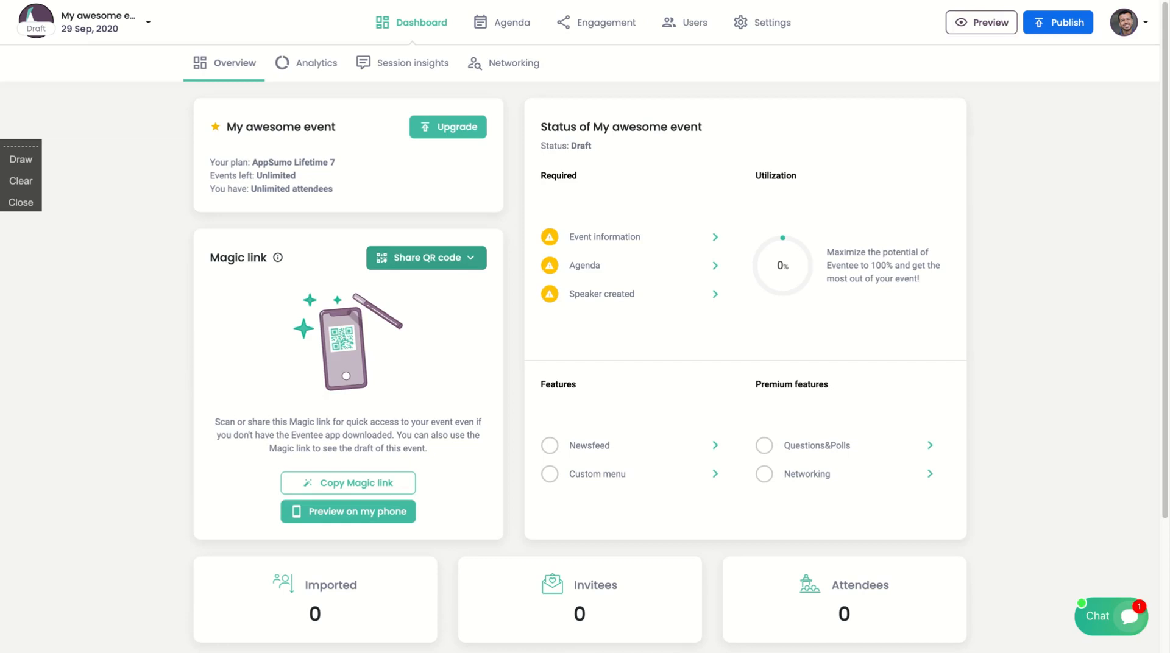
Copy the event's magic link from the Share QR code options.
{"action": "left_click", "coordinate": [426, 258]}
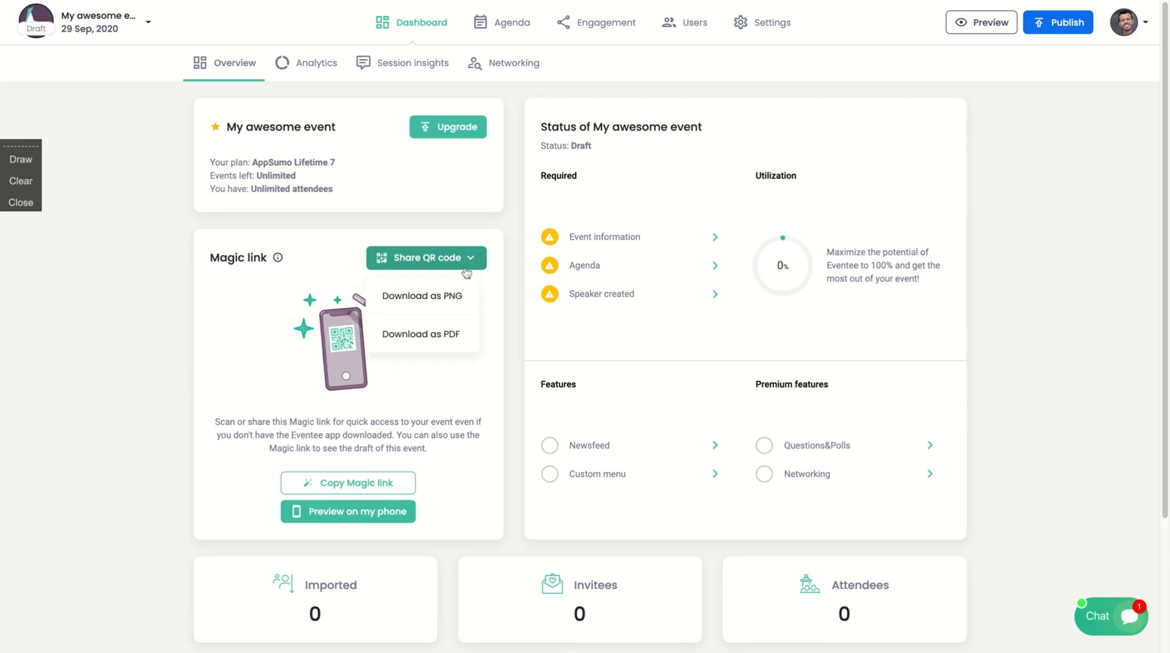
{"action": "mouse_move", "coordinate": [441, 306]}
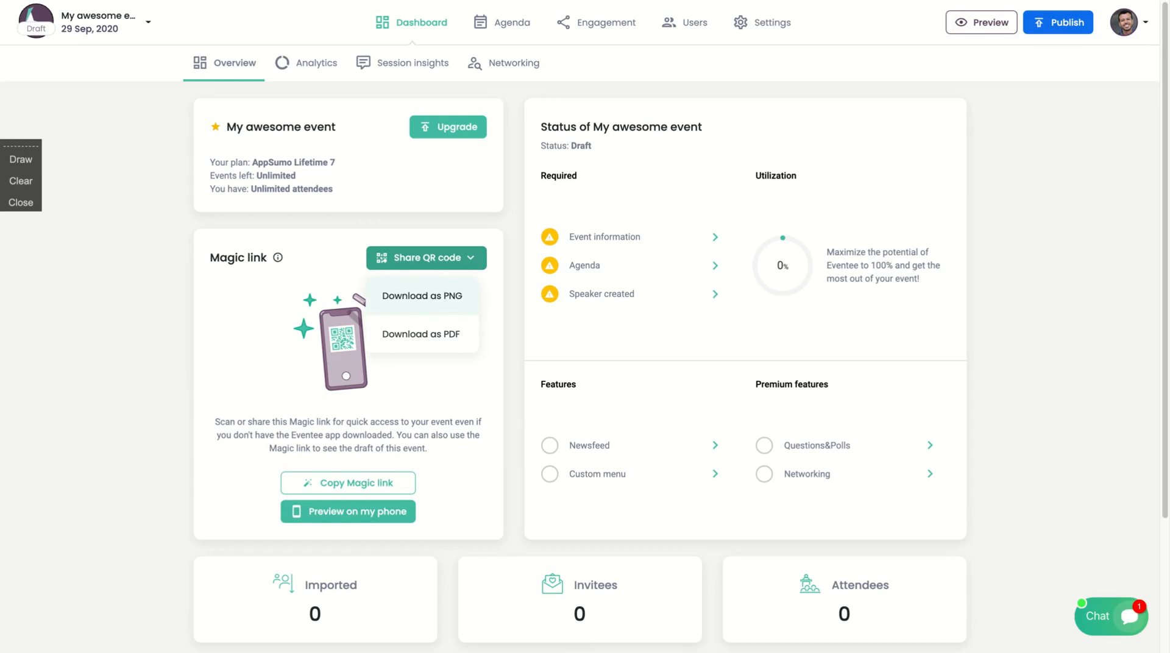
{"action": "mouse_move", "coordinate": [495, 284]}
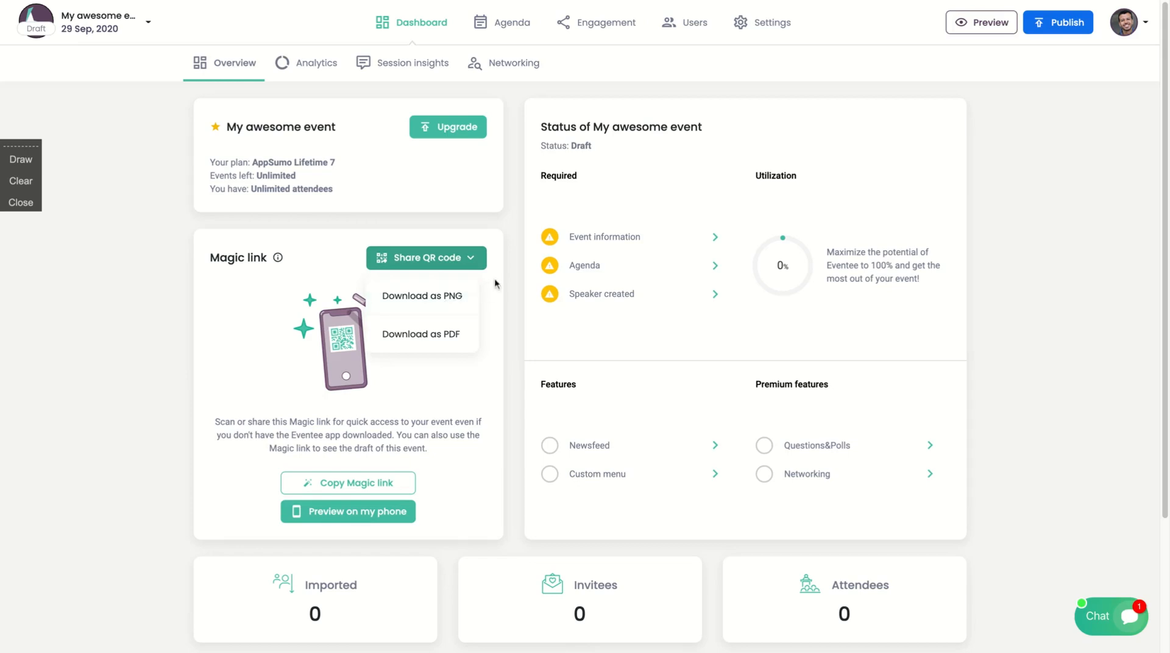
{"action": "scroll", "scroll_direction": "down", "scroll_amount": 3}
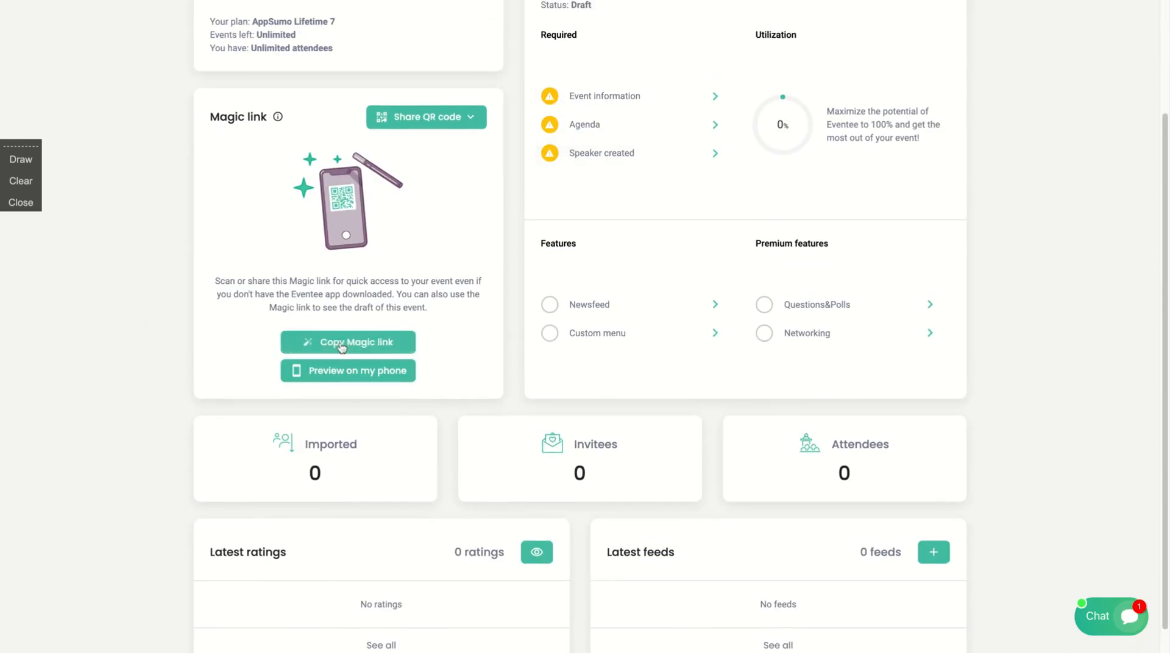
{"action": "left_click", "coordinate": [348, 342]}
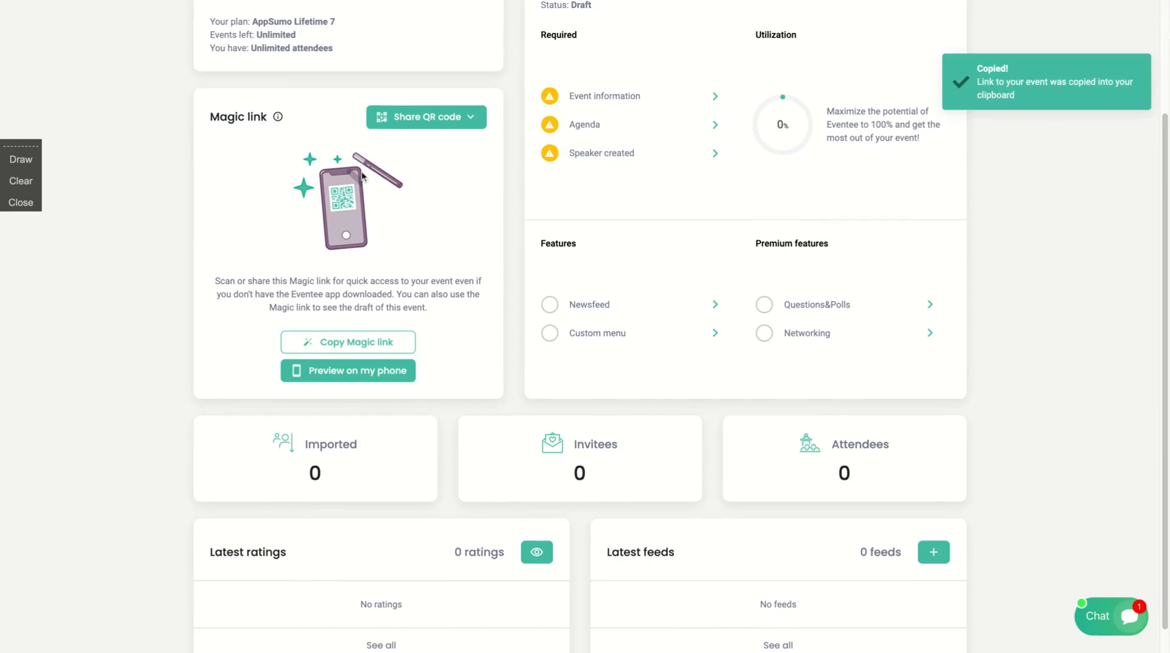
{"action": "mouse_move", "coordinate": [445, 370]}
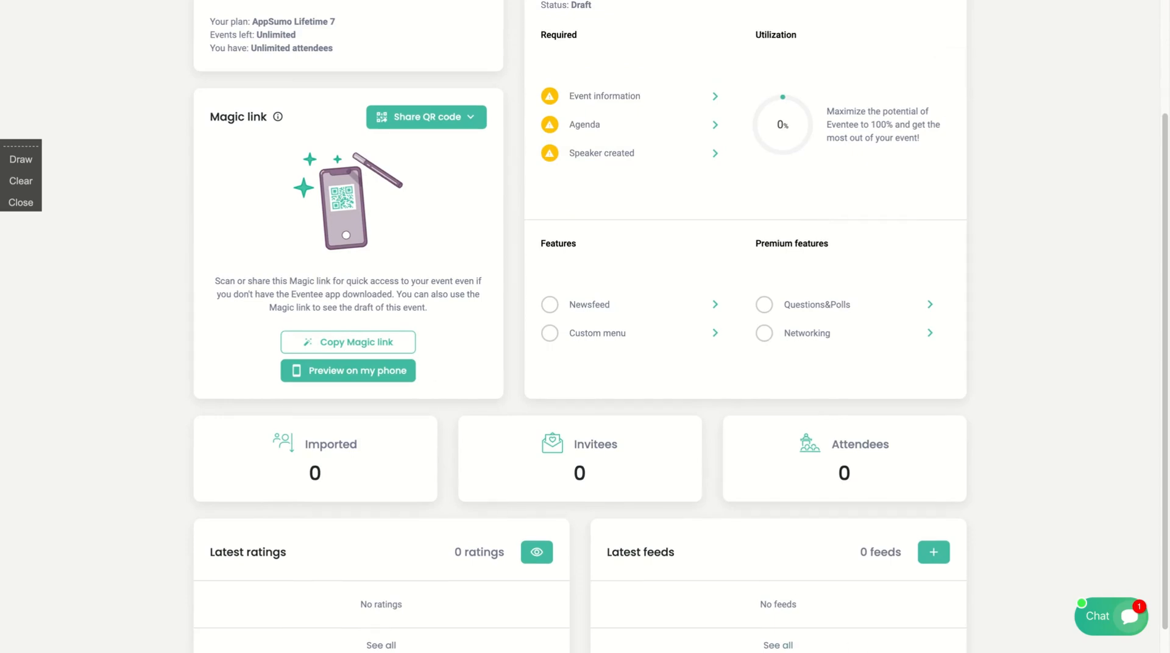
{"action": "scroll", "scroll_direction": "up", "scroll_amount": 3}
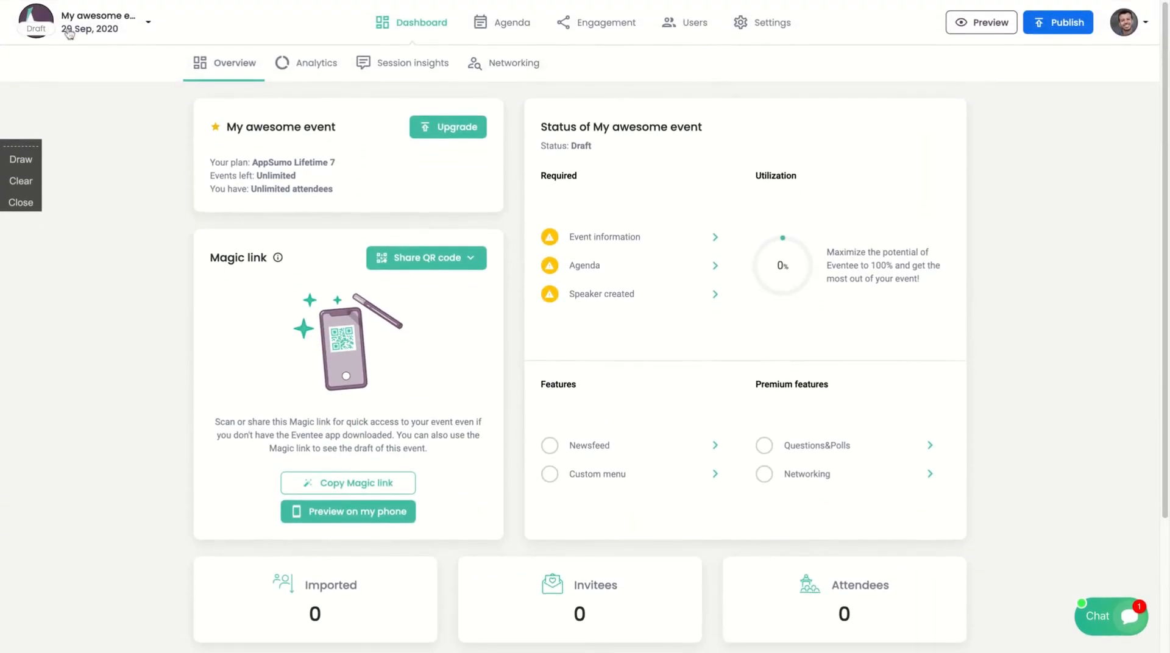
{"action": "mouse_move", "coordinate": [110, 94]}
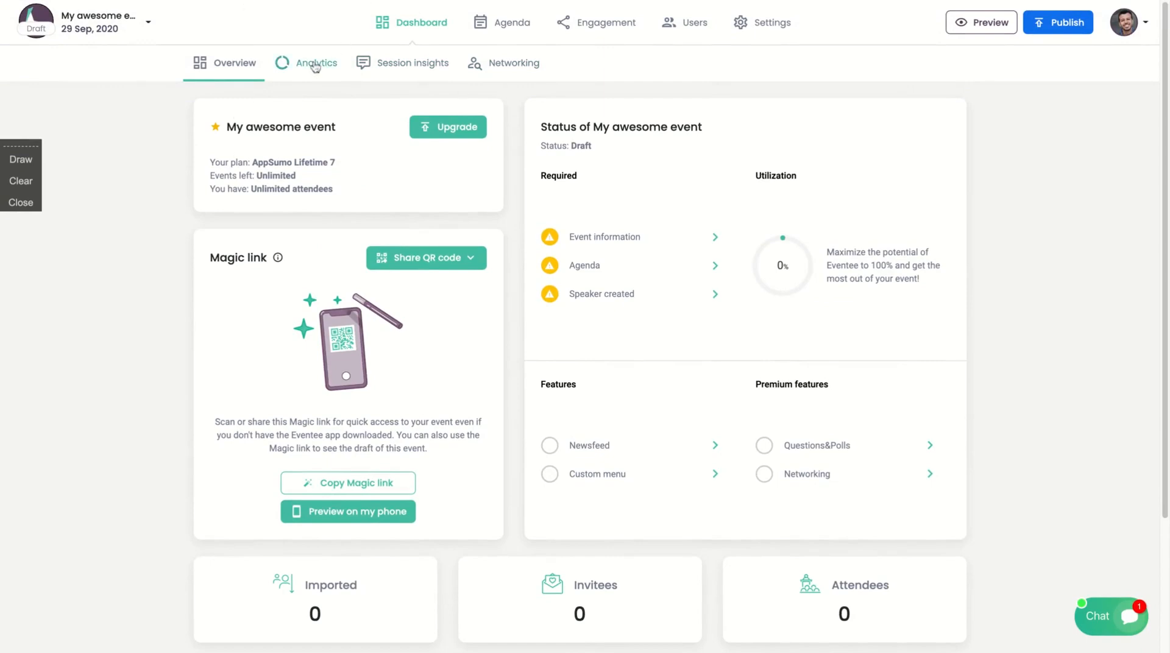
{"action": "mouse_move", "coordinate": [298, 76]}
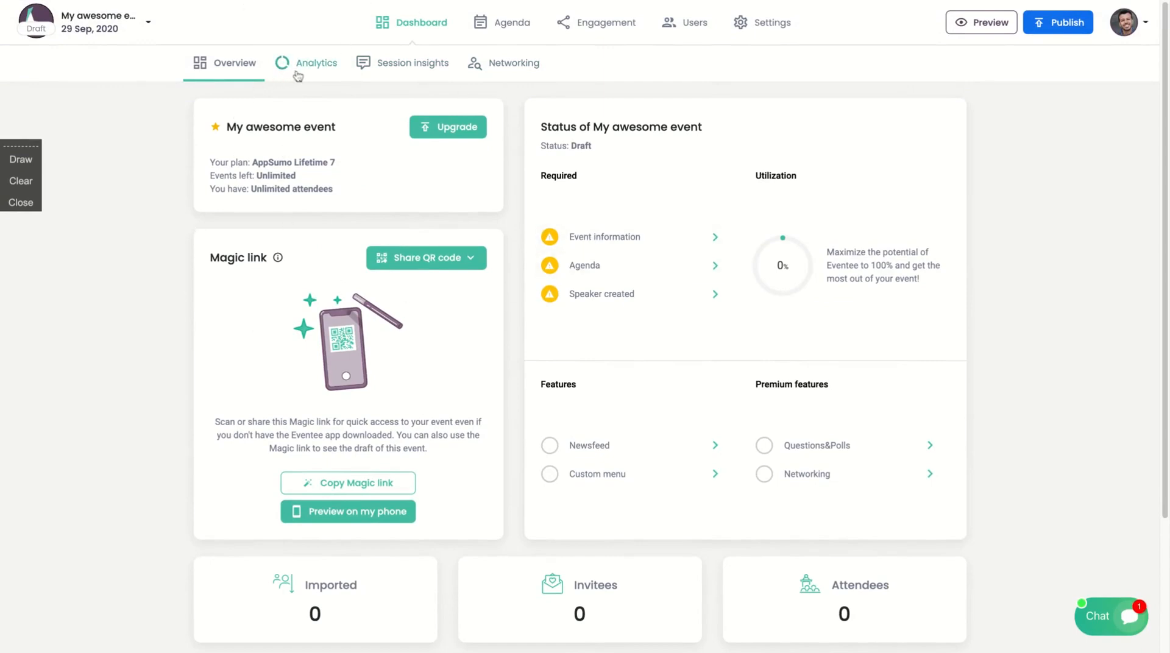
Review Analytics and Session insights, ending on the Networking overview with networking off.
{"action": "left_click", "coordinate": [317, 63]}
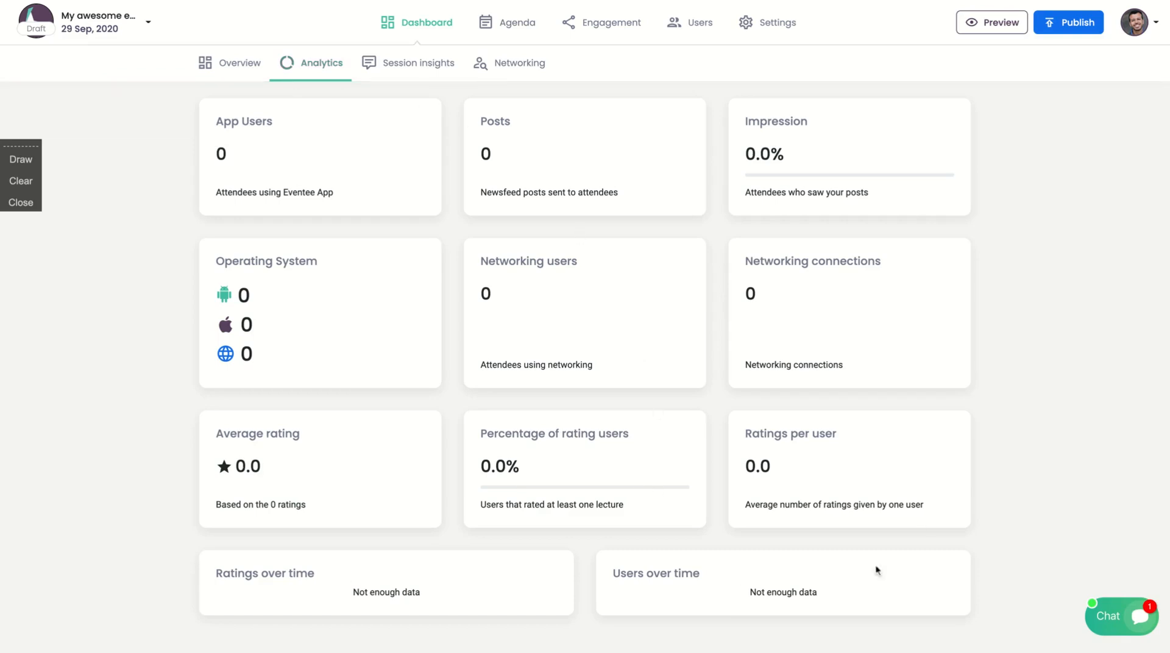
{"action": "mouse_move", "coordinate": [491, 181]}
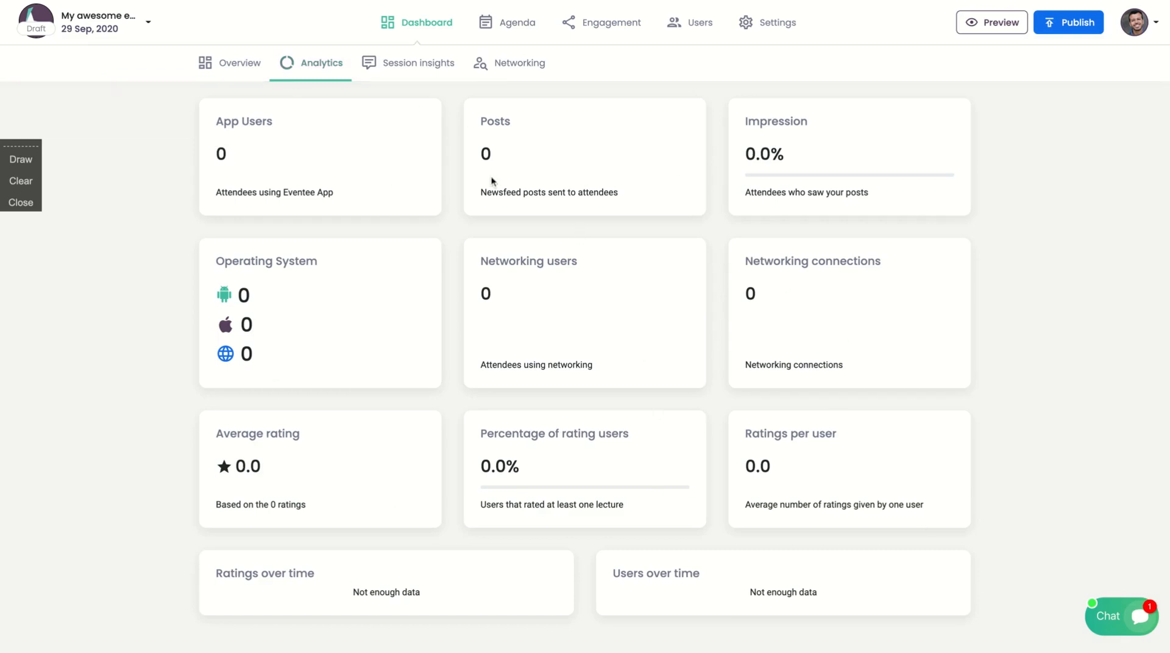
{"action": "mouse_move", "coordinate": [717, 123]}
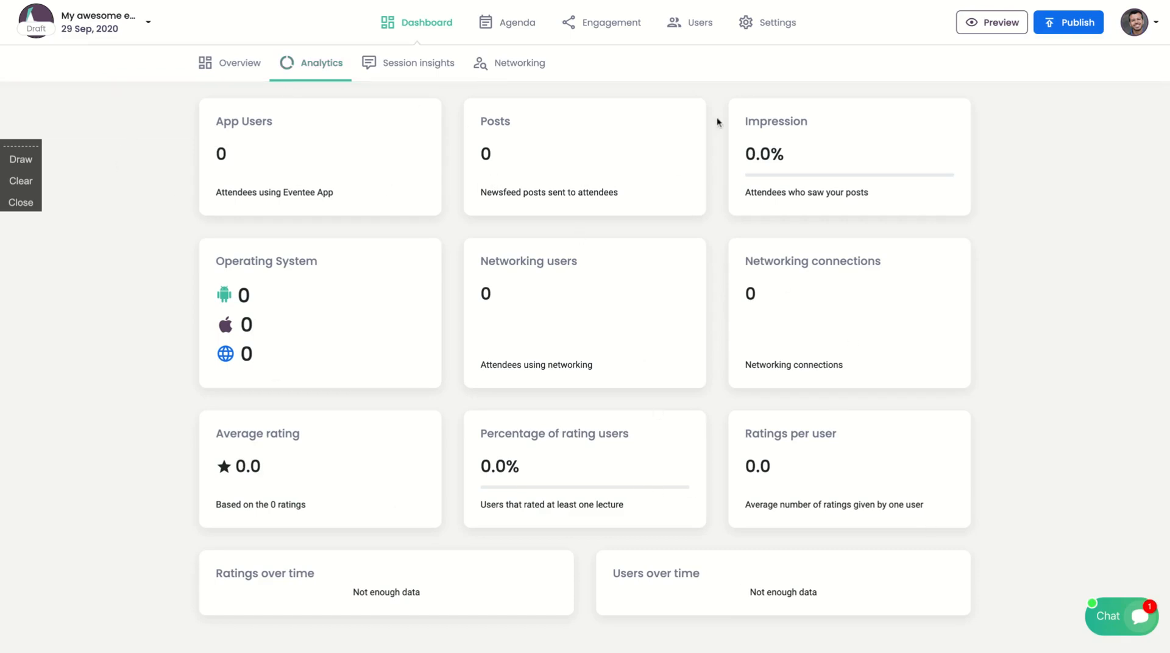
{"action": "mouse_move", "coordinate": [678, 529]}
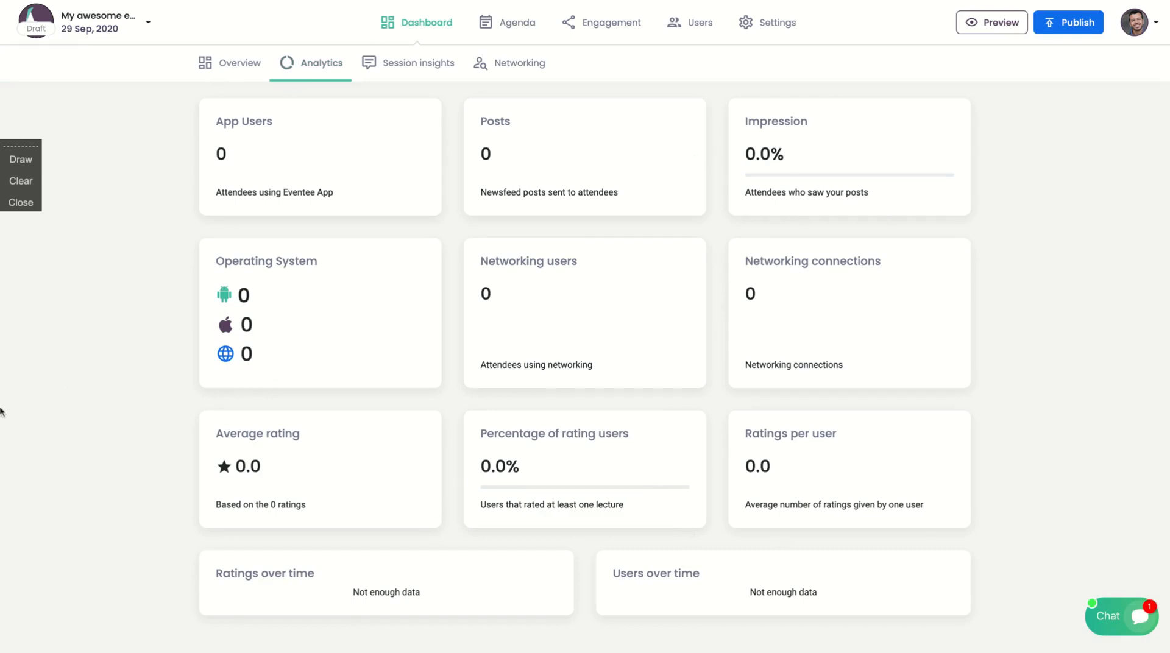
{"action": "left_click", "coordinate": [417, 63]}
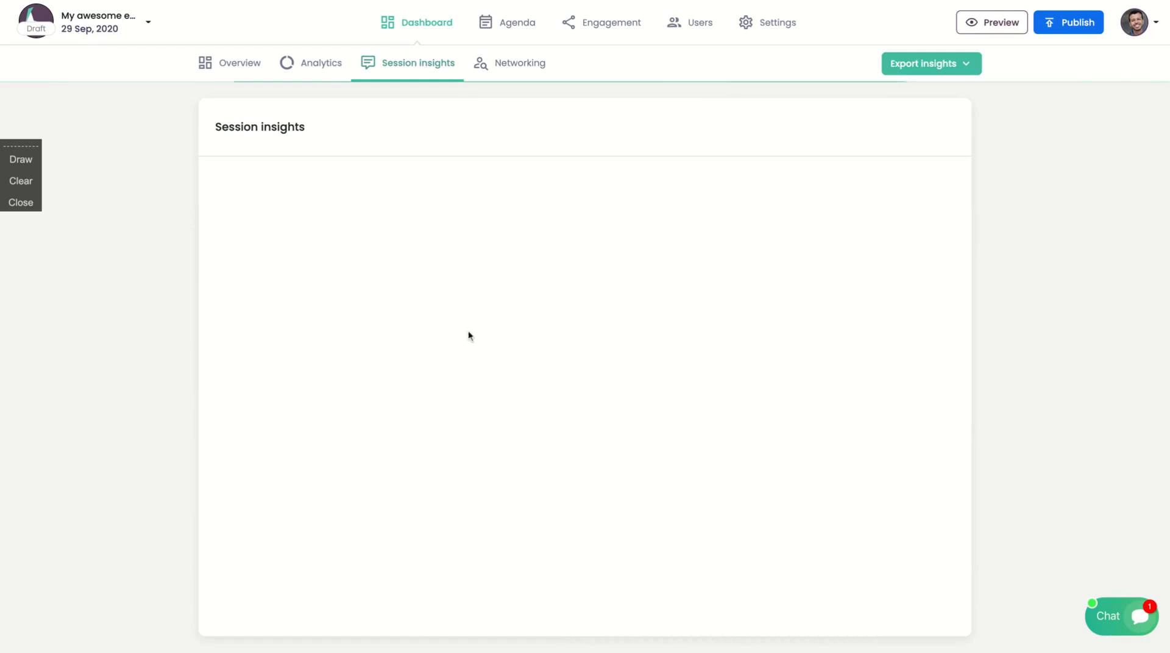
{"action": "left_click", "coordinate": [519, 62]}
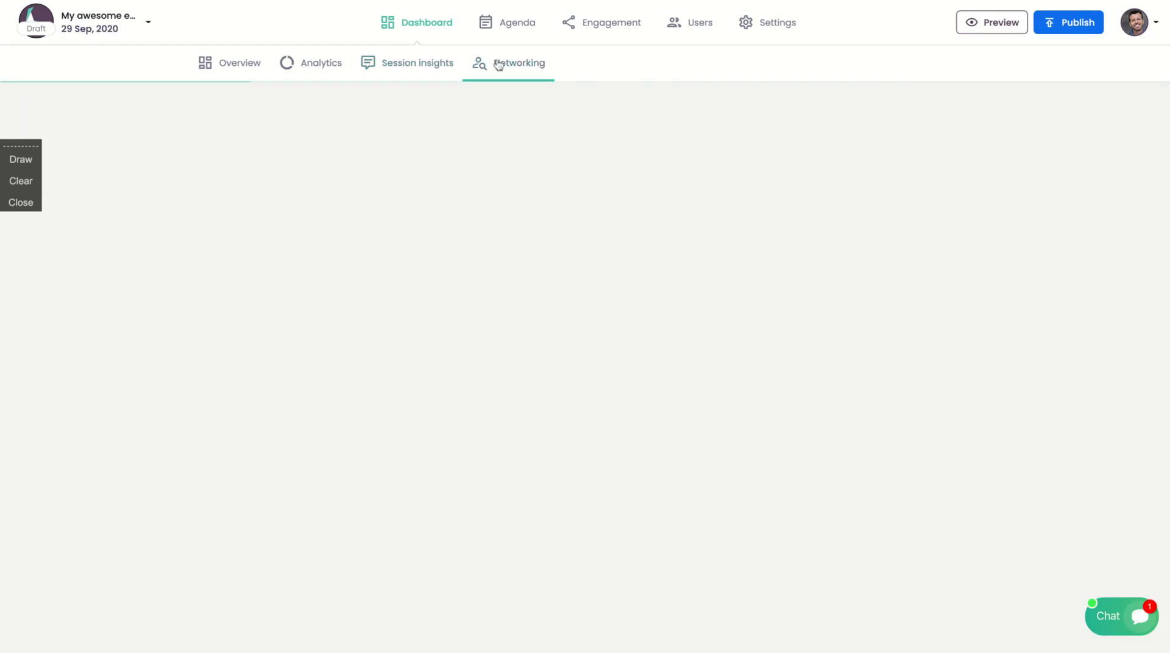
{"action": "left_click", "coordinate": [518, 63]}
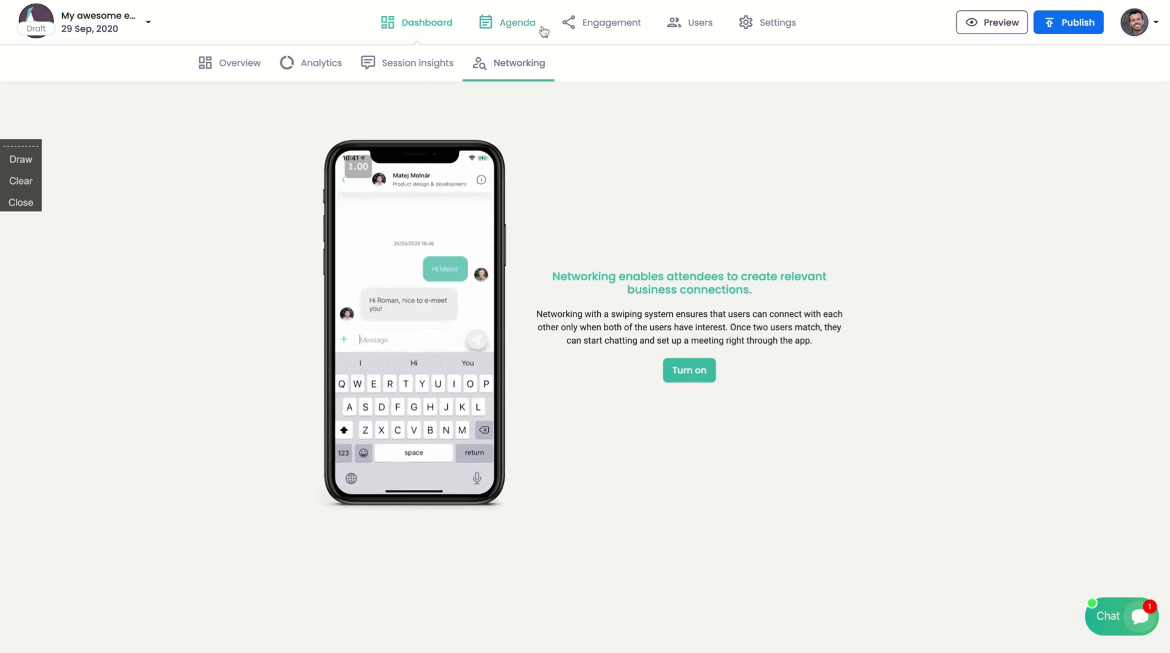
Add a hall named Second Hall to the schedule, then start a 10:10 session in Main Hall.
{"action": "left_click", "coordinate": [516, 22]}
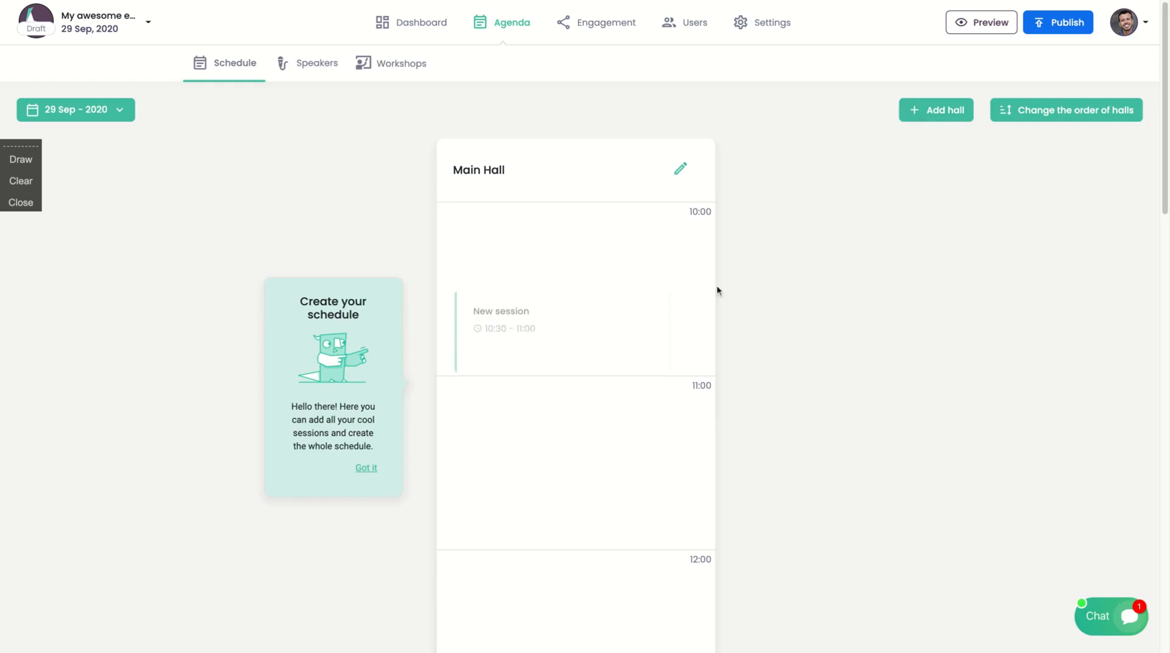
{"action": "left_click", "coordinate": [936, 111]}
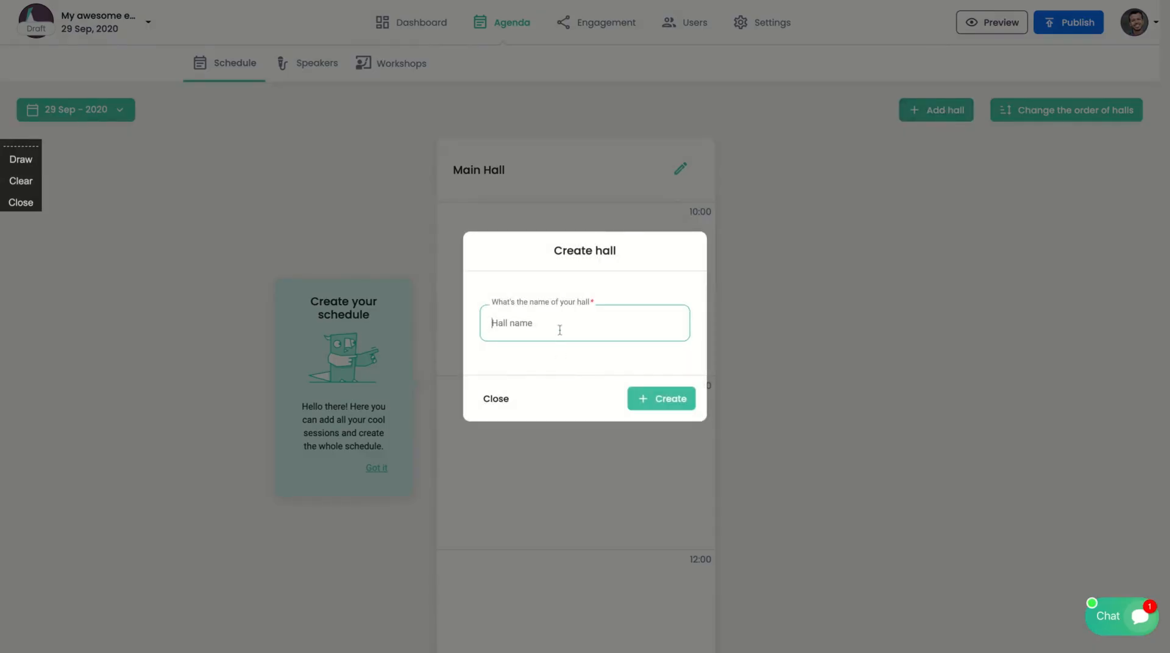
{"action": "type", "text": "Second Hall"}
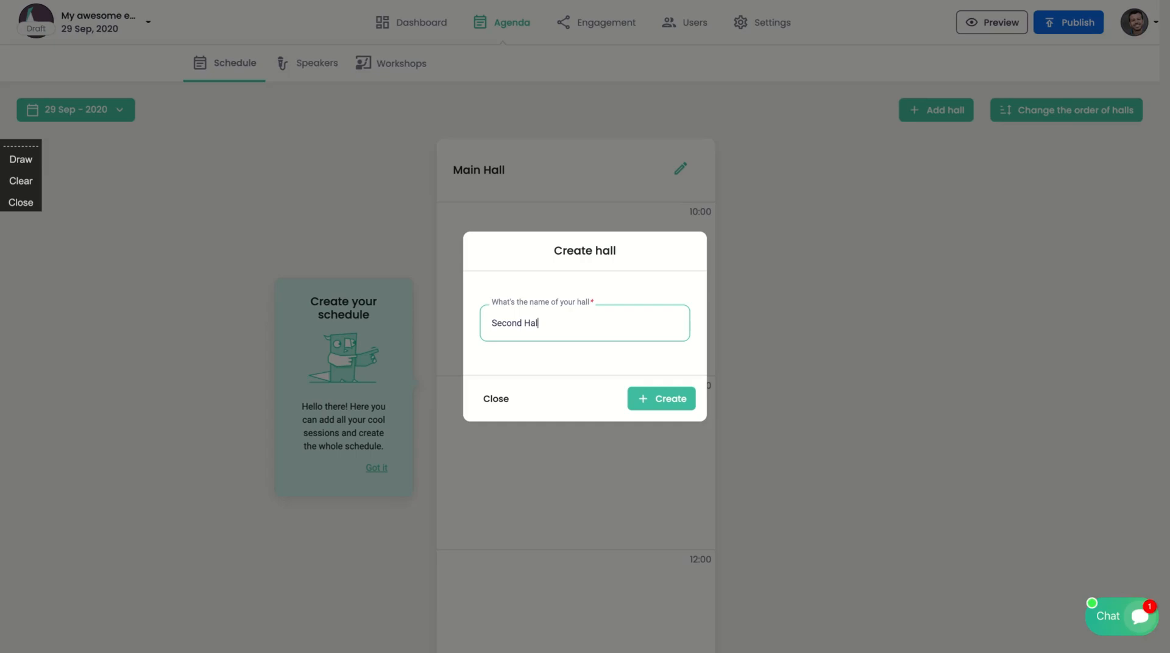
{"action": "left_click", "coordinate": [661, 398]}
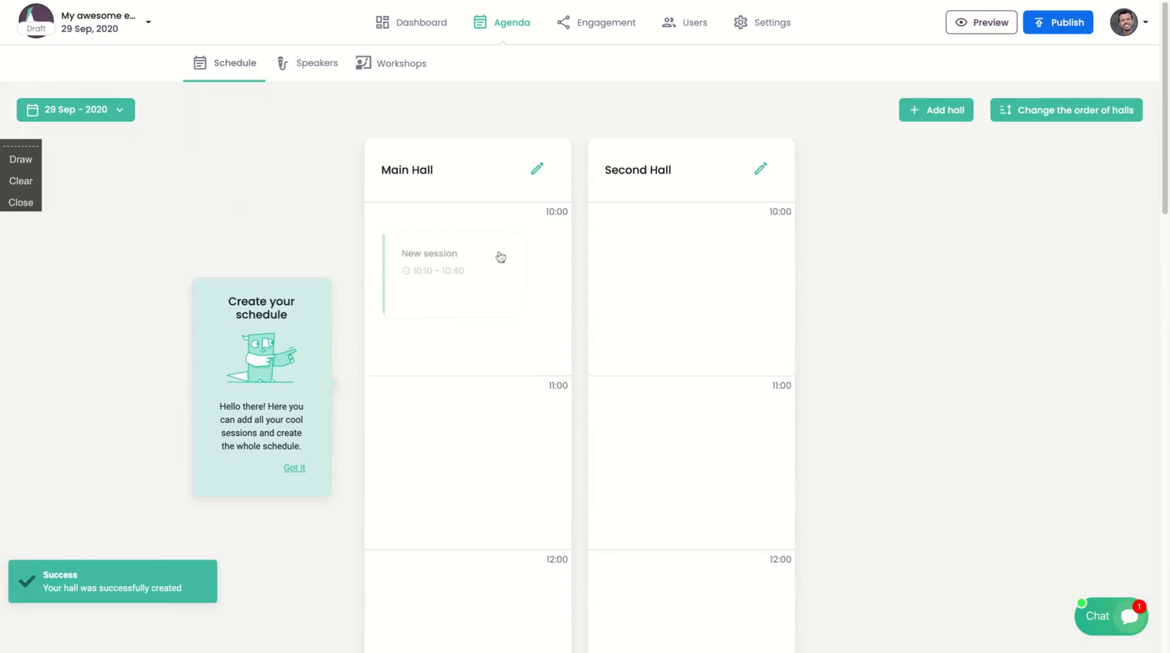
{"action": "left_click", "coordinate": [454, 268]}
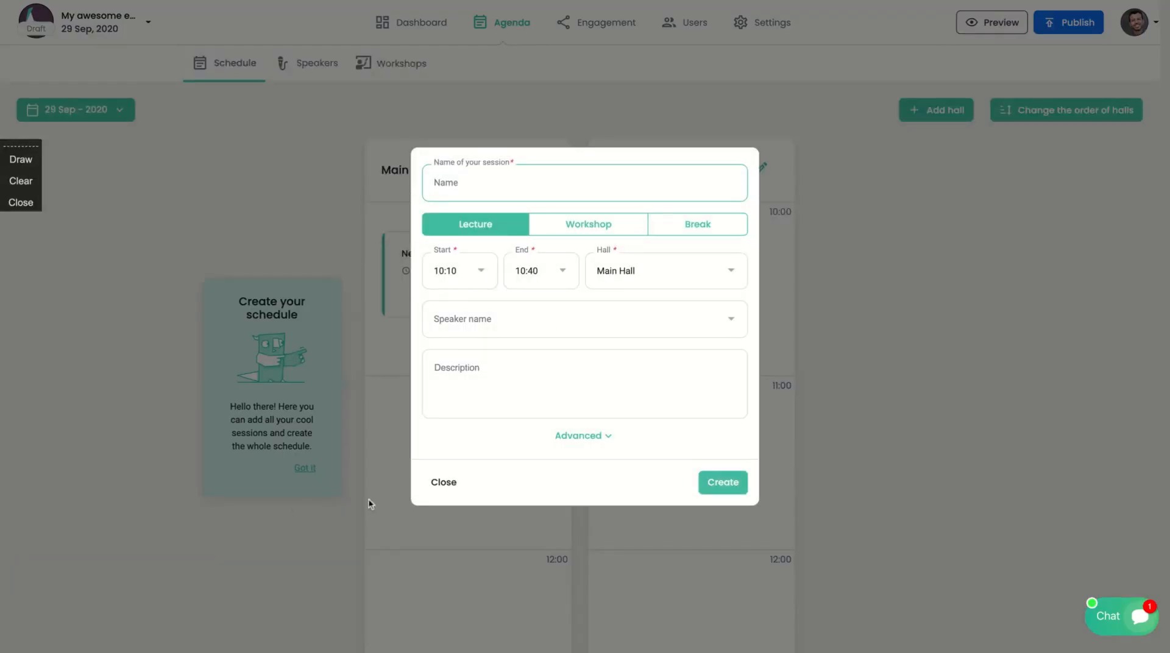
Start a 14:10–15:00 session in Second Hall named My conference.
{"action": "left_click", "coordinate": [443, 482]}
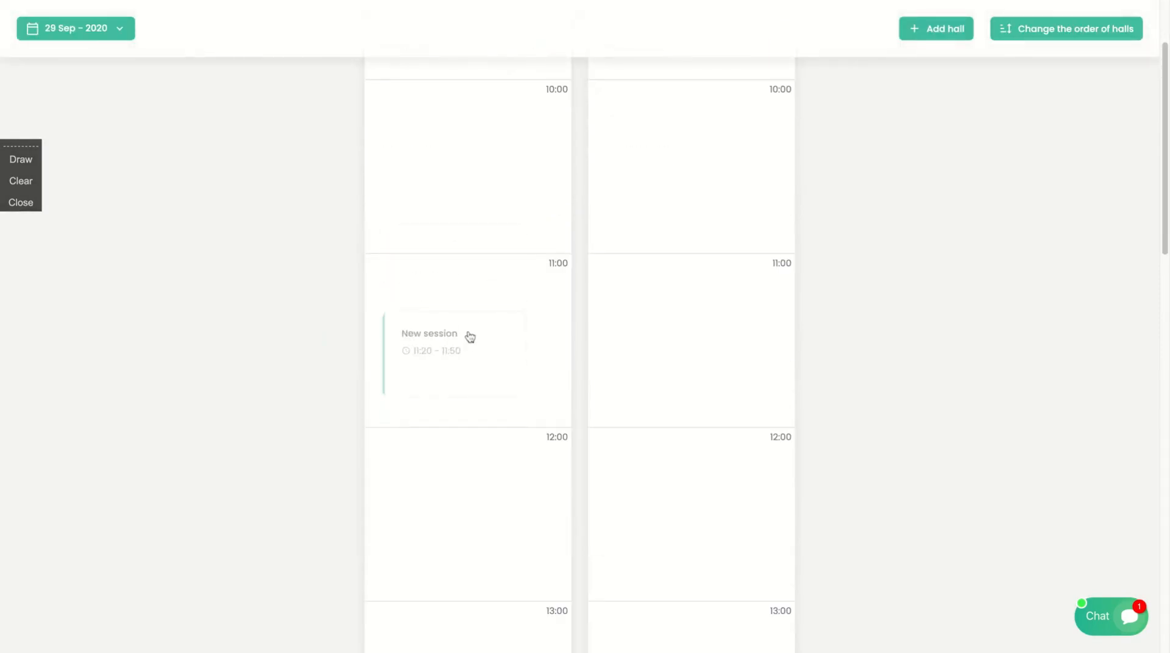
{"action": "scroll", "scroll_direction": "down", "scroll_amount": 3}
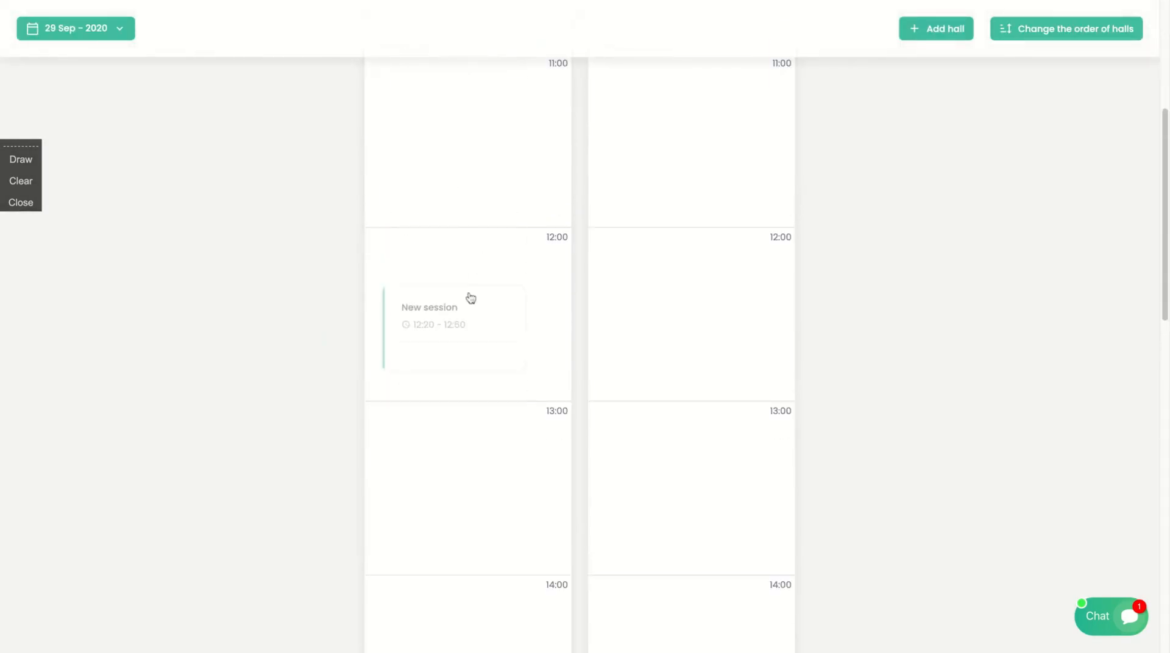
{"action": "scroll", "scroll_direction": "down", "scroll_amount": 3}
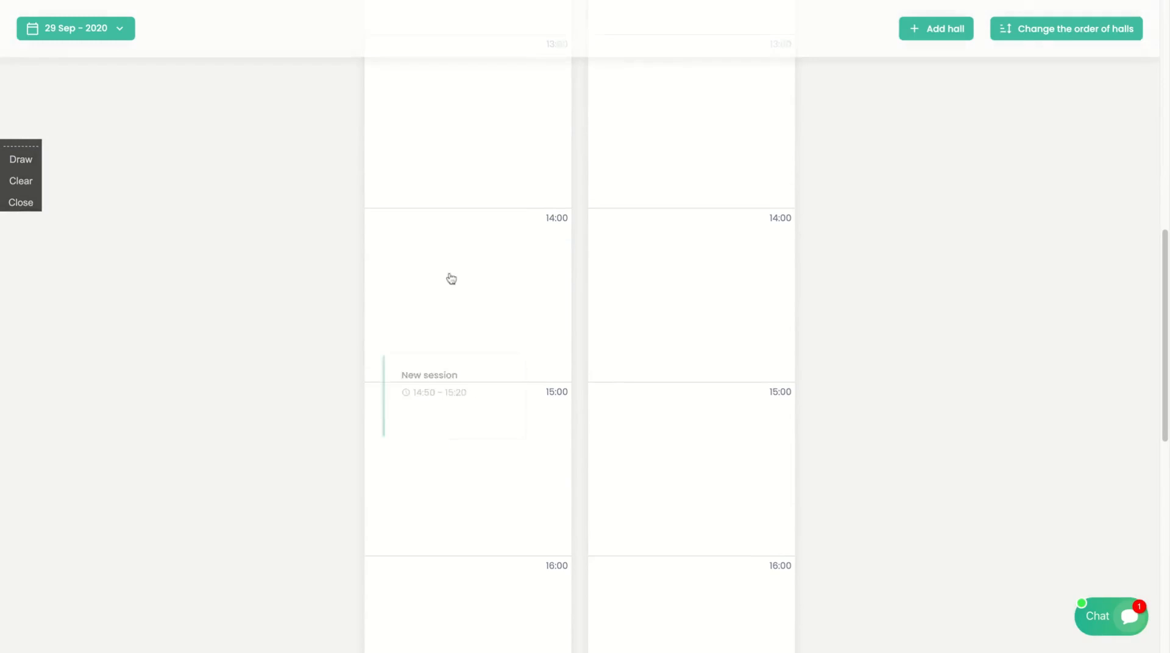
{"action": "left_click", "coordinate": [451, 279]}
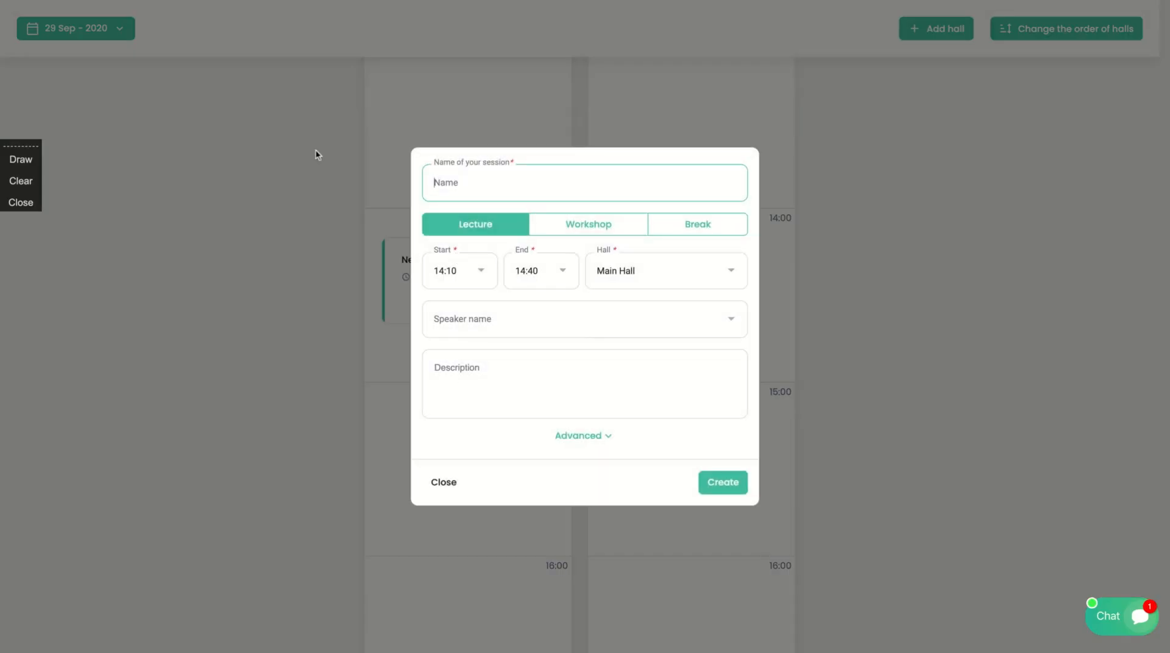
{"action": "left_click", "coordinate": [540, 270]}
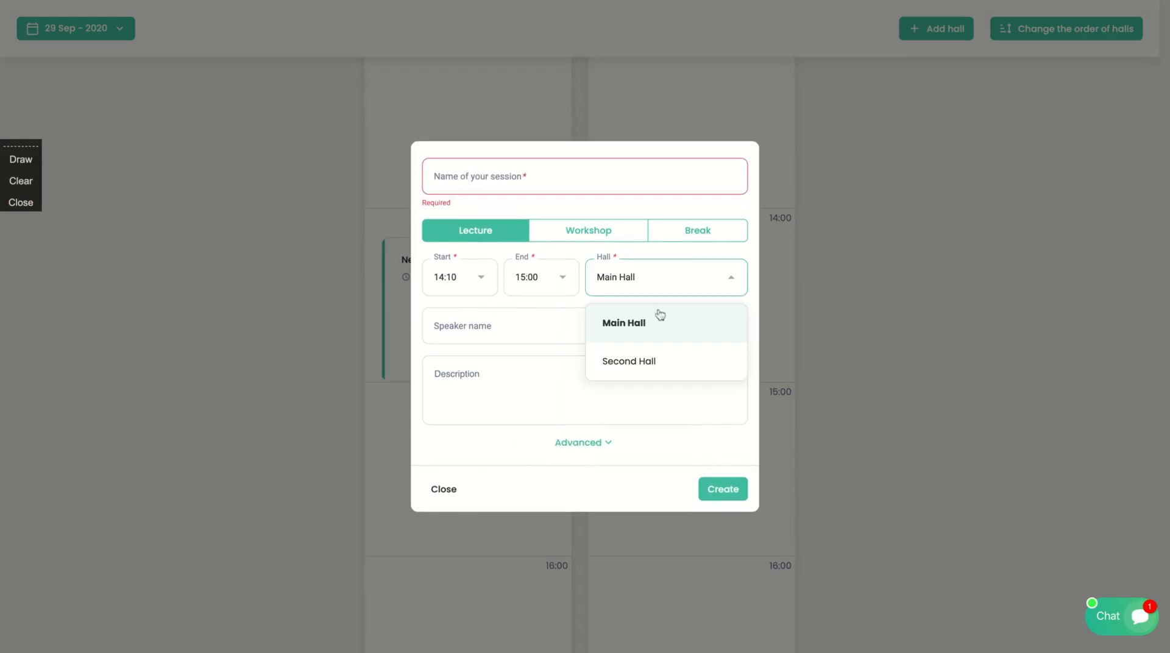
{"action": "left_click", "coordinate": [629, 362]}
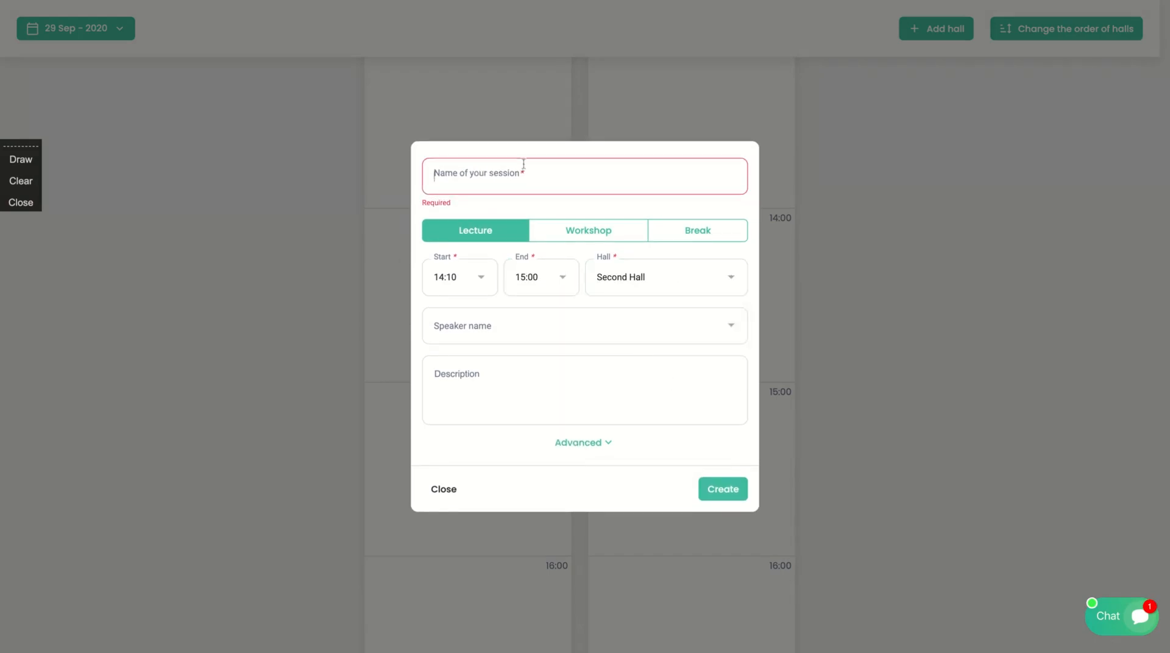
{"action": "left_click", "coordinate": [585, 176]}
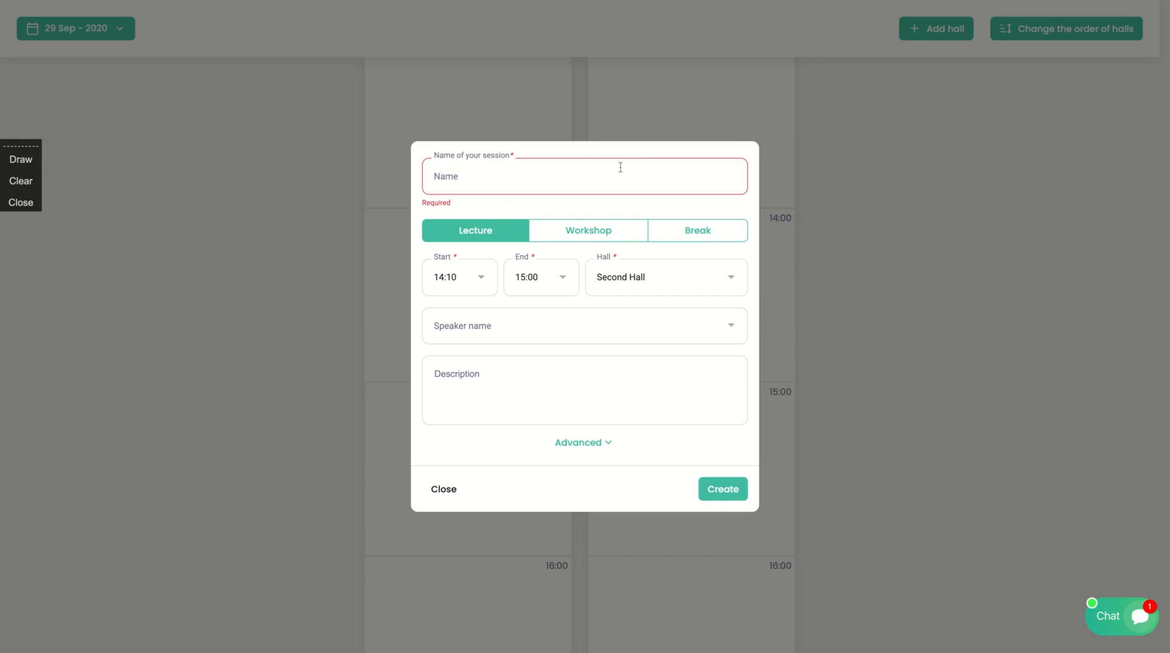
{"action": "type", "text": "My conference"}
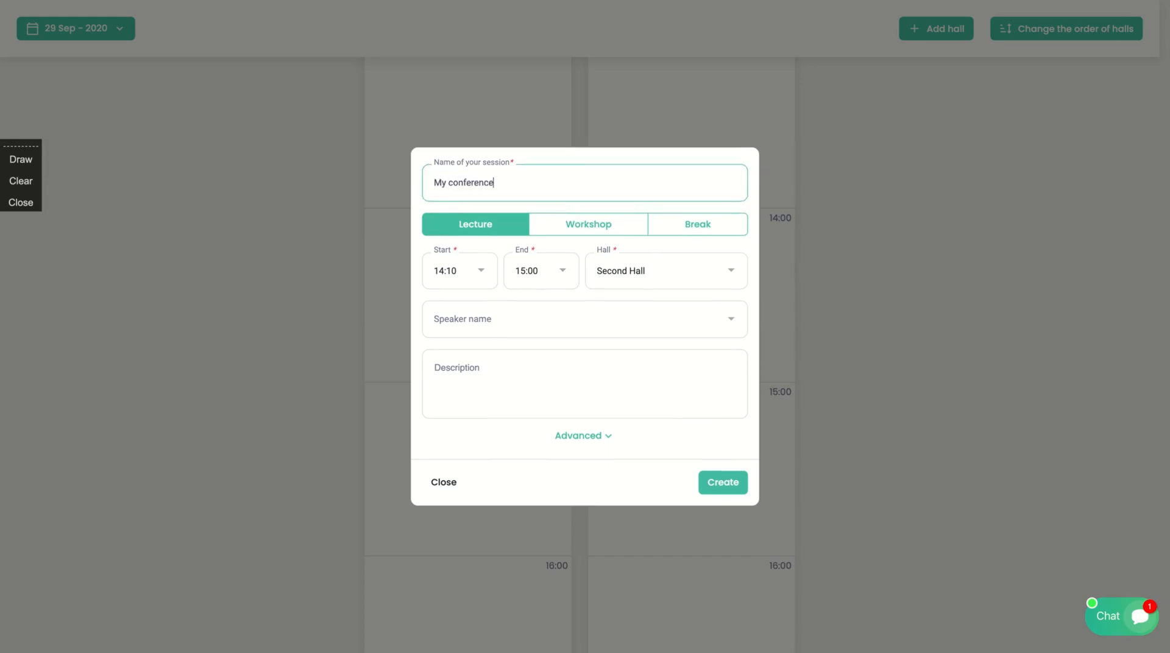
Add a speaker and a Keynote description, then create the session.
{"action": "left_click", "coordinate": [583, 319]}
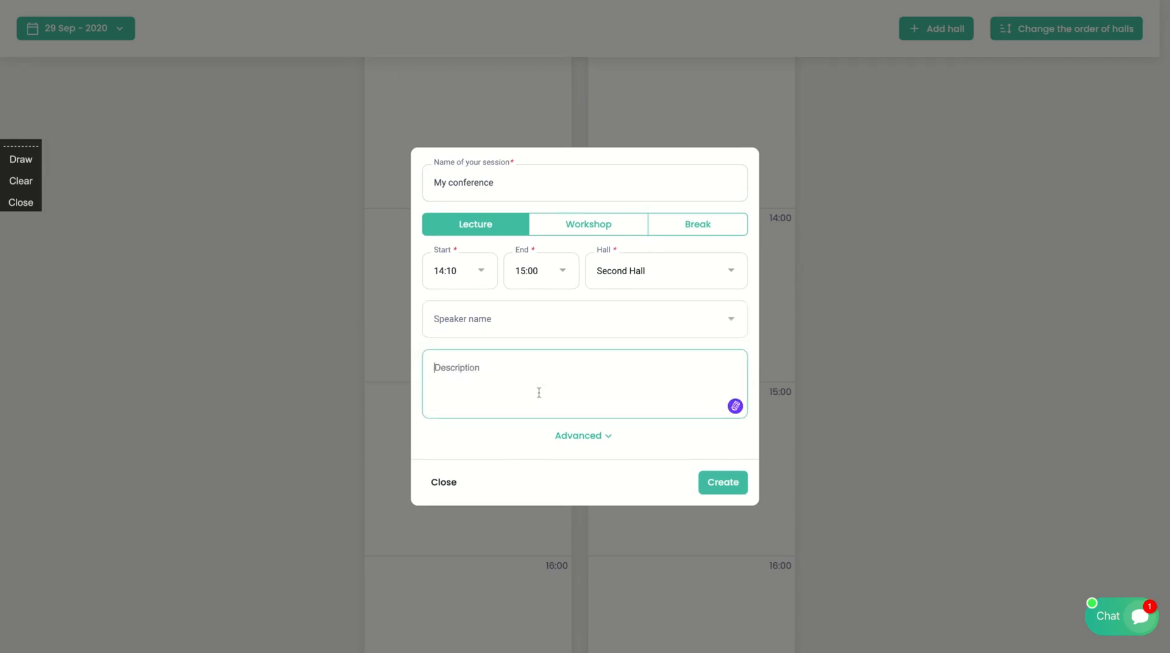
{"action": "left_click", "coordinate": [584, 319]}
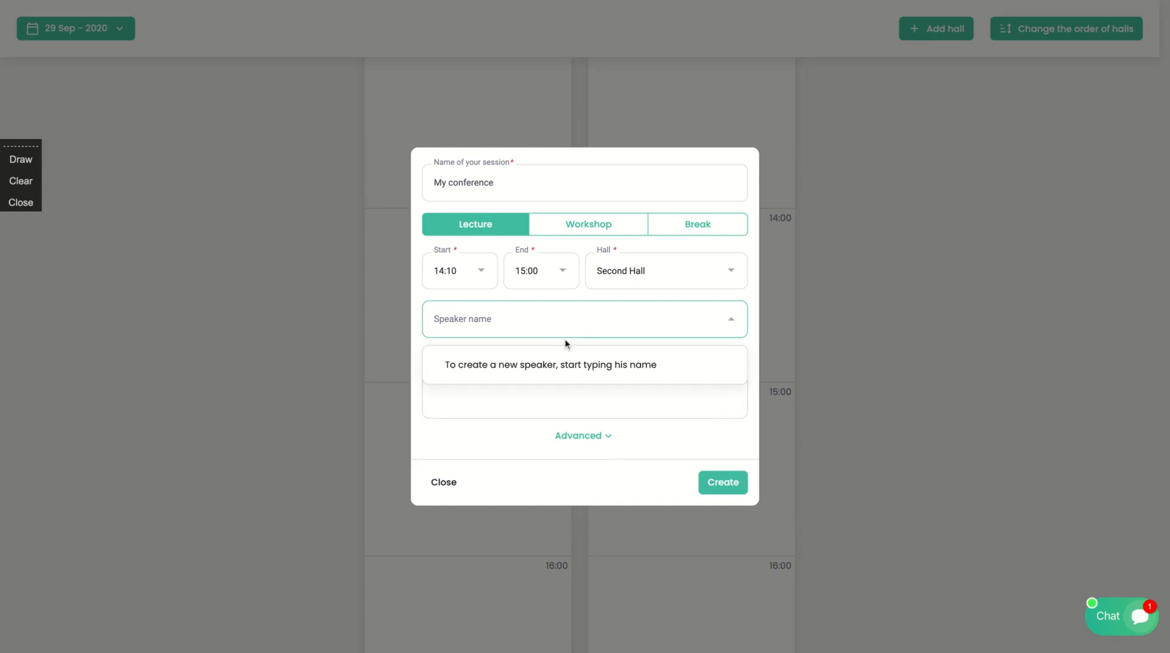
{"action": "left_click", "coordinate": [542, 364]}
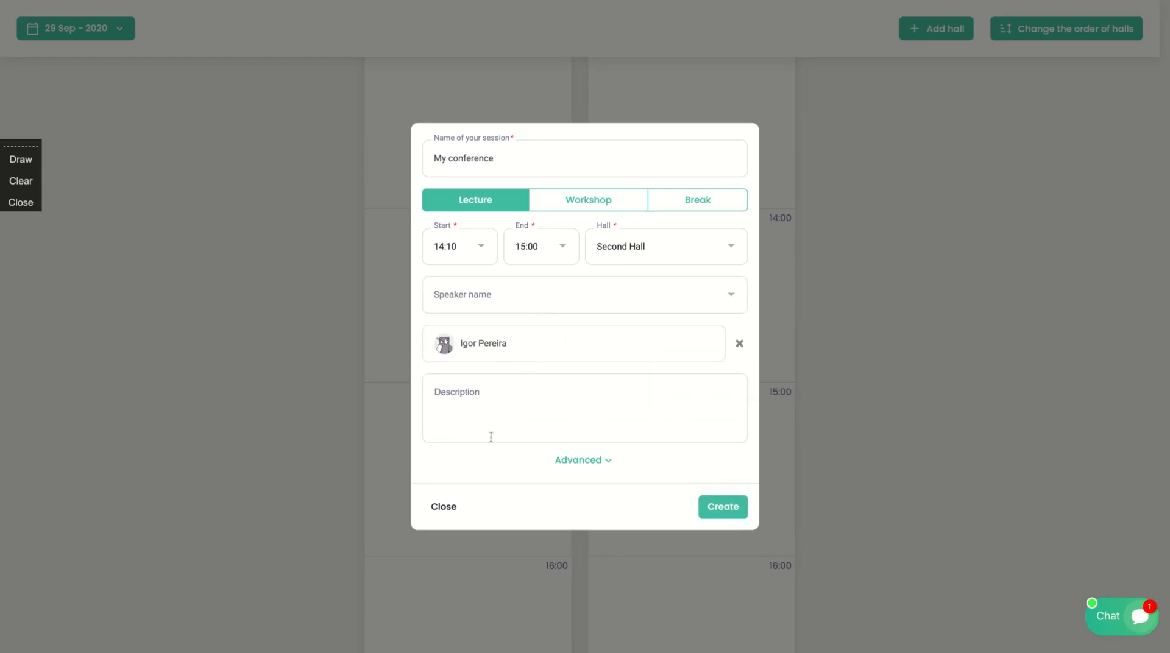
{"action": "left_click", "coordinate": [576, 408]}
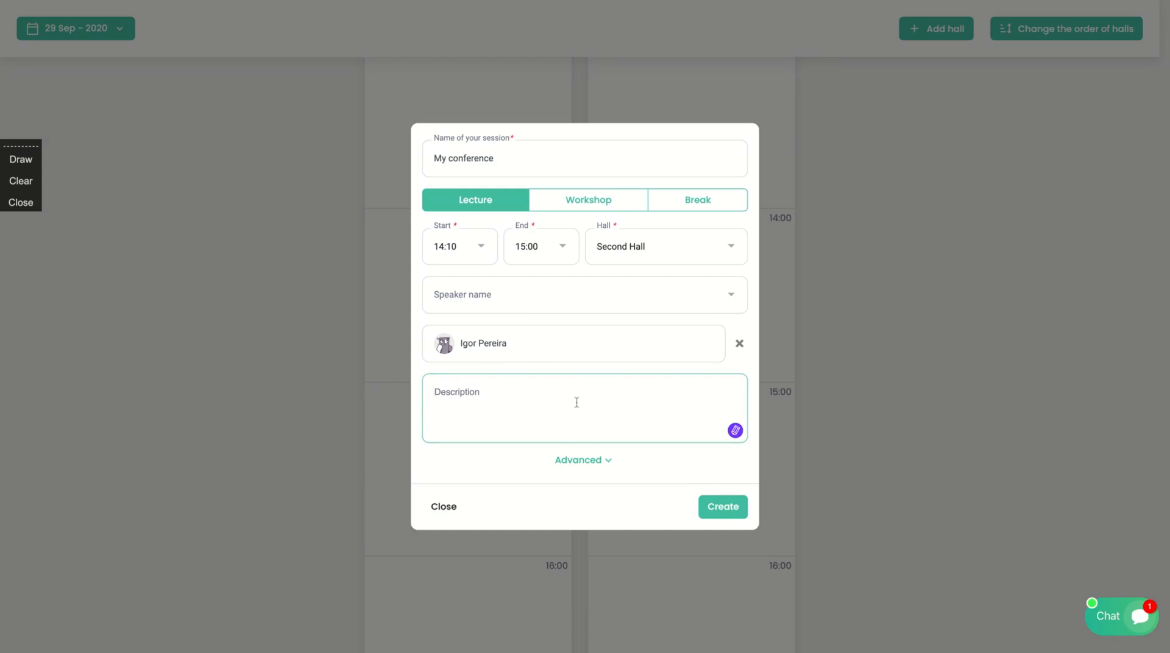
{"action": "type", "text": "Keynote..."}
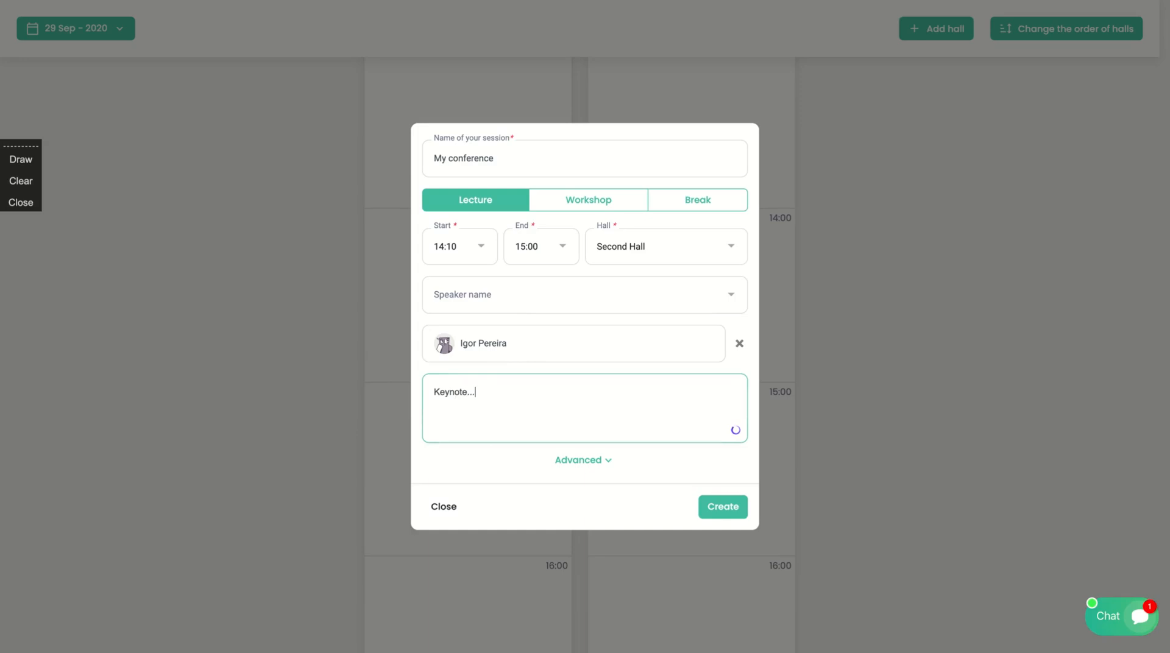
{"action": "left_click", "coordinate": [584, 460]}
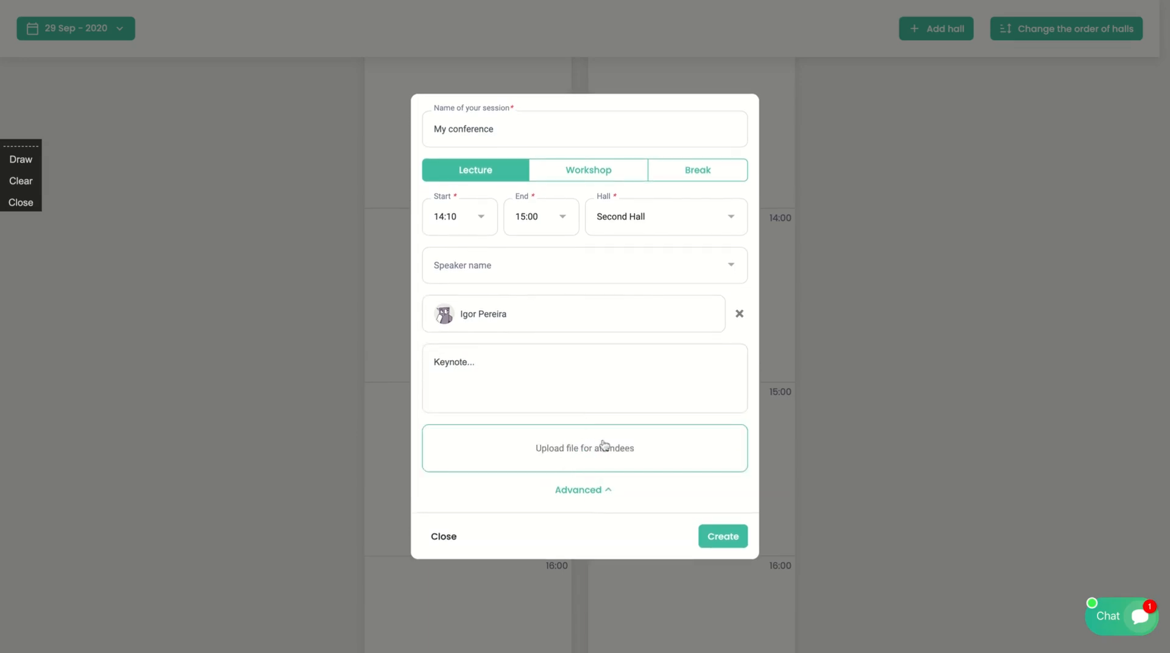
{"action": "mouse_move", "coordinate": [593, 458]}
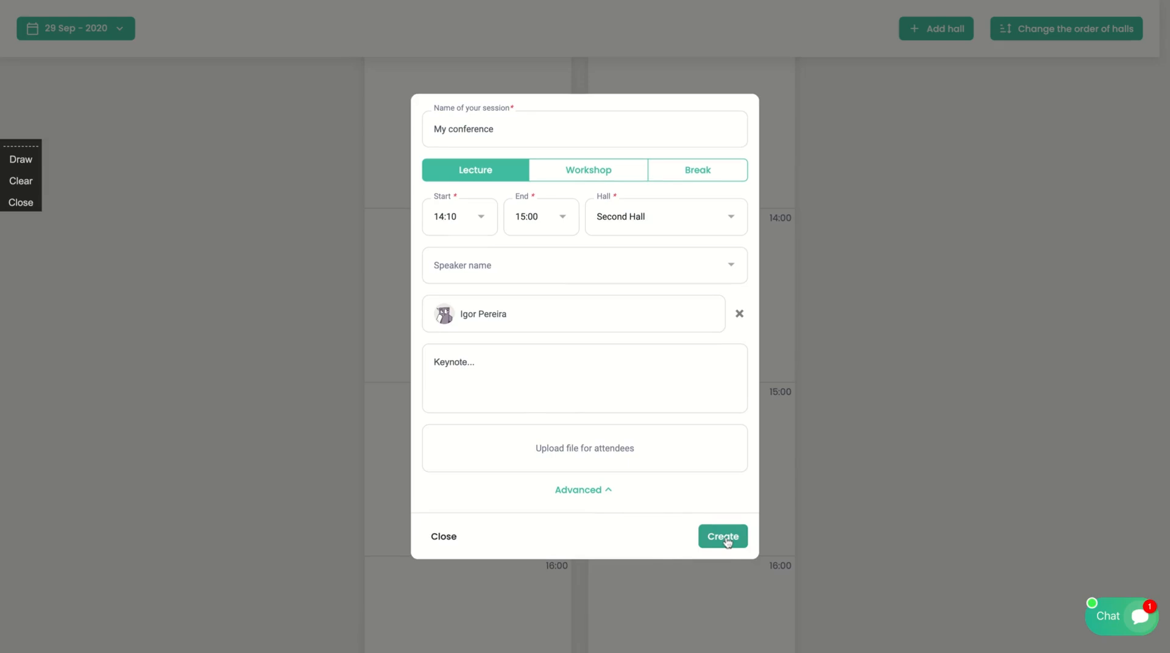
{"action": "left_click", "coordinate": [722, 536]}
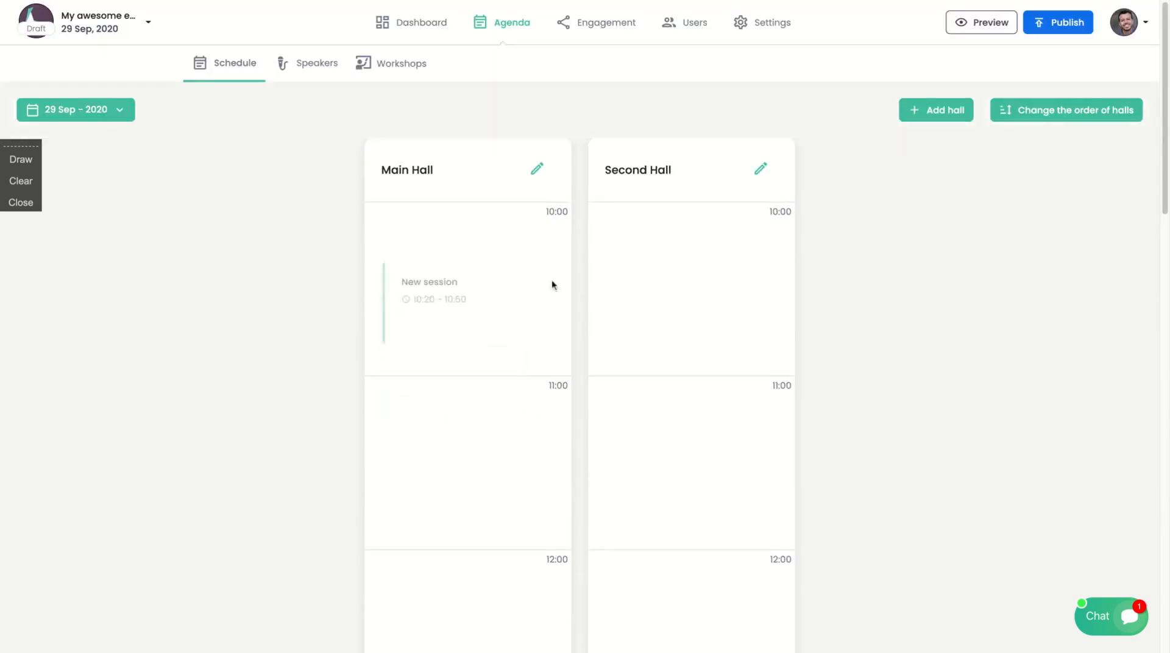
Review the Schedule, Speakers (Igor Pereira) and empty Workshops lists, then go to Engagement.
{"action": "left_click_drag", "start_coordinate": [463, 291], "coordinate": [463, 344]}
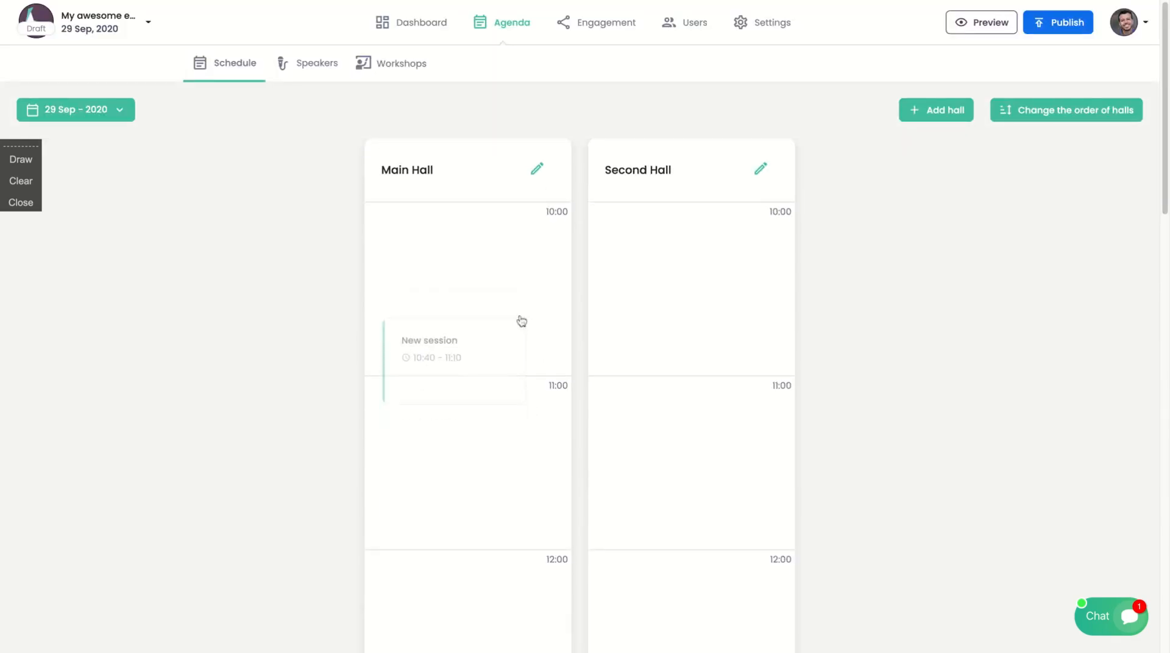
{"action": "left_click", "coordinate": [404, 63]}
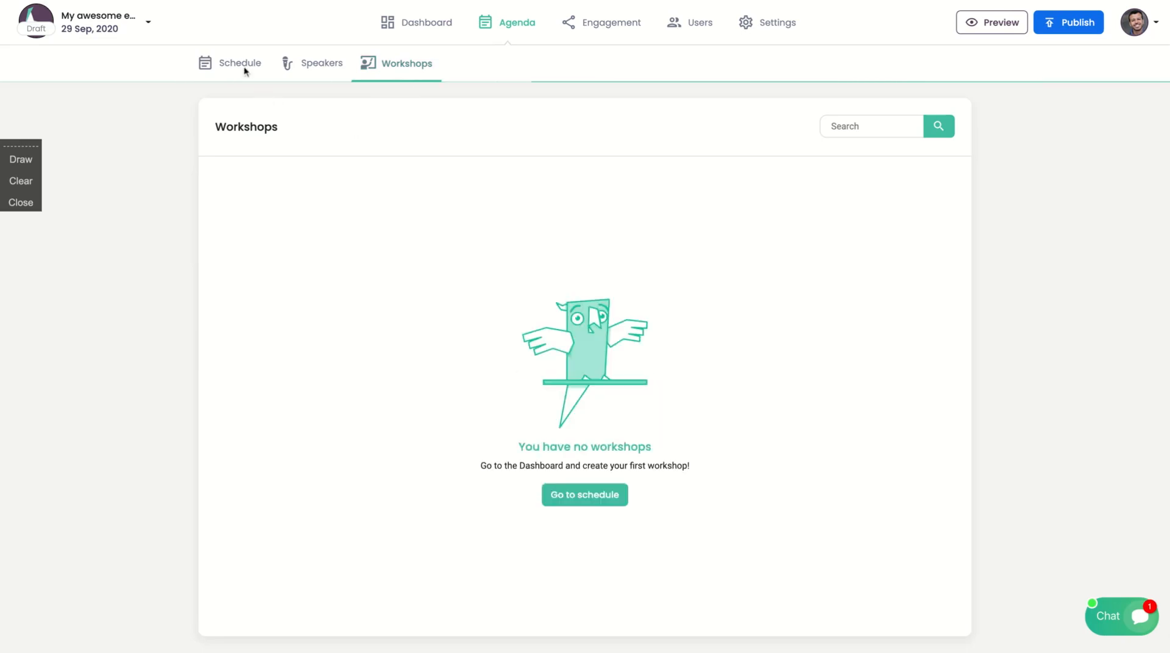
{"action": "left_click", "coordinate": [239, 63]}
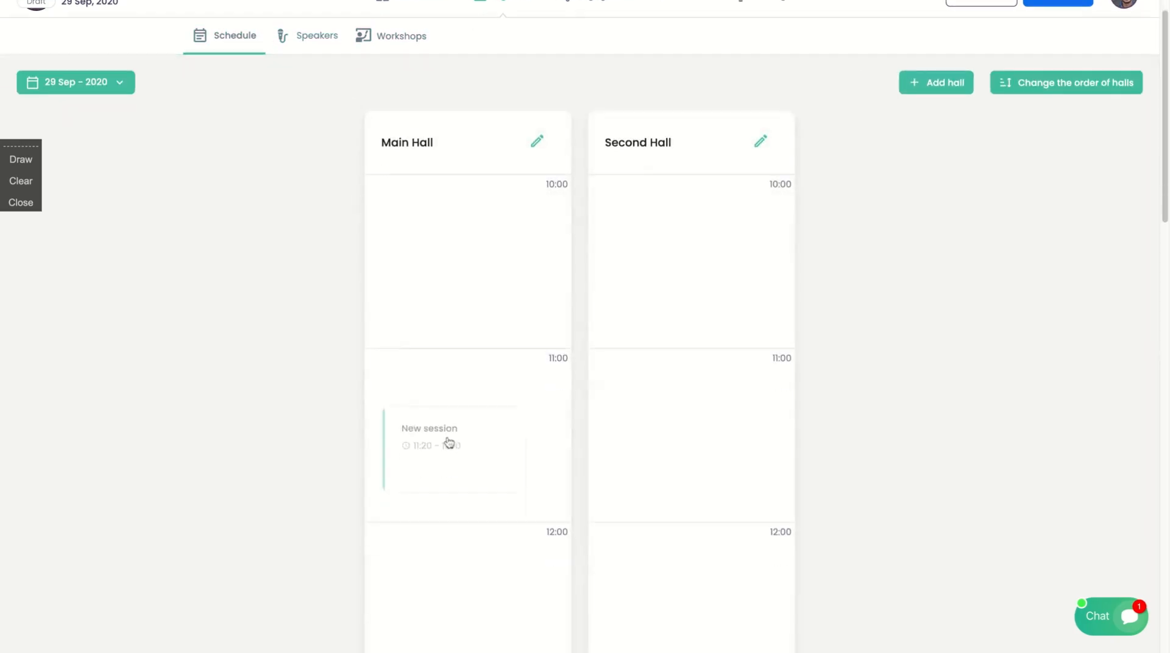
{"action": "scroll", "scroll_direction": "down", "scroll_amount": 3}
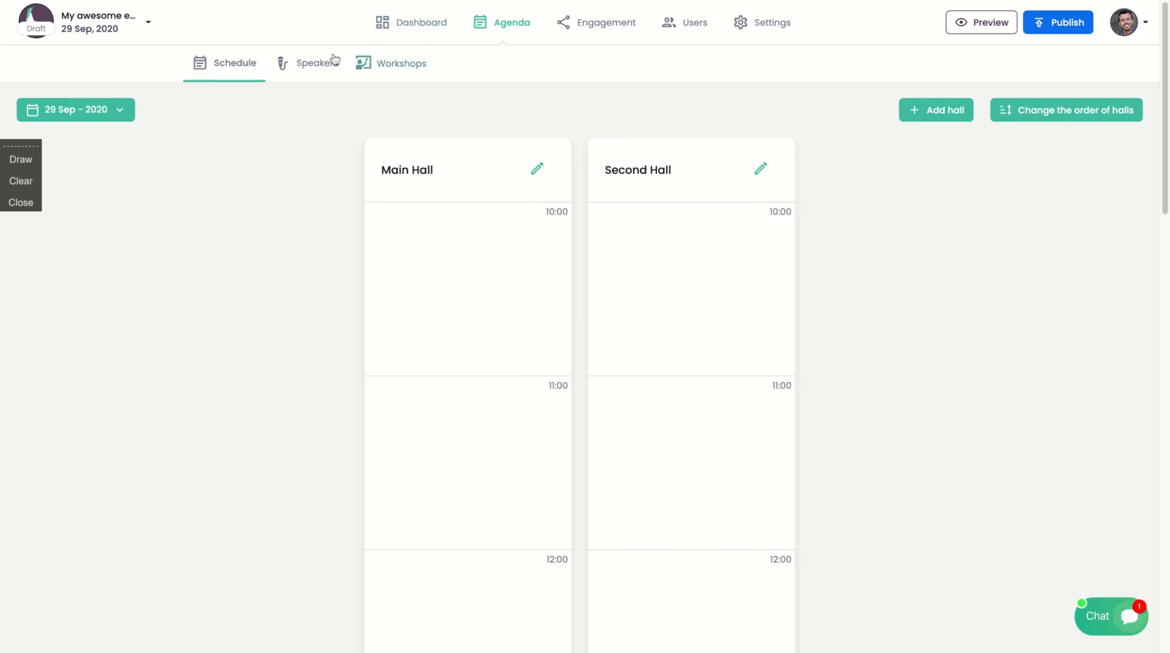
{"action": "left_click", "coordinate": [315, 63]}
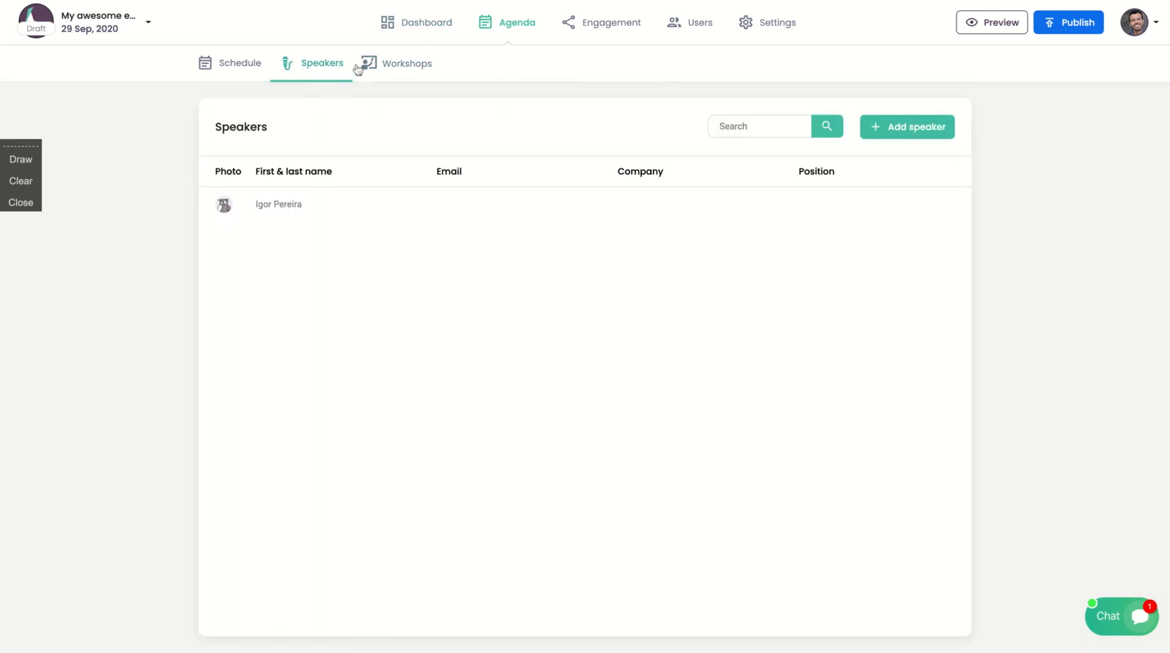
{"action": "left_click", "coordinate": [406, 63]}
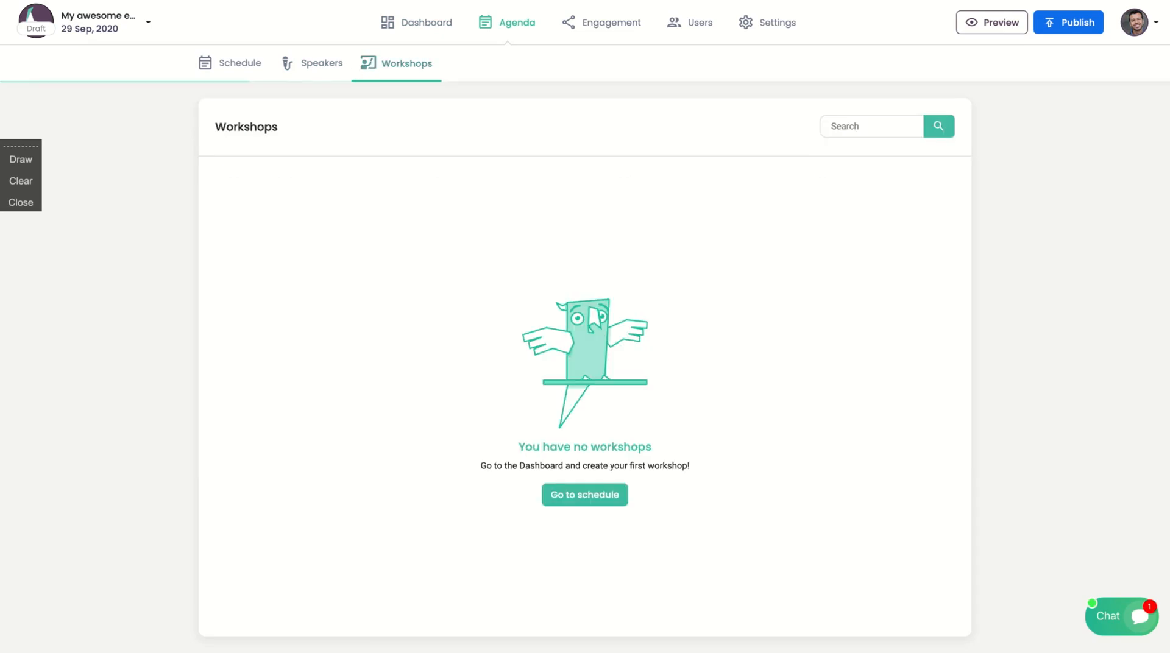
{"action": "mouse_move", "coordinate": [568, 122]}
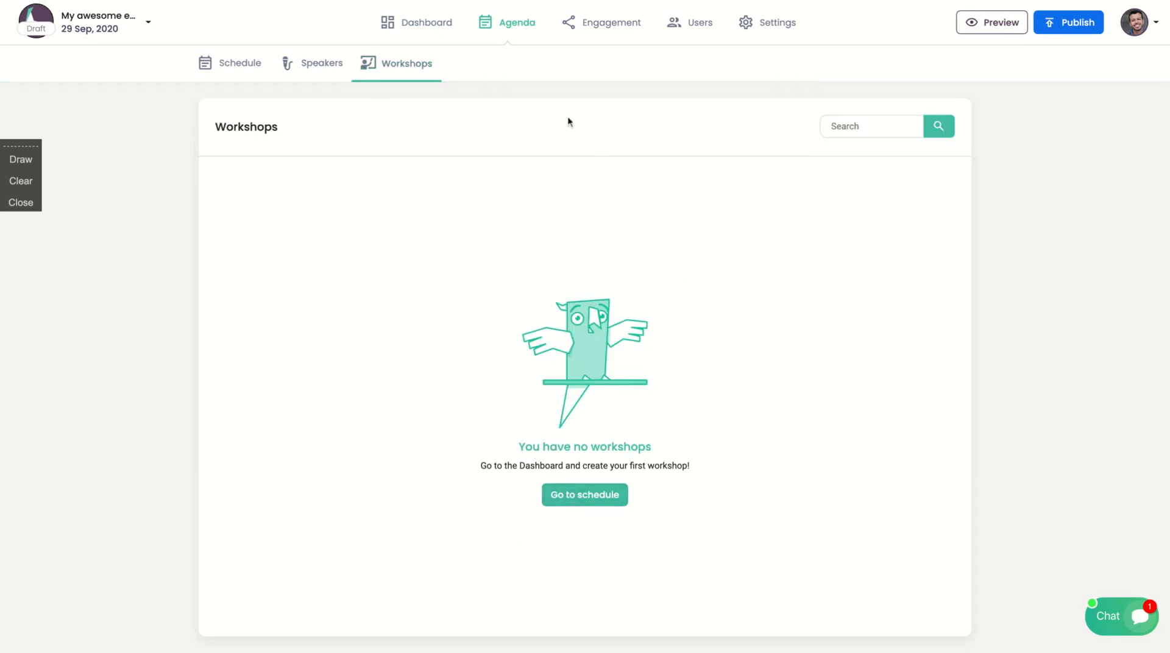
{"action": "mouse_move", "coordinate": [580, 13]}
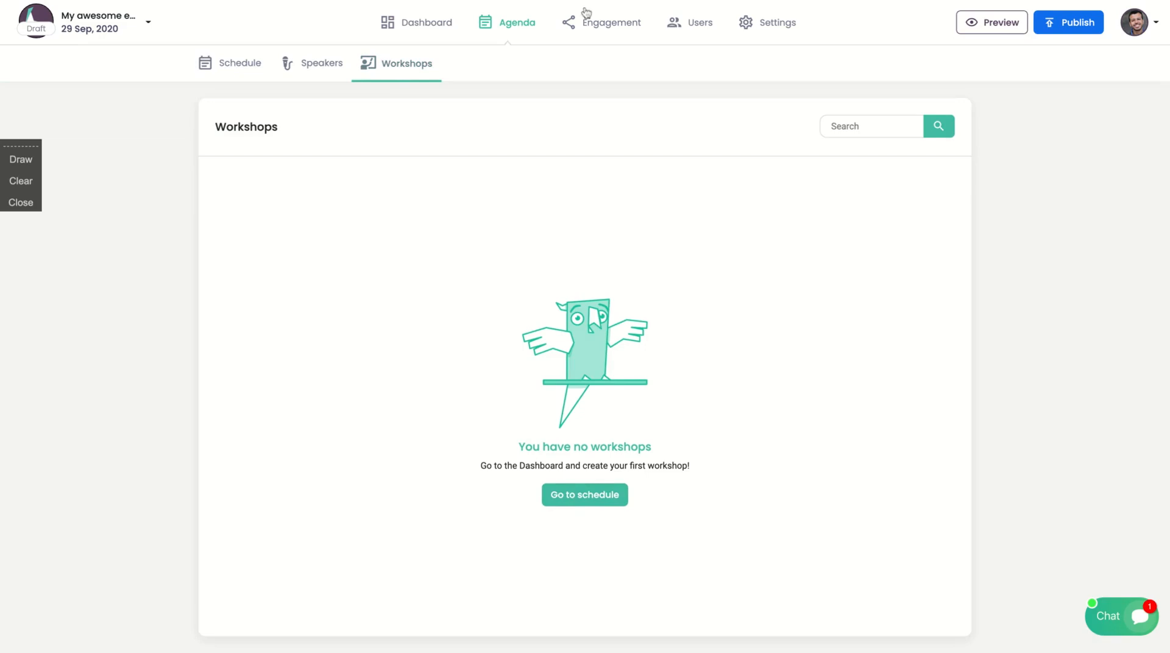
{"action": "left_click", "coordinate": [611, 23]}
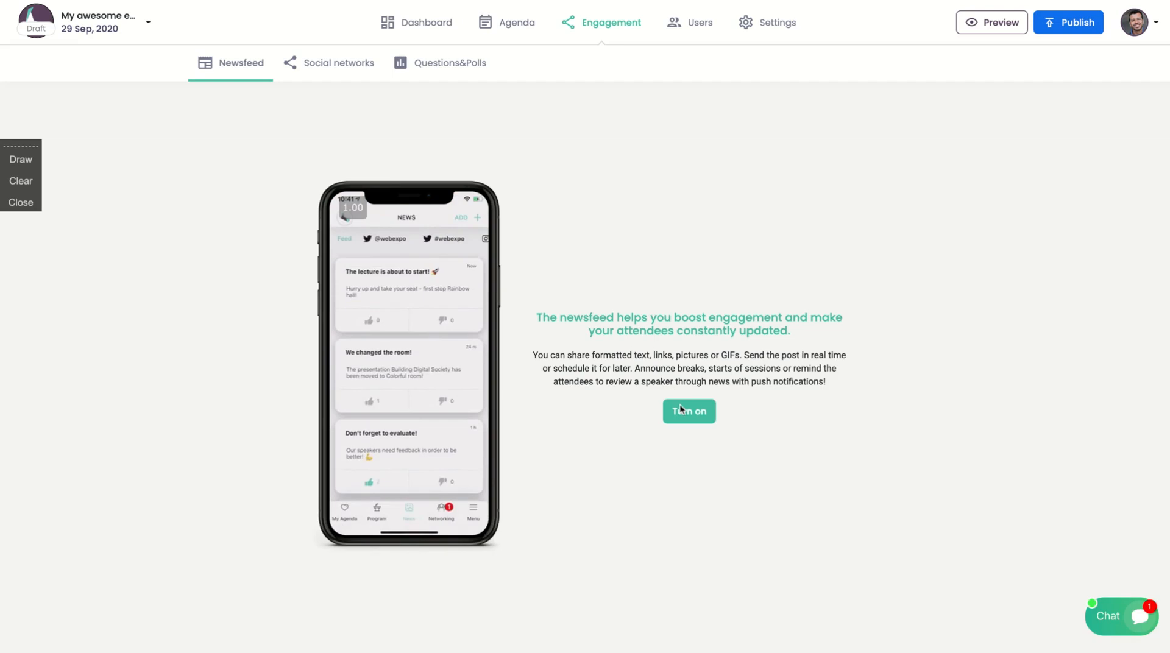
Turn on the newsfeed and draft a post 'News' saying 'The conference is starting now!'.
{"action": "left_click", "coordinate": [689, 412]}
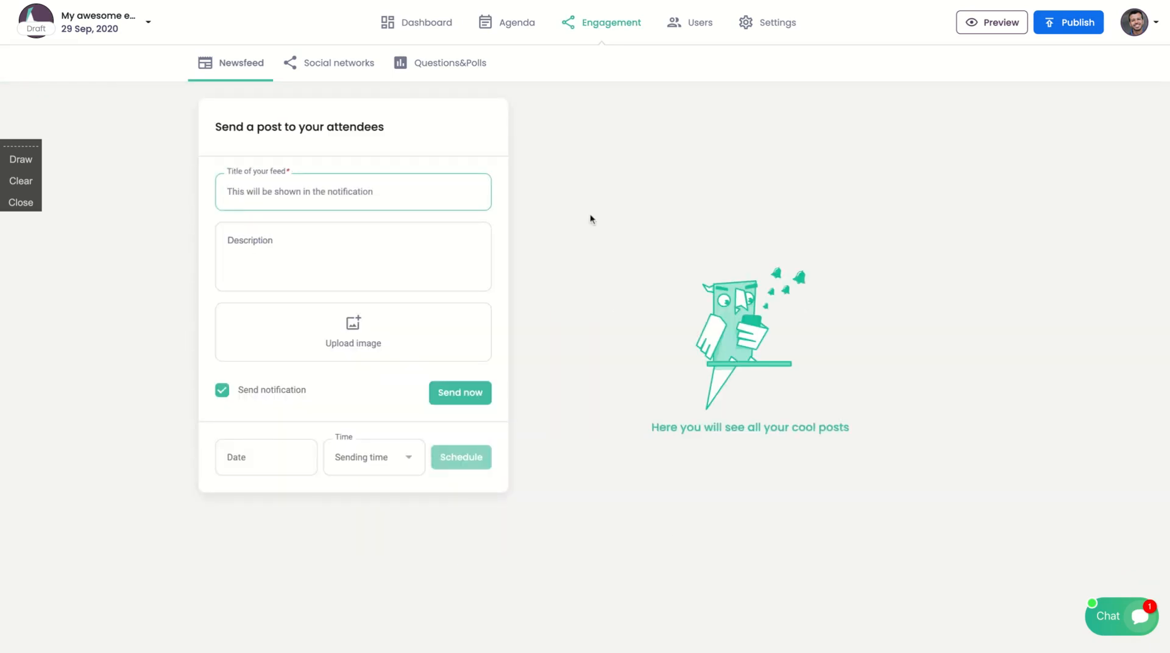
{"action": "type", "text": "News"}
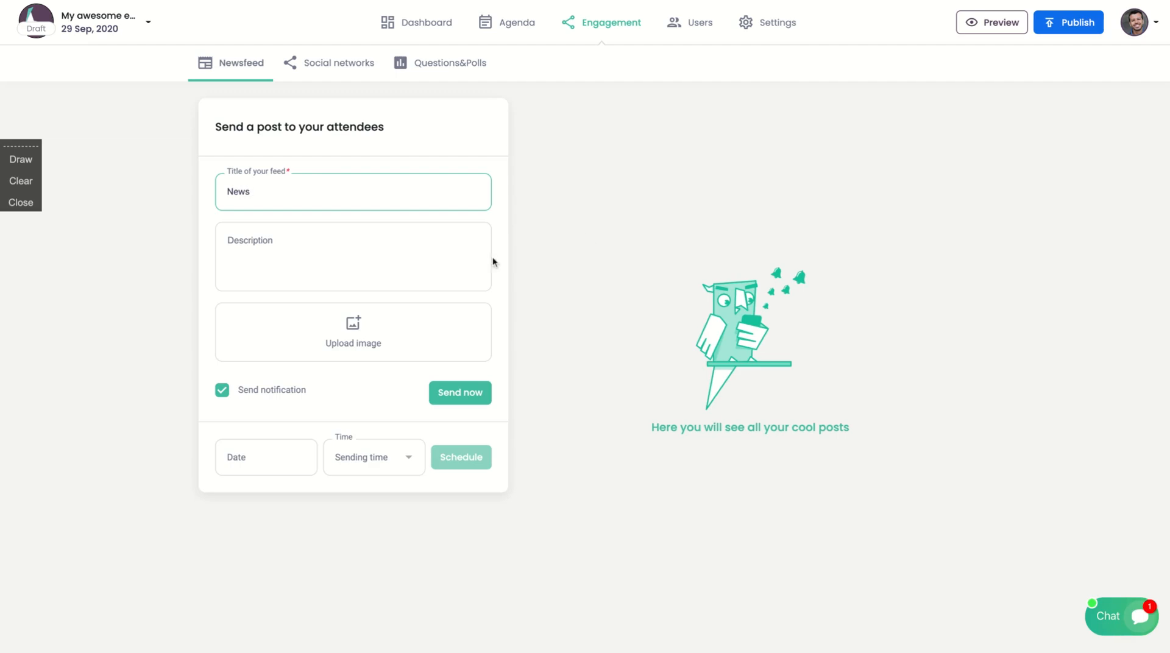
{"action": "left_click", "coordinate": [379, 256]}
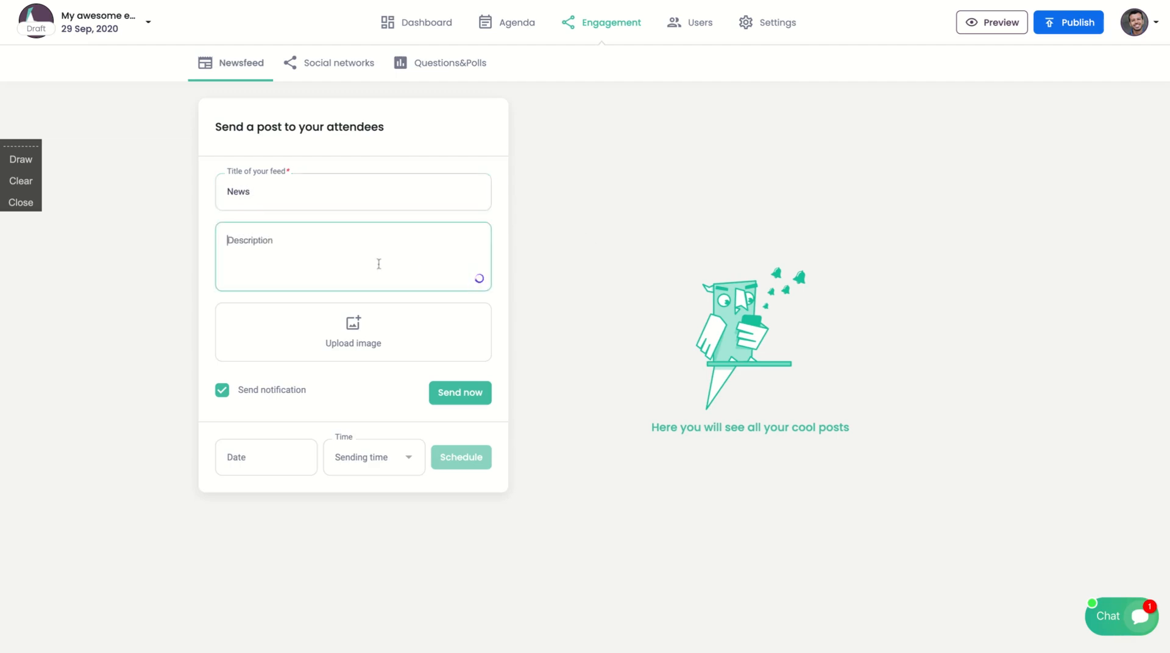
{"action": "type", "text": "The confe"}
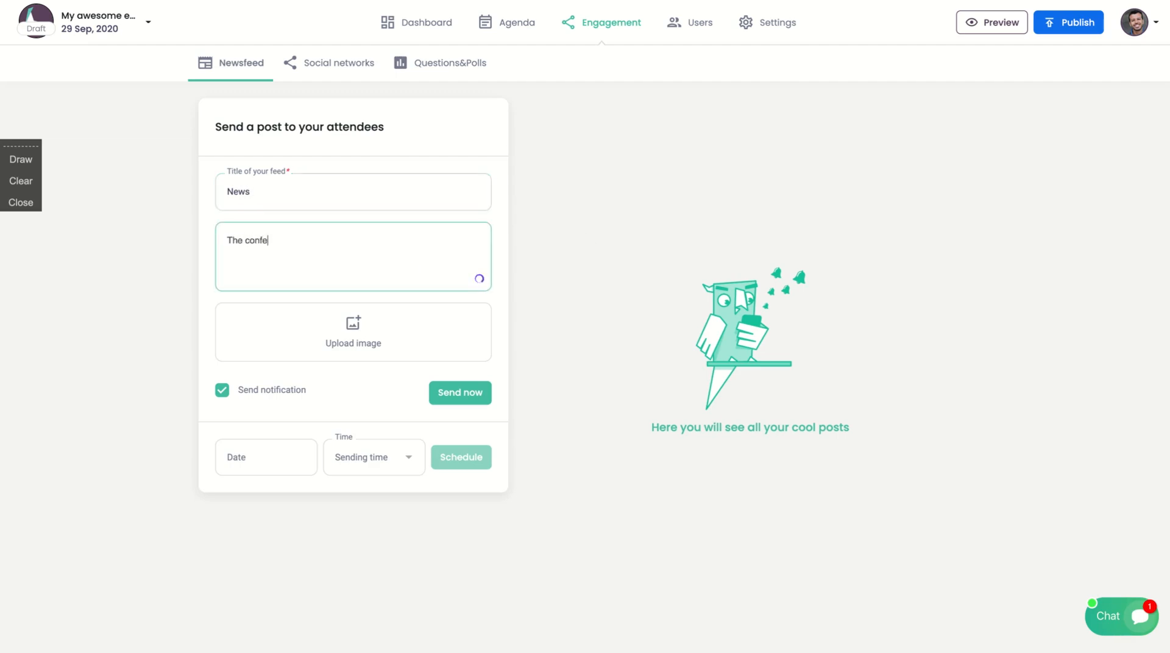
{"action": "type", "text": "rence is starting now!"}
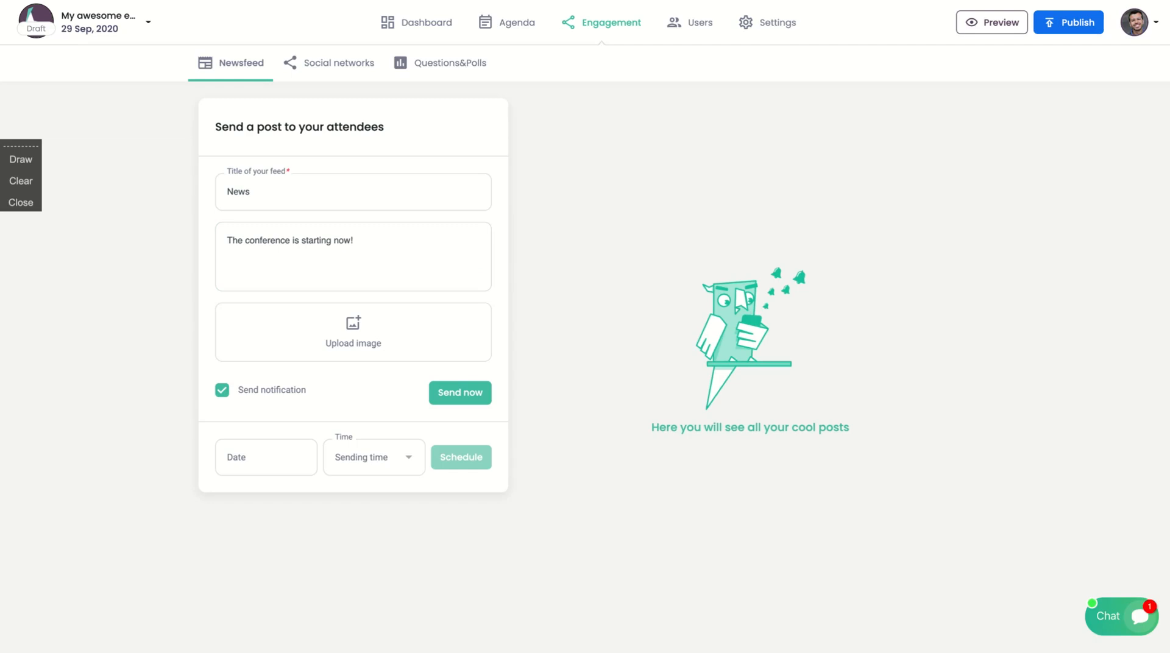
{"action": "left_click", "coordinate": [352, 331]}
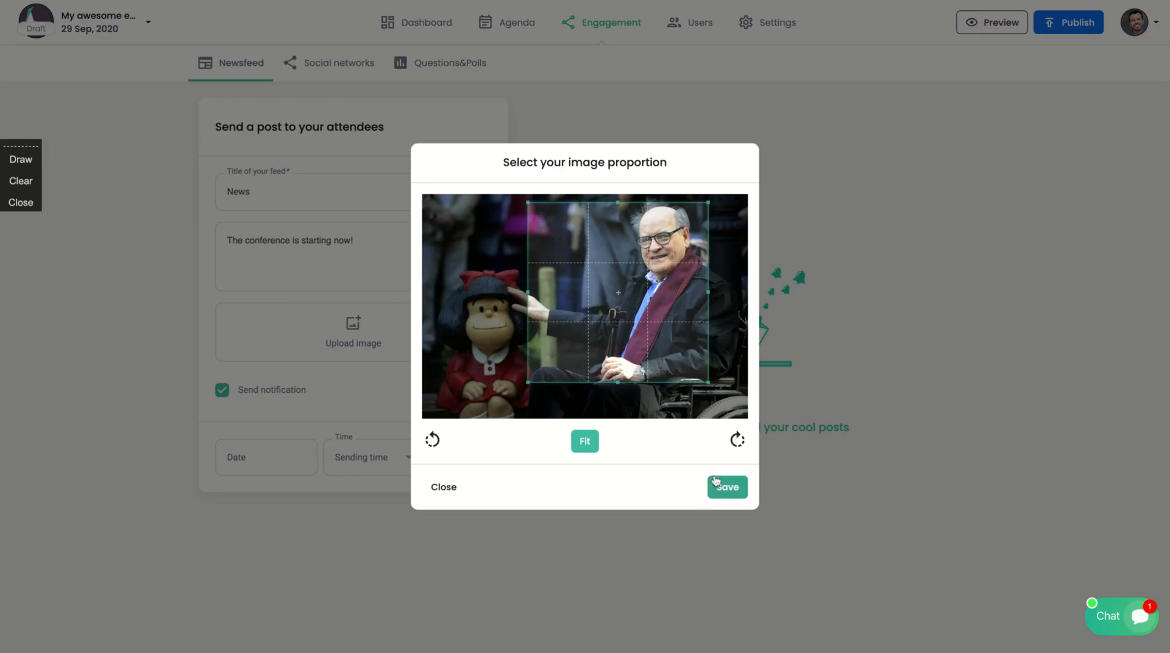
Keep the cropped image and schedule the post for 08.10.2020 at 12:30.
{"action": "left_click", "coordinate": [727, 487]}
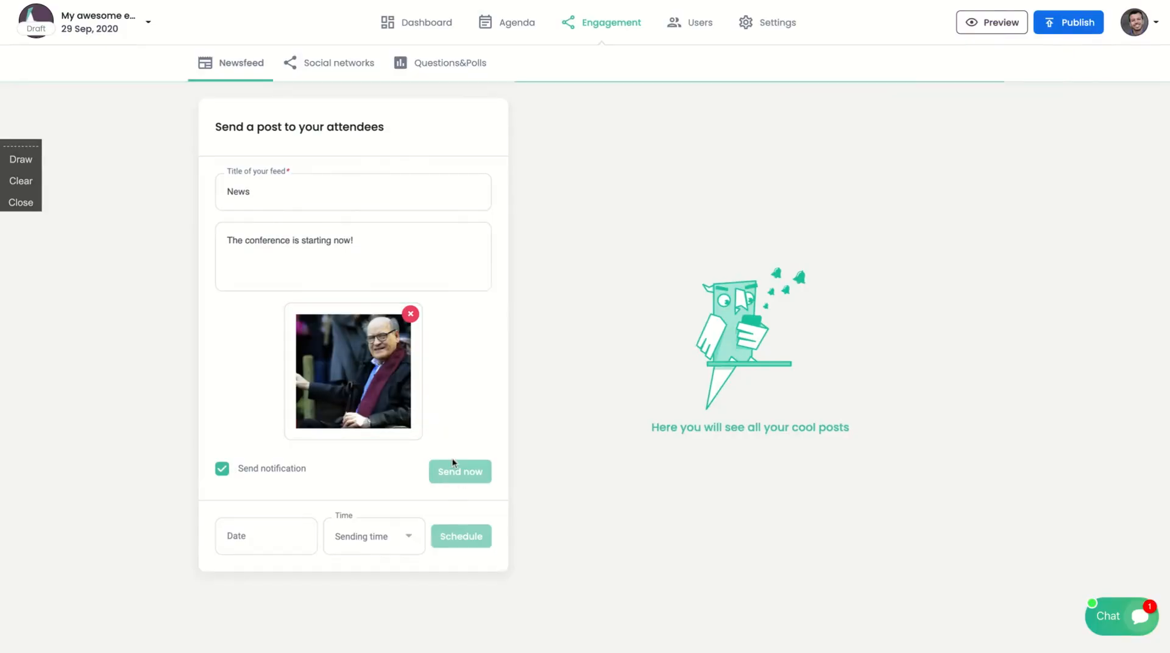
{"action": "left_click", "coordinate": [374, 536]}
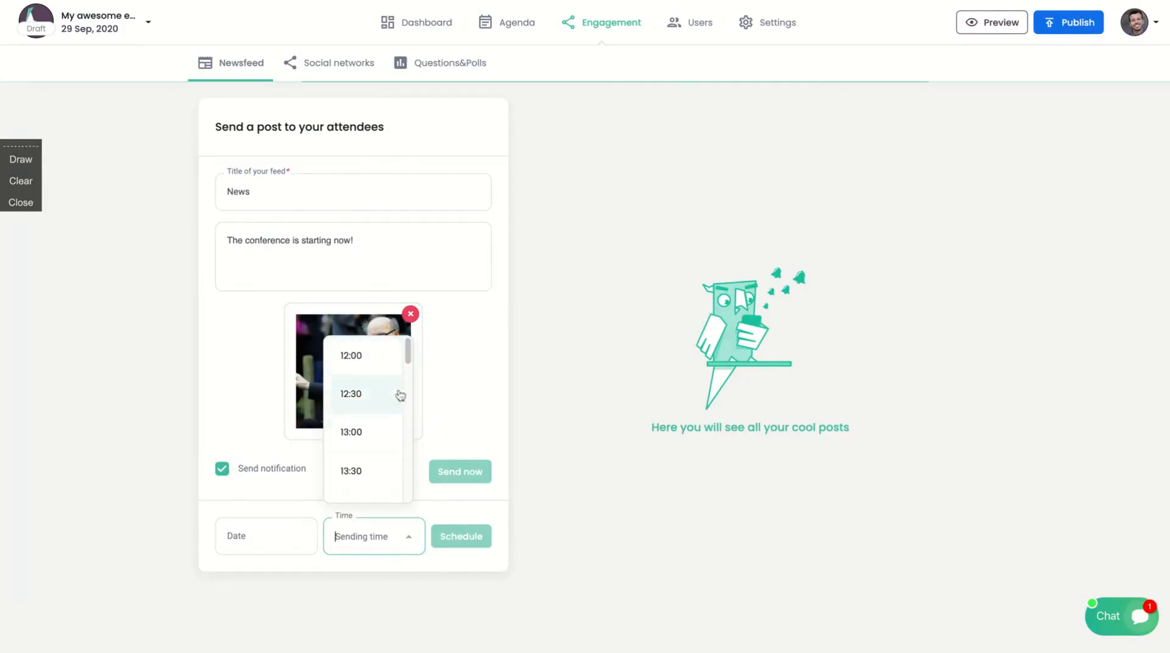
{"action": "left_click", "coordinate": [351, 394]}
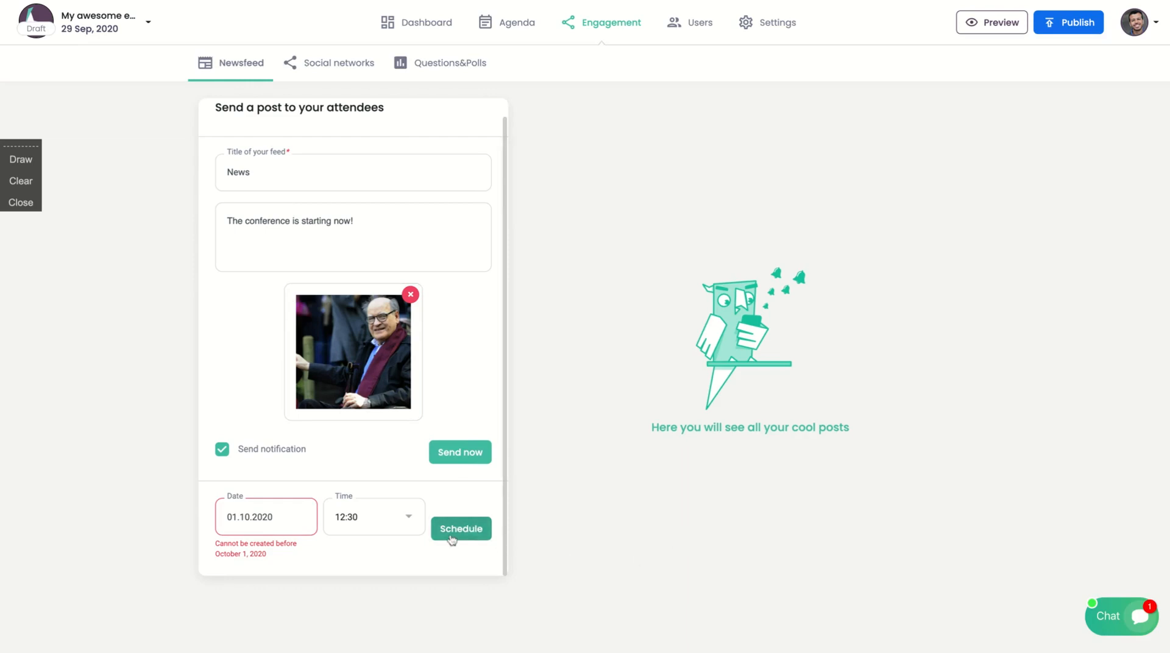
{"action": "left_click", "coordinate": [265, 516]}
{"action": "type", "text": "8"}
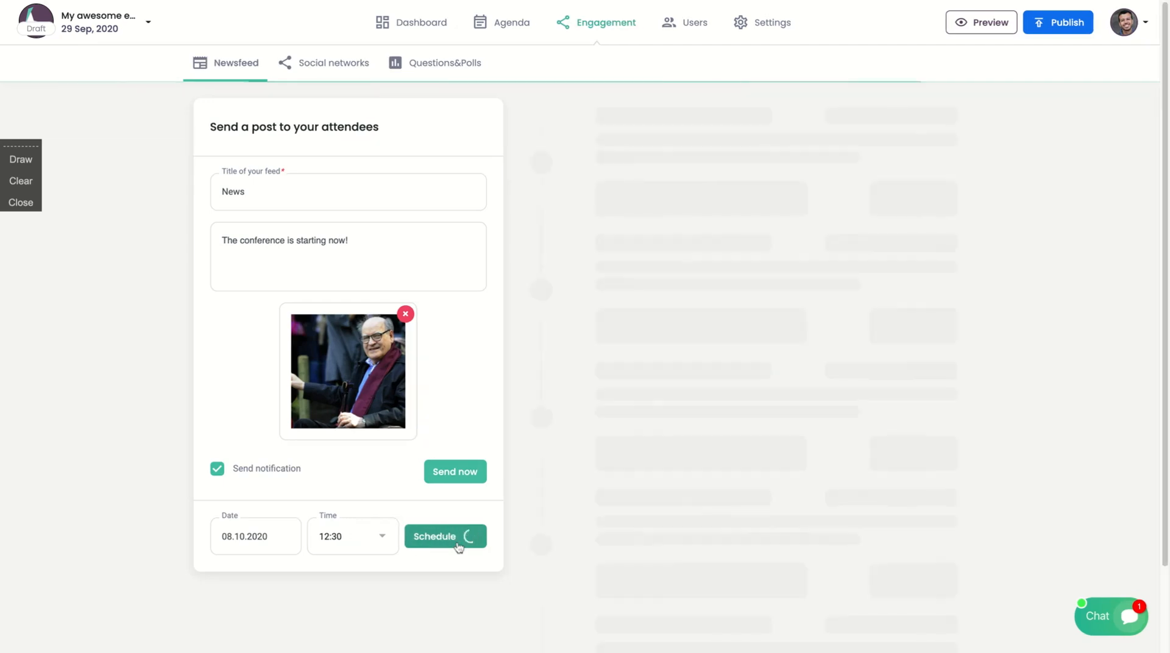
{"action": "left_click", "coordinate": [445, 536]}
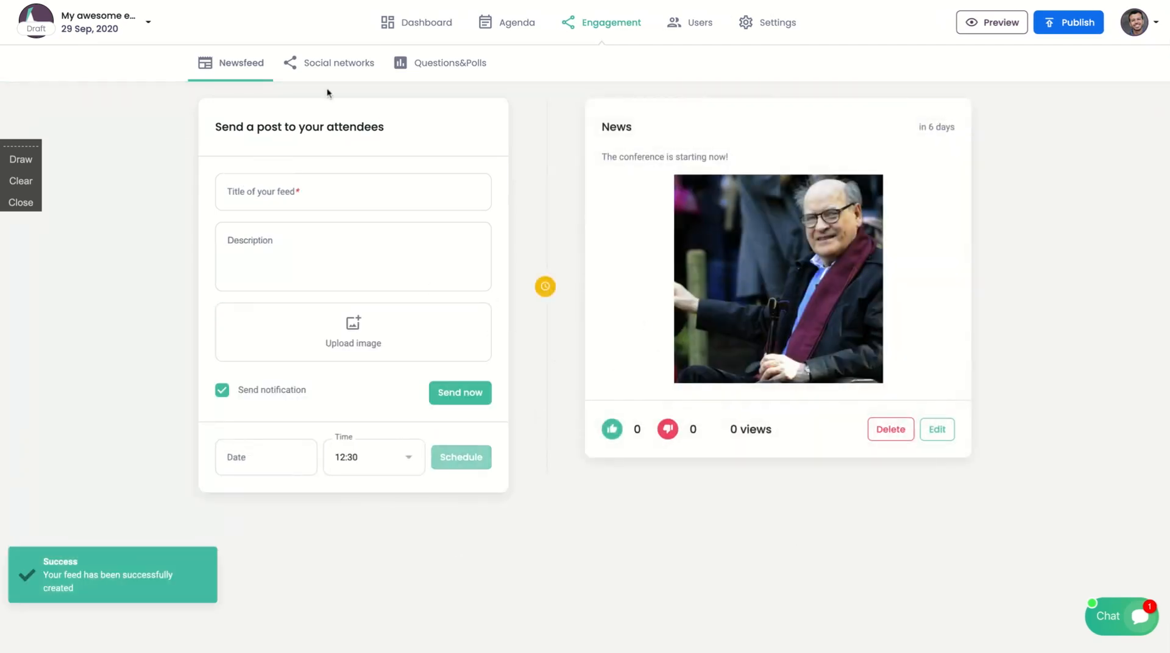
Turn on social network integration, then show Questions & Polls for My conference.
{"action": "left_click", "coordinate": [338, 63]}
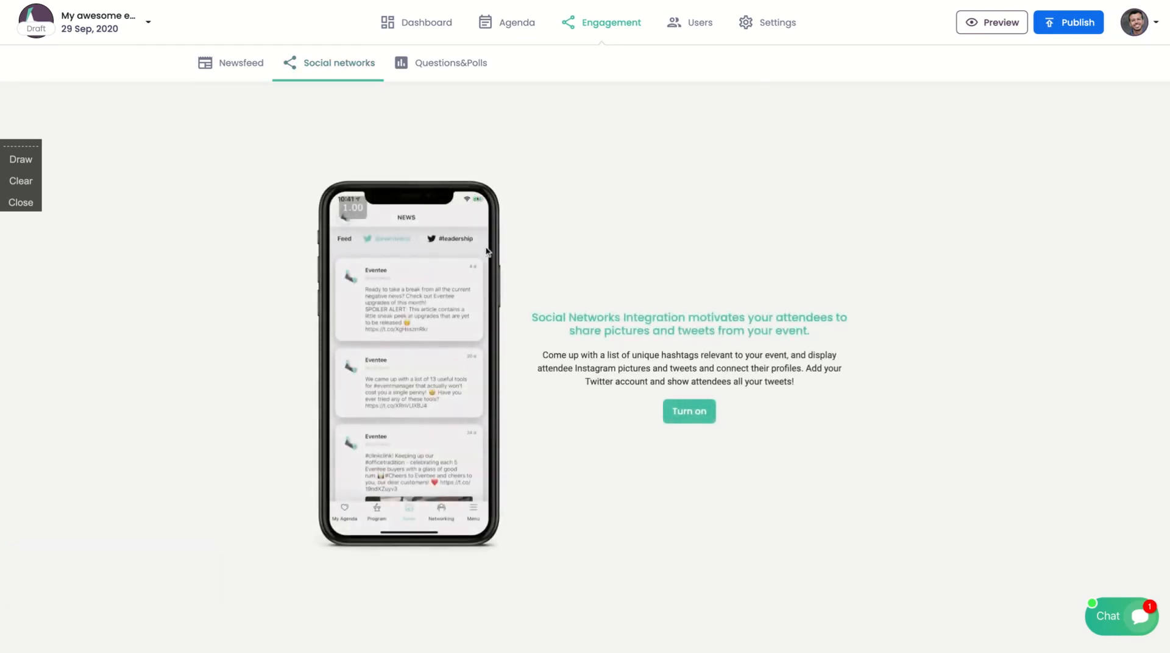
{"action": "left_click", "coordinate": [689, 411]}
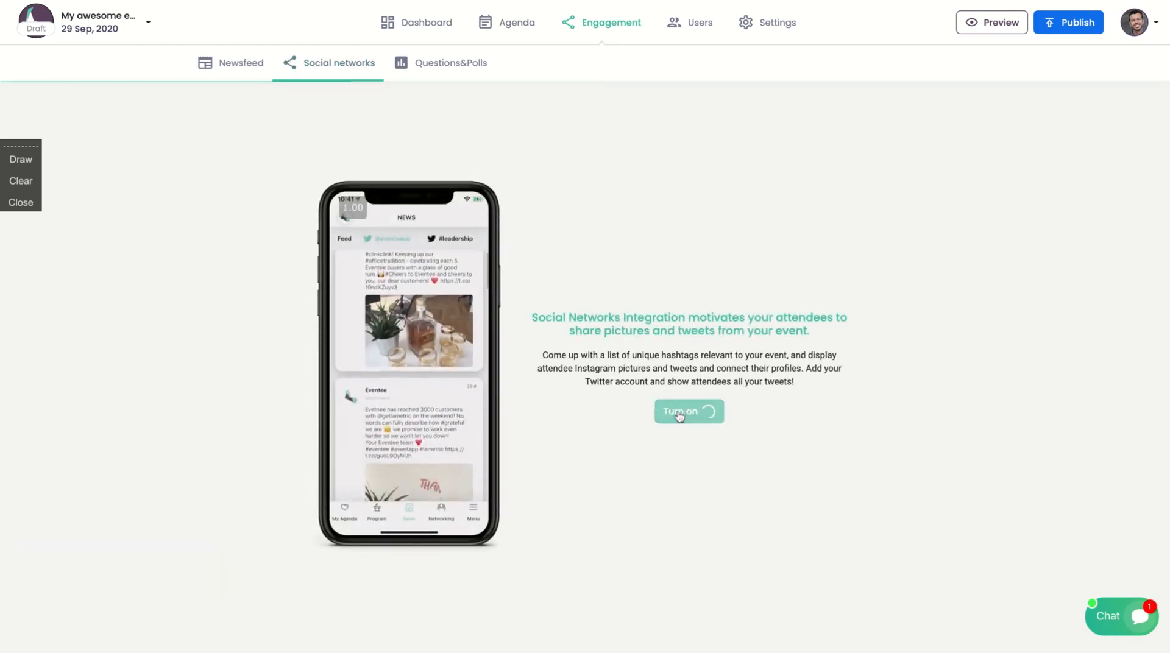
{"action": "left_click", "coordinate": [680, 411]}
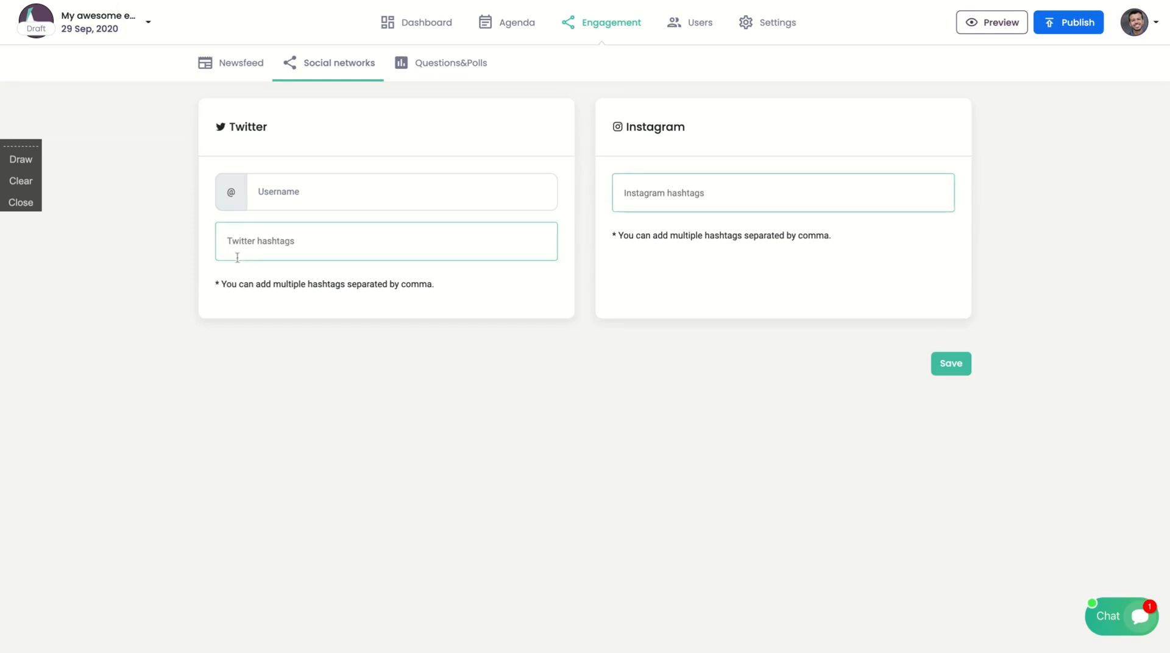
{"action": "left_click", "coordinate": [449, 63]}
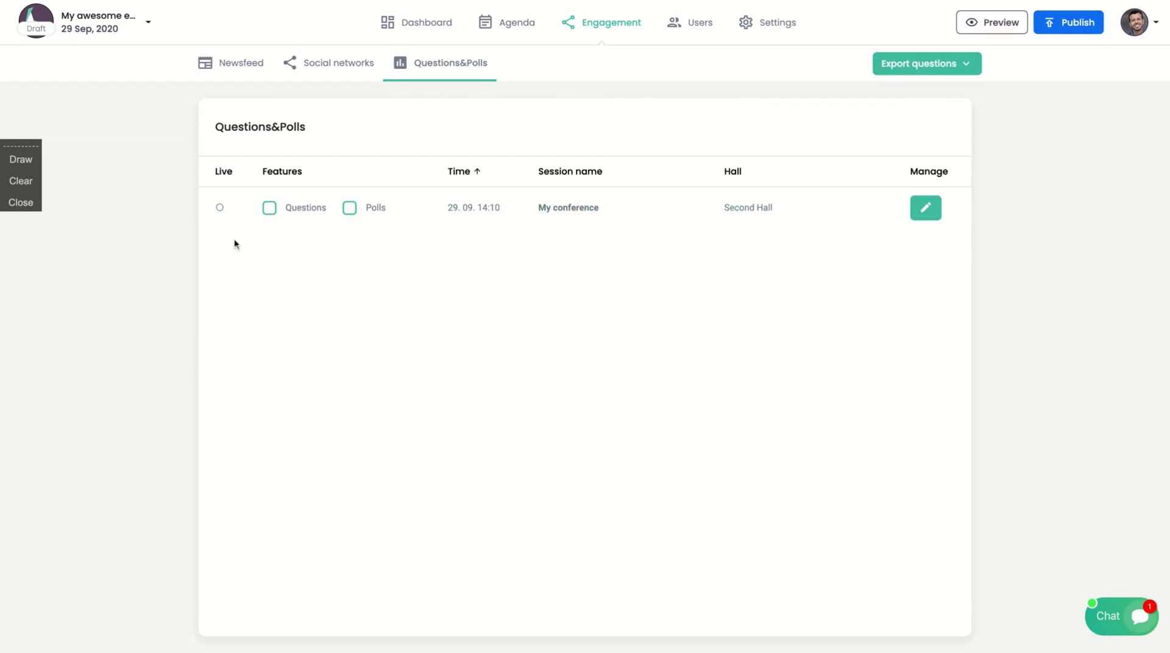
Tick Questions for the My conference row, then move on to the event's Users list.
{"action": "left_click", "coordinate": [349, 208]}
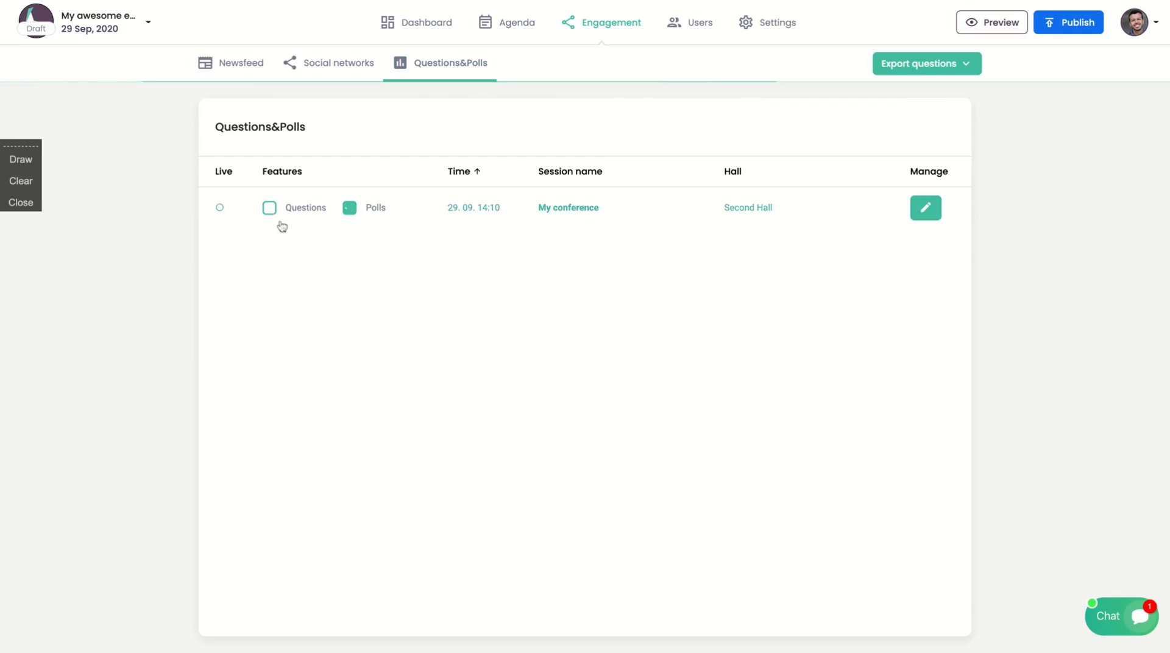
{"action": "left_click", "coordinate": [270, 208]}
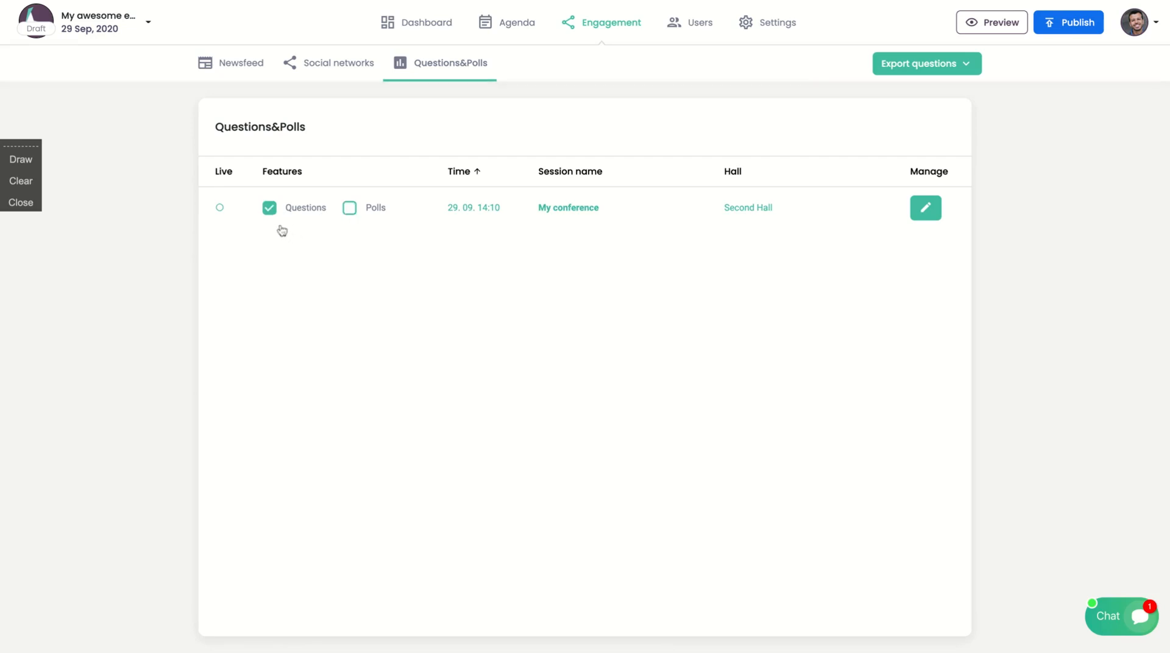
{"action": "mouse_move", "coordinate": [291, 254]}
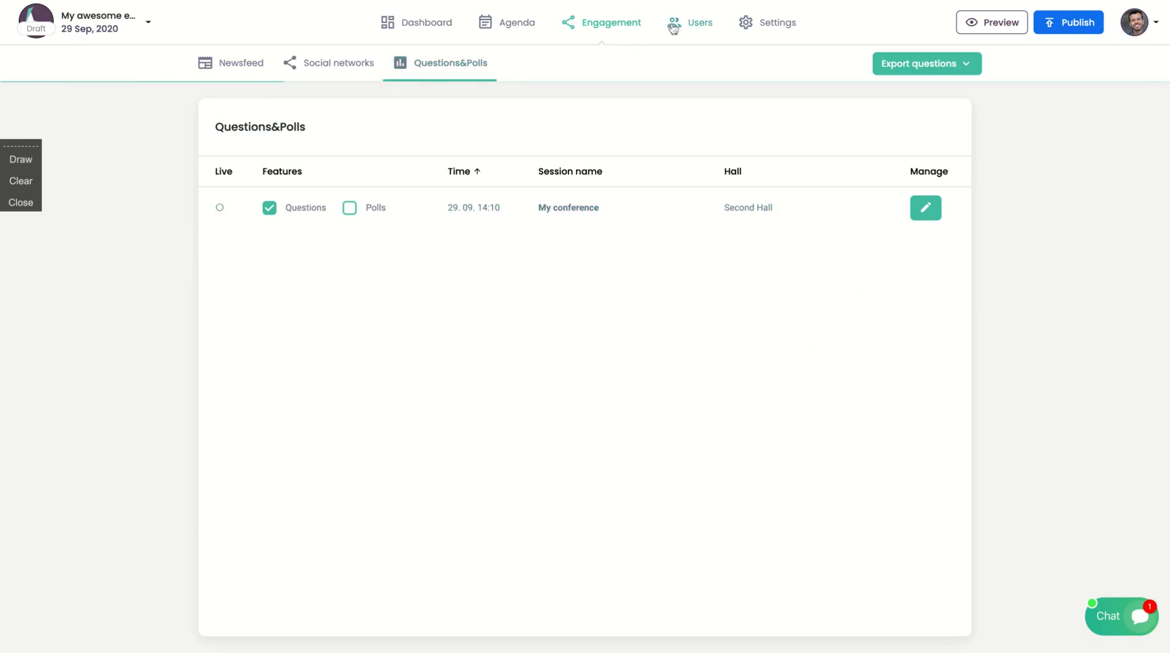
{"action": "left_click", "coordinate": [700, 23]}
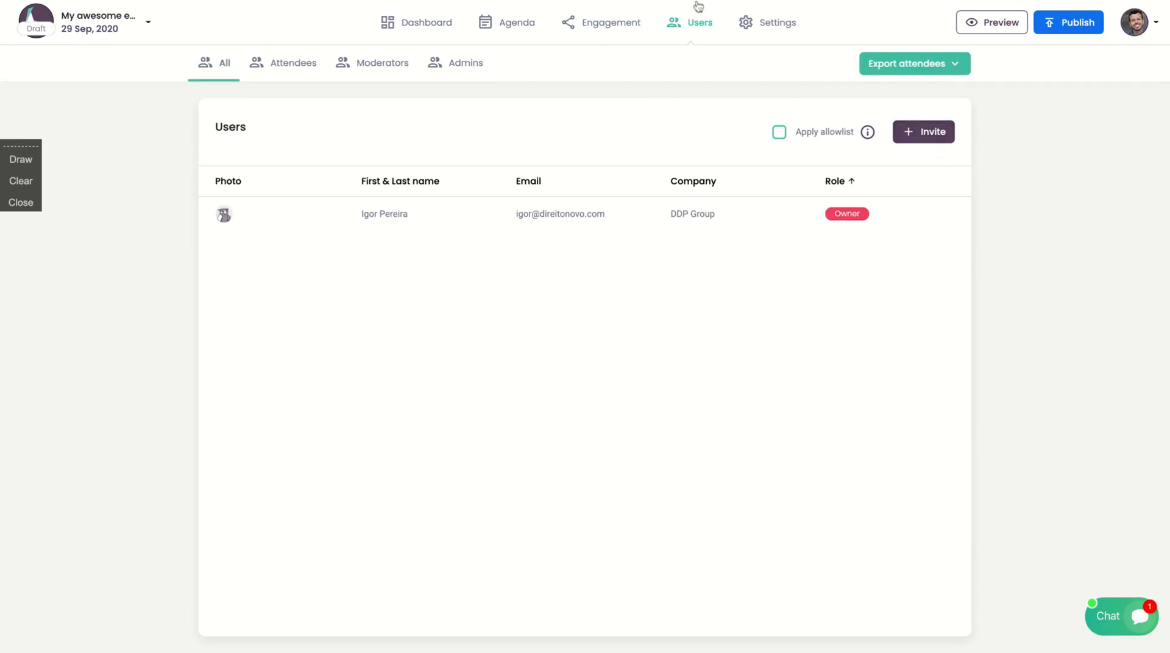
Go to event Settings, review Event information, and switch to the Custom menu section.
{"action": "left_click", "coordinate": [772, 23]}
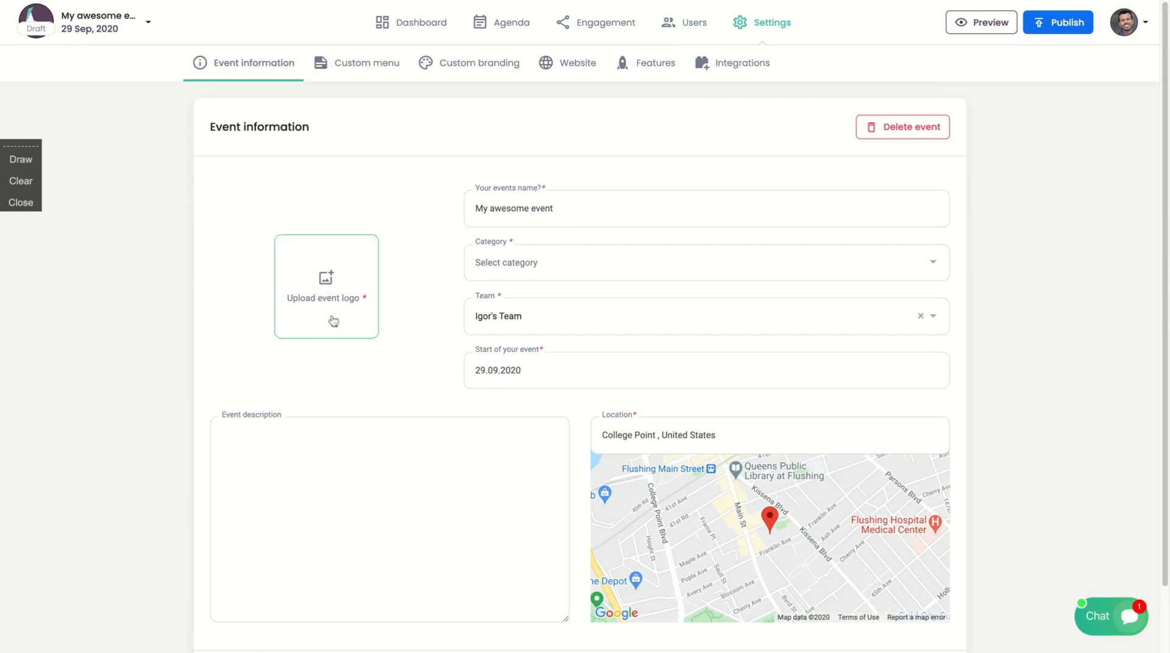
{"action": "scroll", "scroll_direction": "down", "scroll_amount": 3}
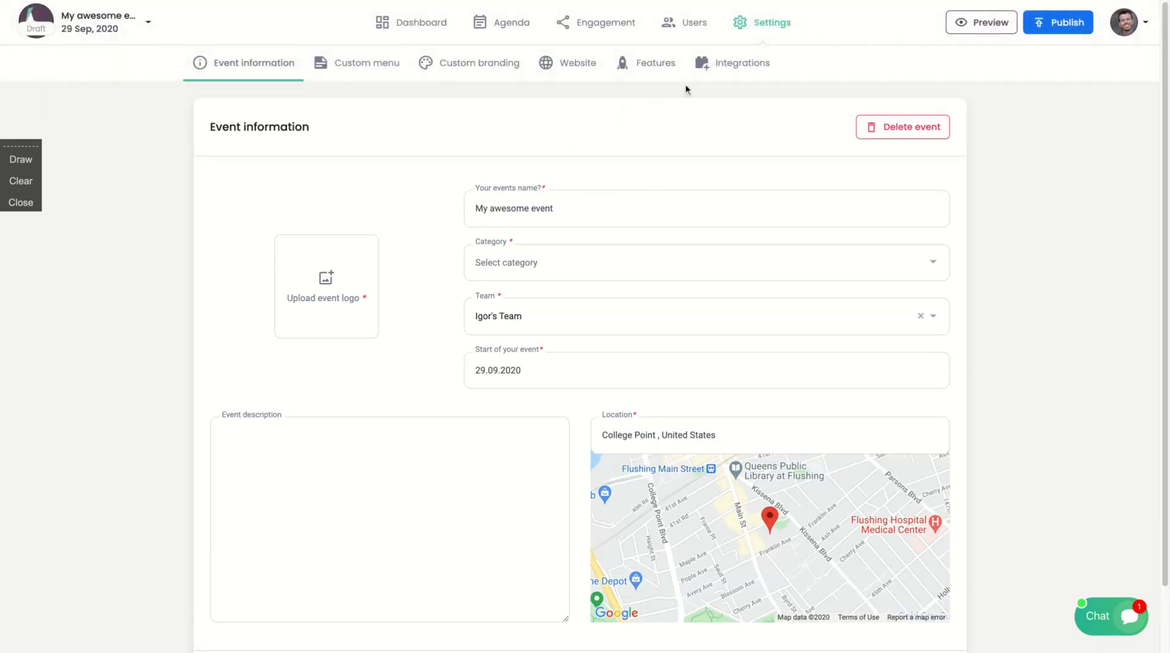
{"action": "left_click", "coordinate": [371, 63]}
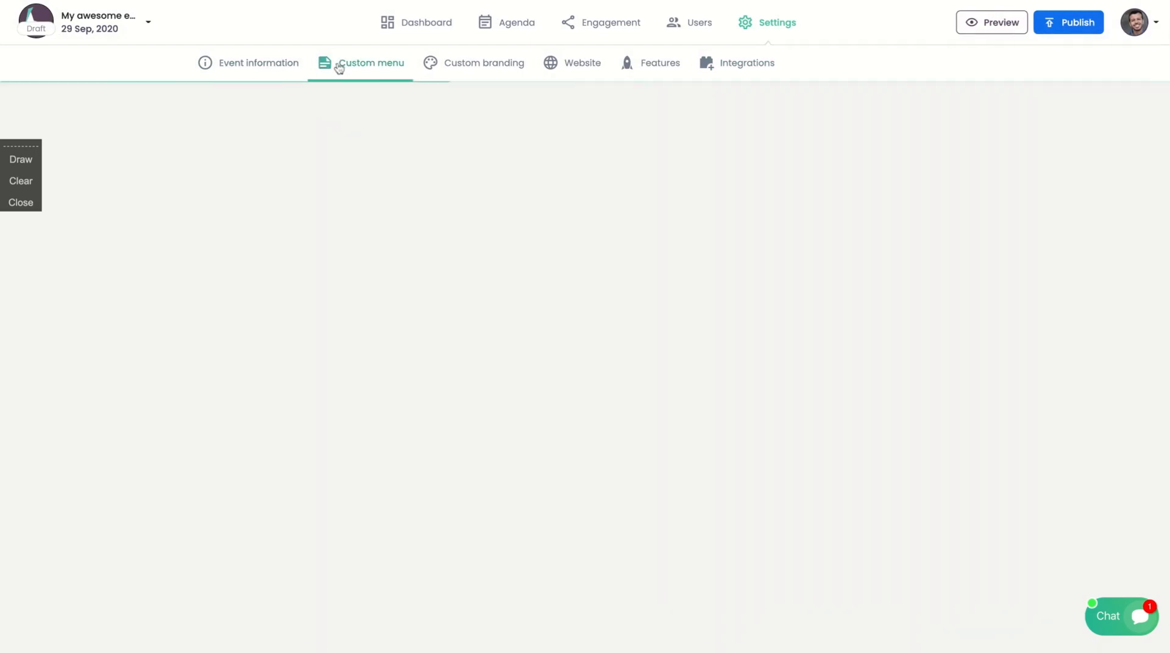
Look through Web and Mobile custom branding, then move to the Website settings.
{"action": "left_click", "coordinate": [337, 67]}
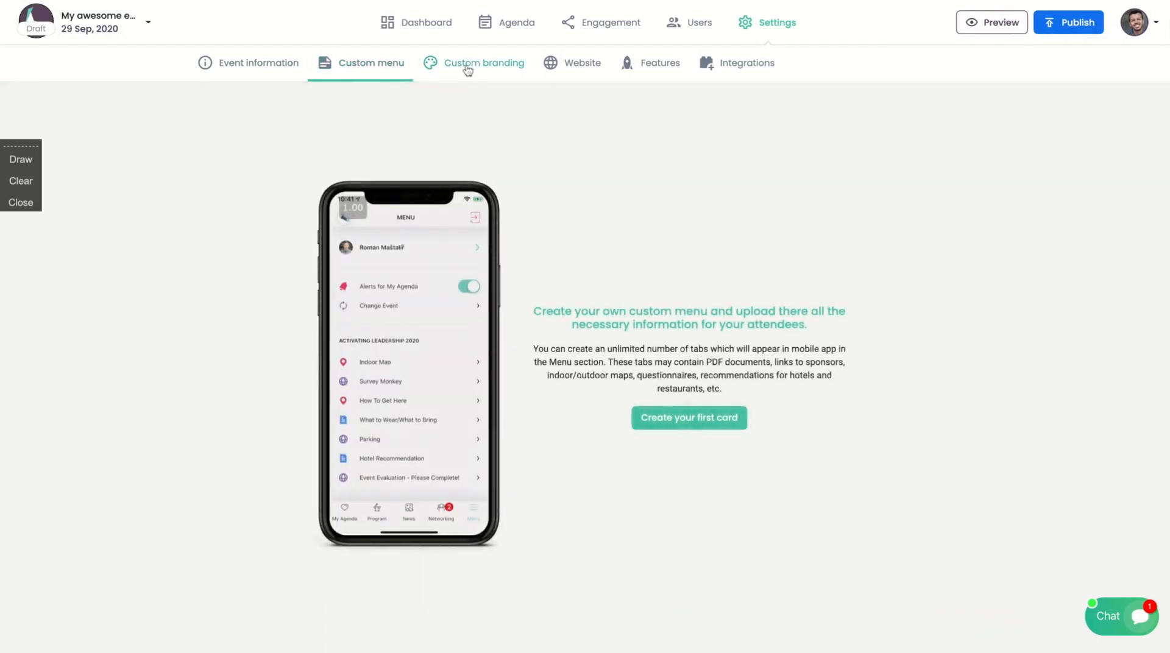
{"action": "left_click", "coordinate": [484, 63]}
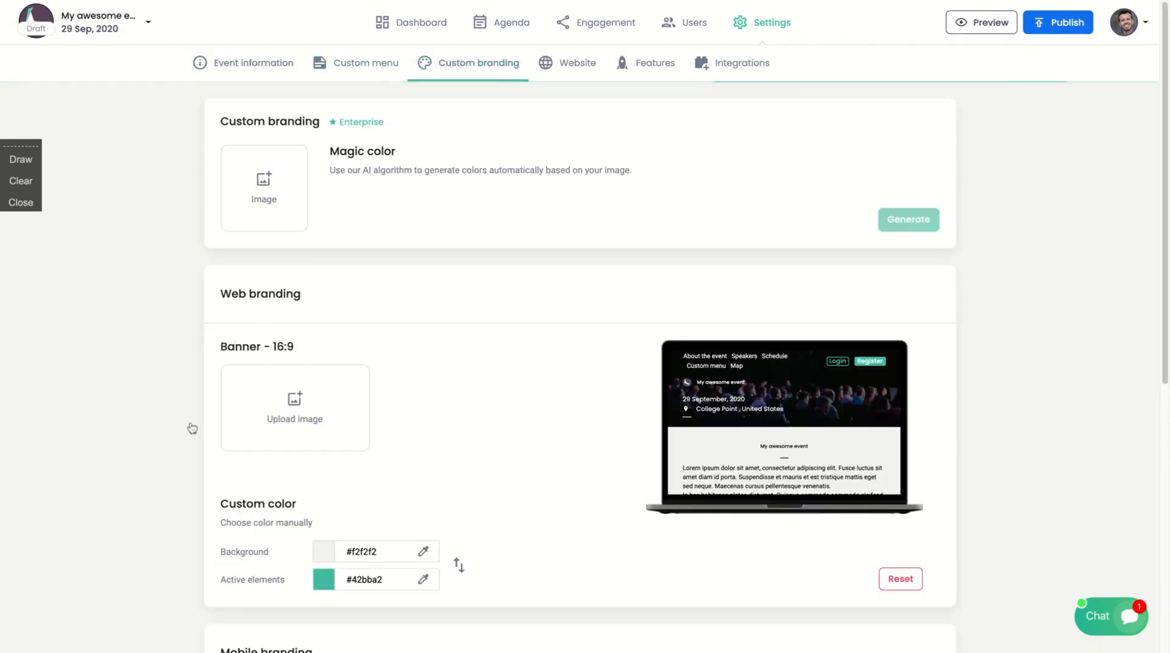
{"action": "scroll", "scroll_direction": "down", "scroll_amount": 3}
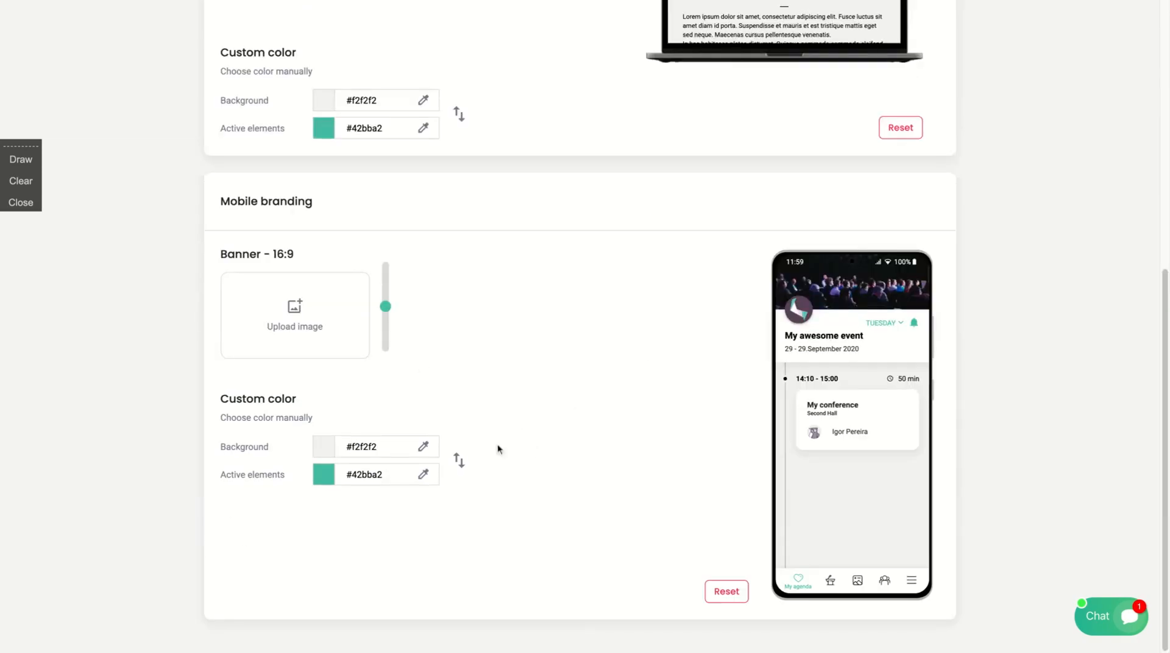
{"action": "mouse_move", "coordinate": [649, 220]}
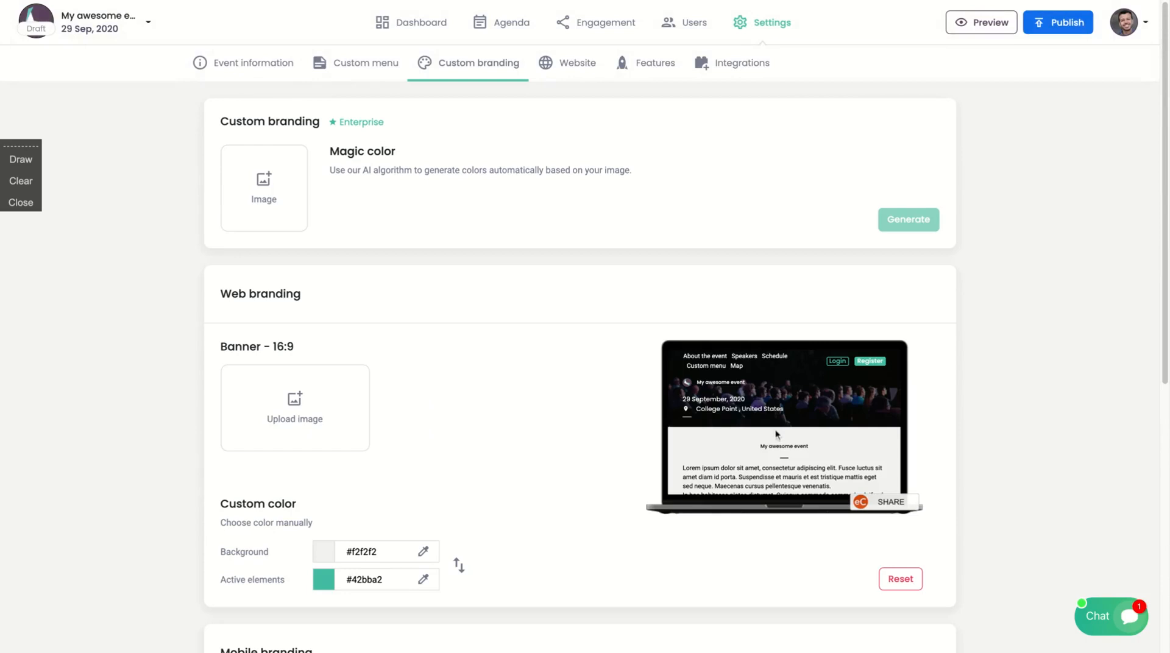
{"action": "mouse_move", "coordinate": [721, 530]}
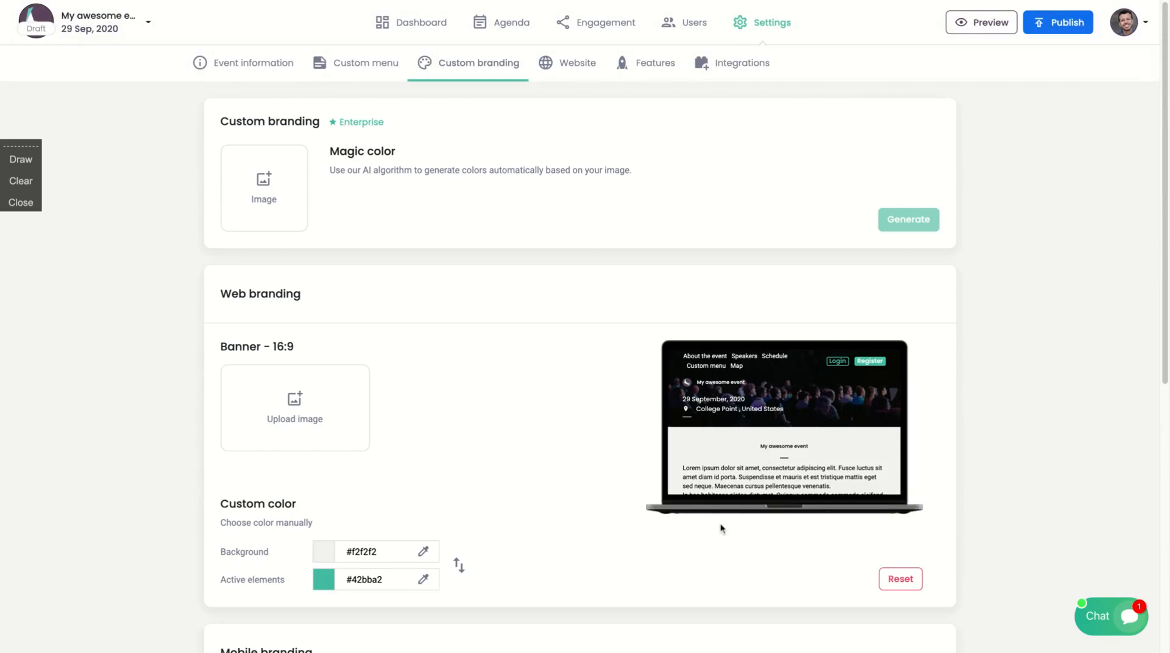
{"action": "left_click", "coordinate": [581, 63]}
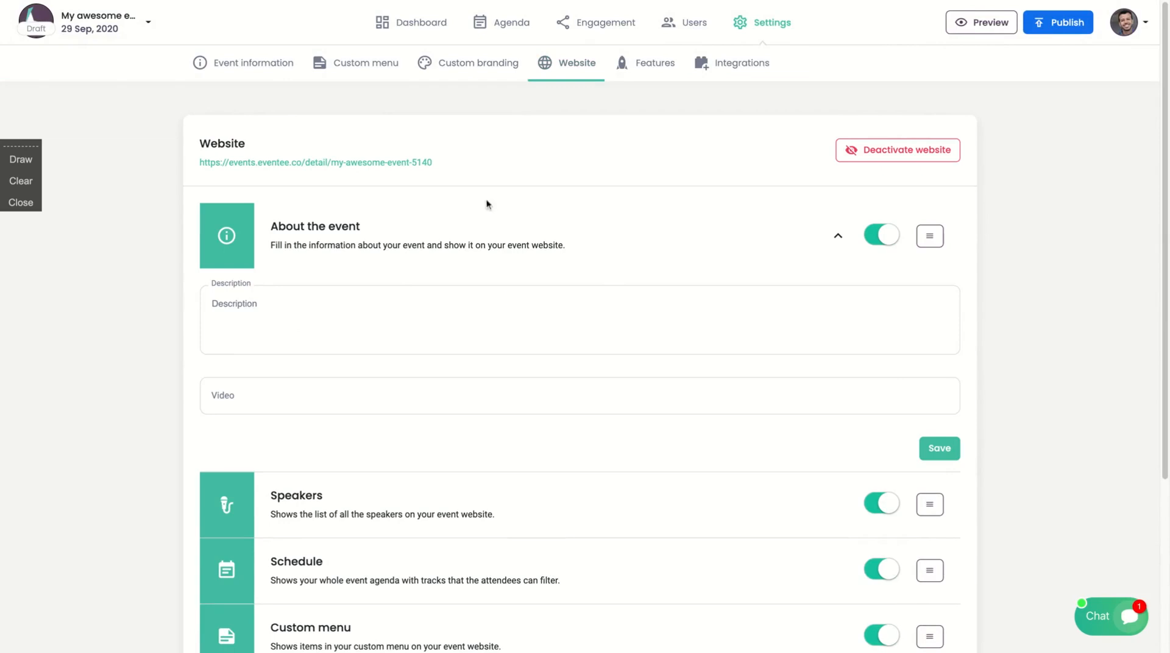
{"action": "mouse_move", "coordinate": [443, 163]}
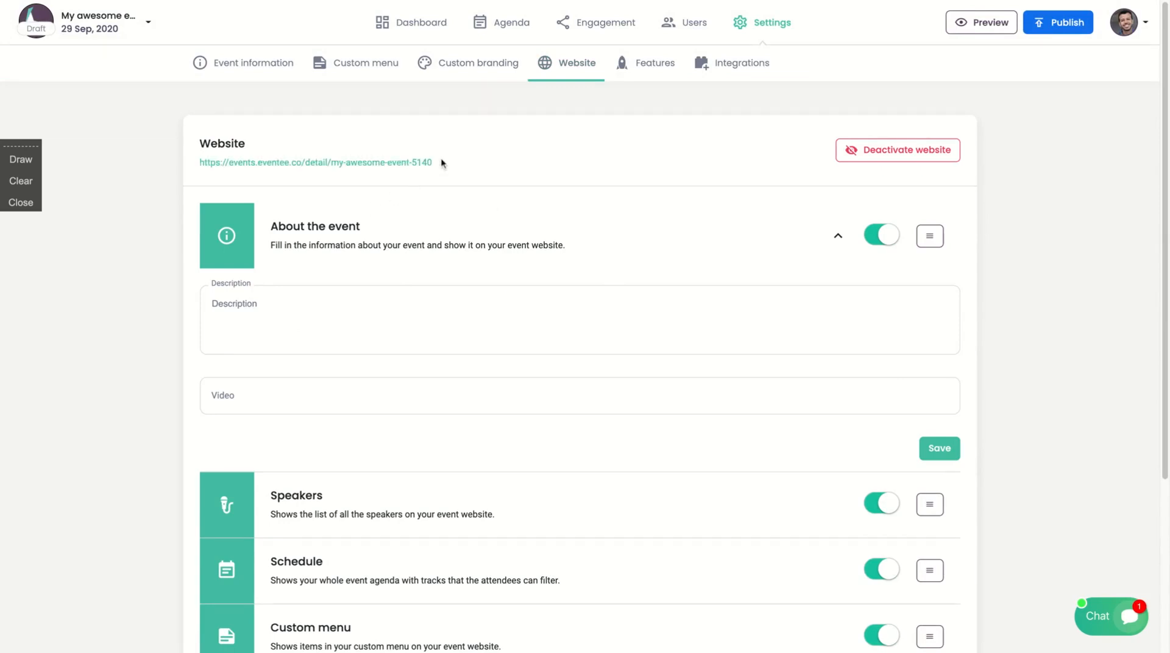
Select the event's public URL and view the My awesome event landing page with speaker Igor Pereira.
{"action": "triple_click", "coordinate": [316, 163]}
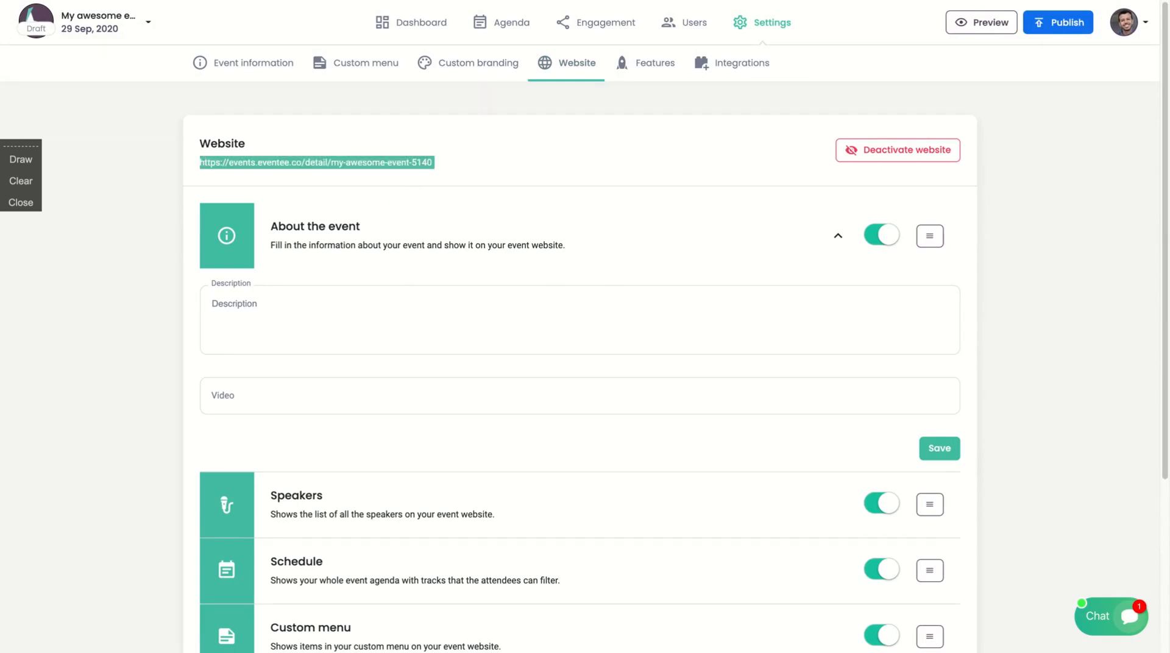
{"action": "mouse_move", "coordinate": [397, 5]}
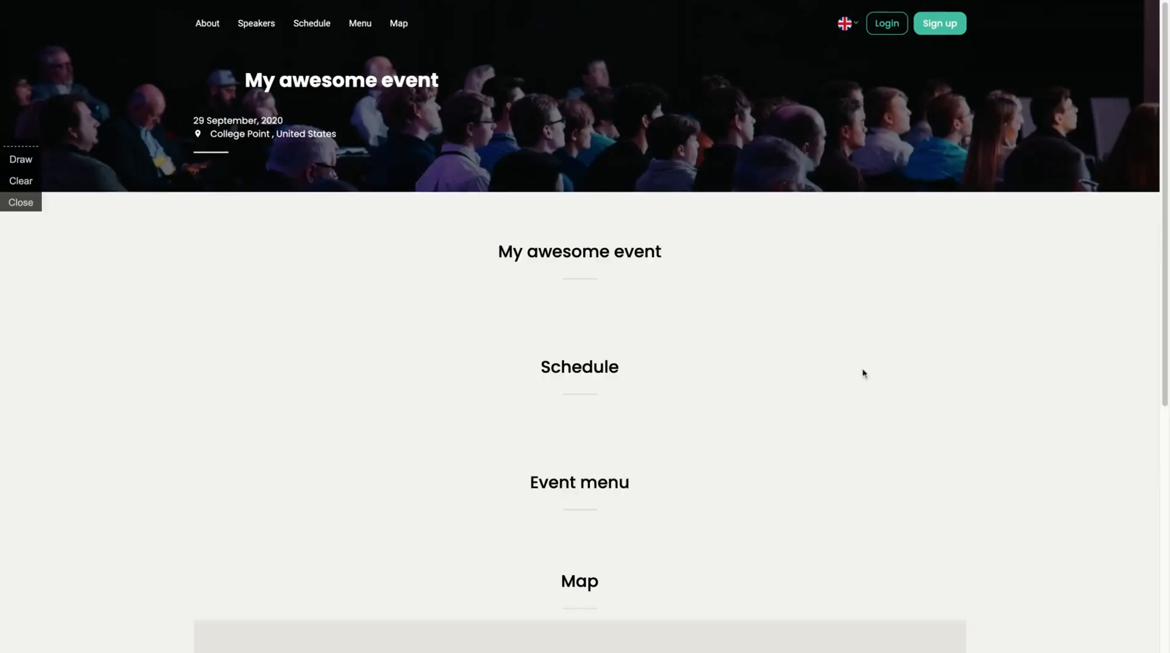
{"action": "scroll", "scroll_direction": "down", "scroll_amount": 3}
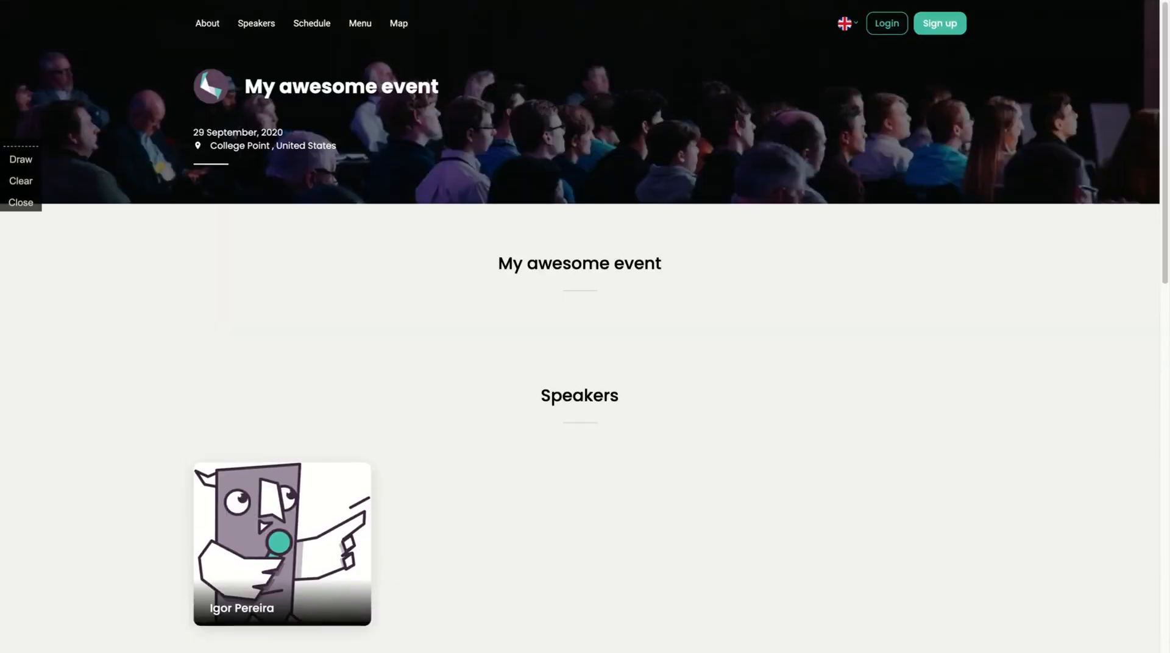
{"action": "mouse_move", "coordinate": [112, 159]}
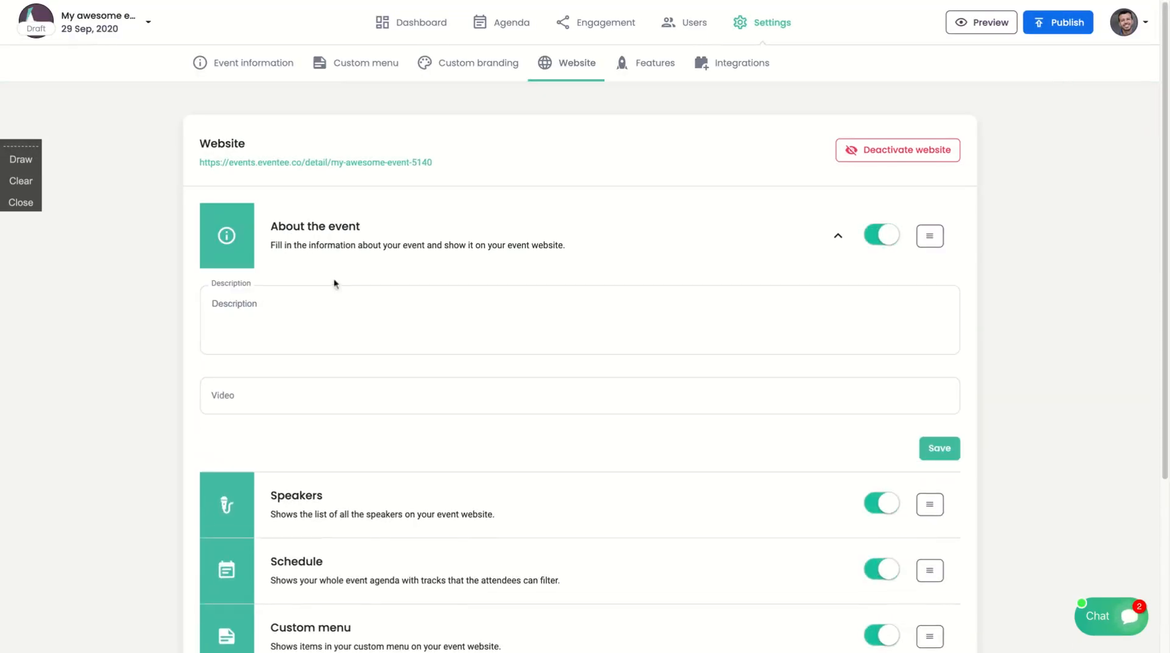
{"action": "mouse_move", "coordinate": [632, 67]}
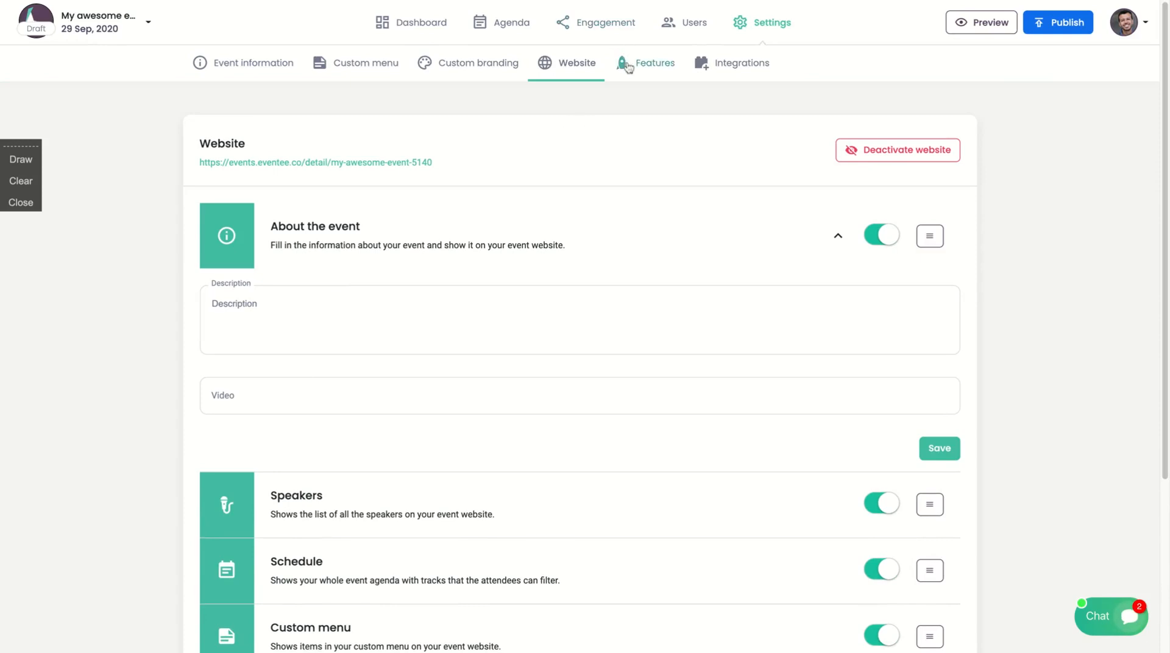
Switch on the Virtual event feature in Features and review the remaining feature toggles.
{"action": "left_click", "coordinate": [655, 63]}
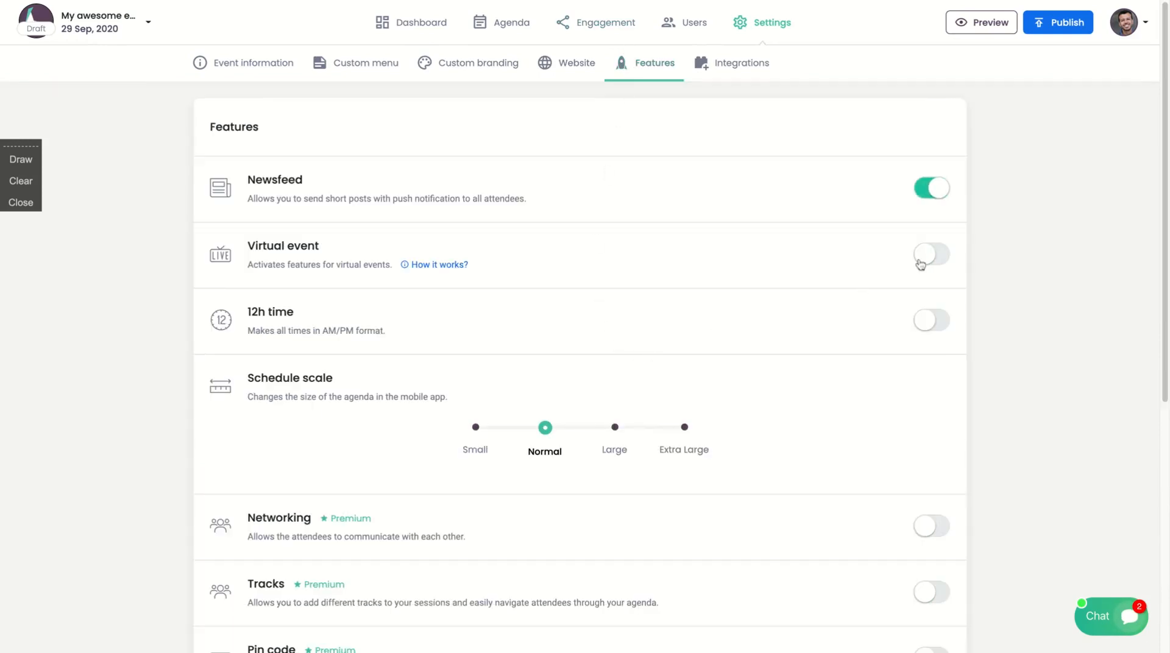
{"action": "mouse_move", "coordinate": [910, 265]}
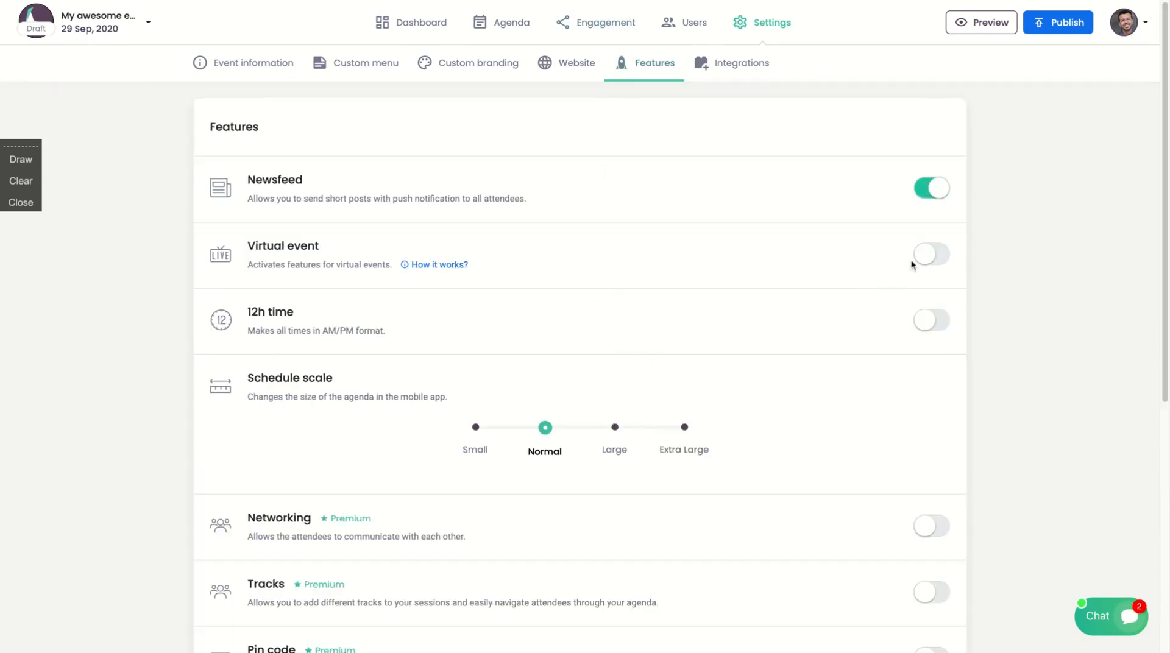
{"action": "left_click", "coordinate": [931, 255]}
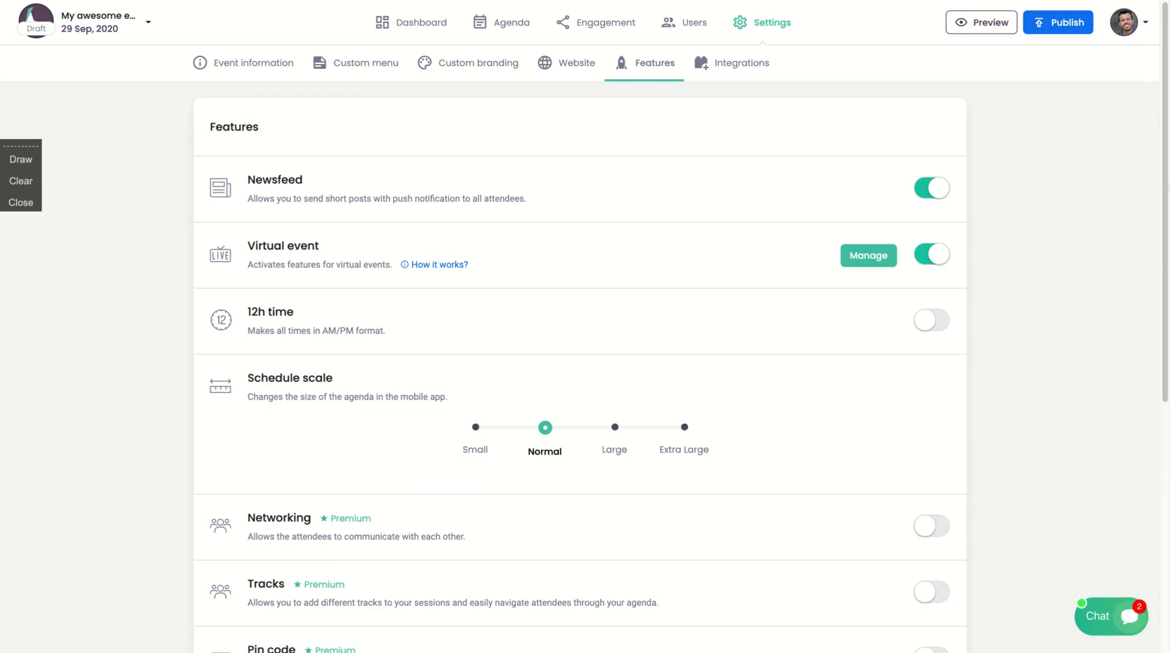
{"action": "scroll", "scroll_direction": "down", "scroll_amount": 3}
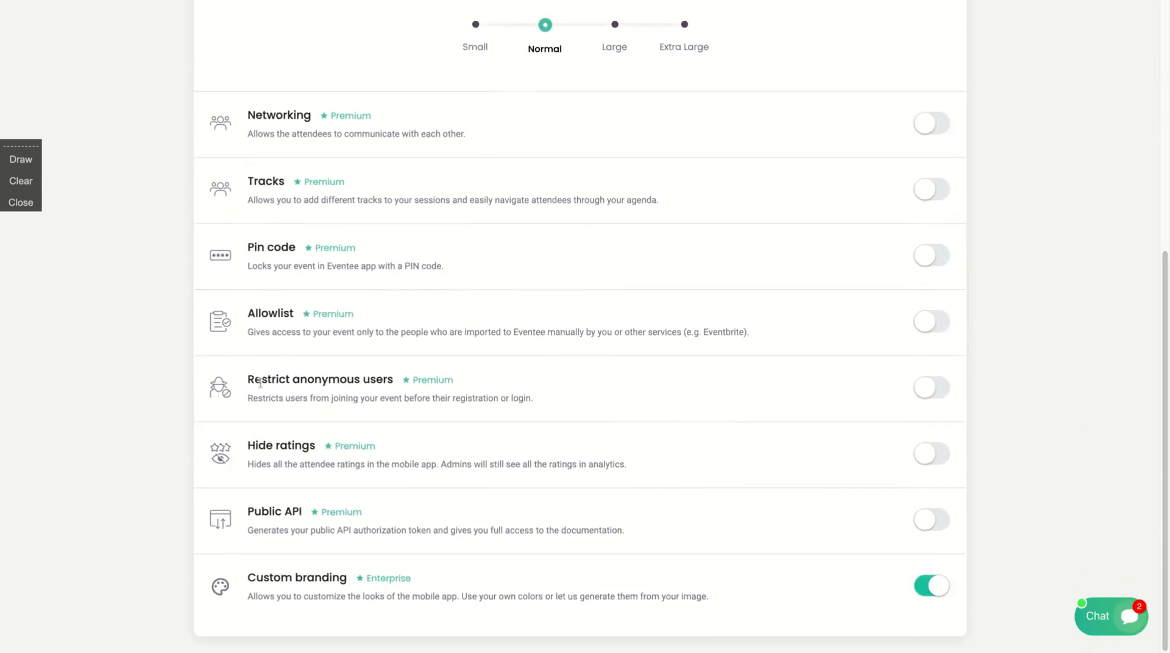
{"action": "mouse_move", "coordinate": [394, 181]}
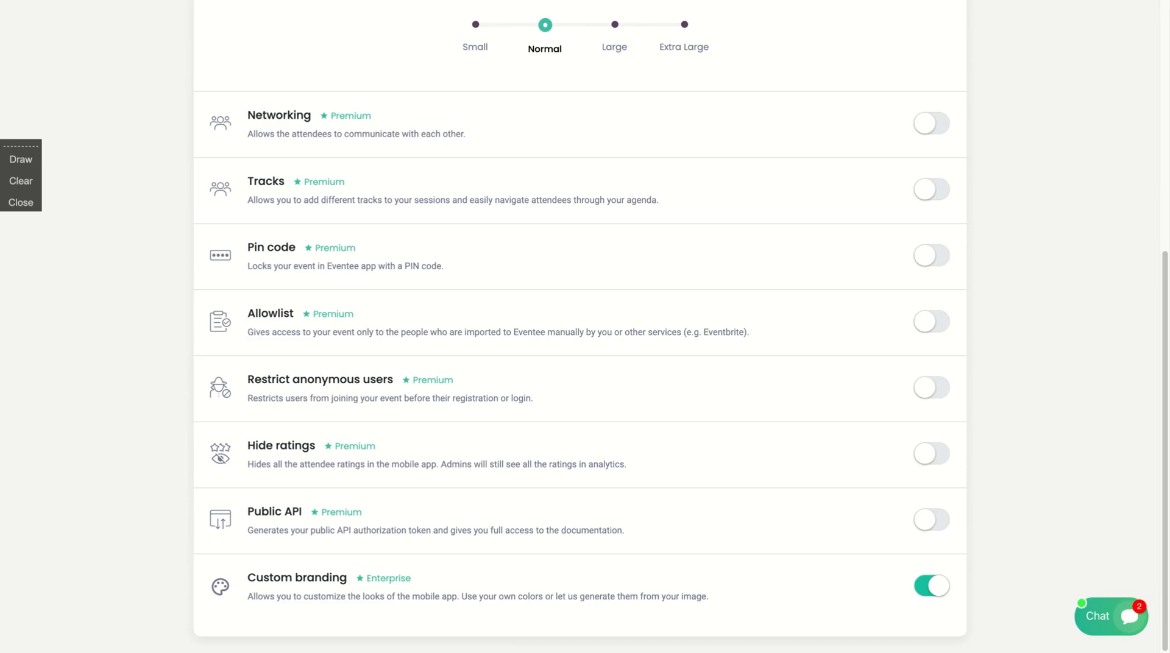
{"action": "mouse_move", "coordinate": [462, 109]}
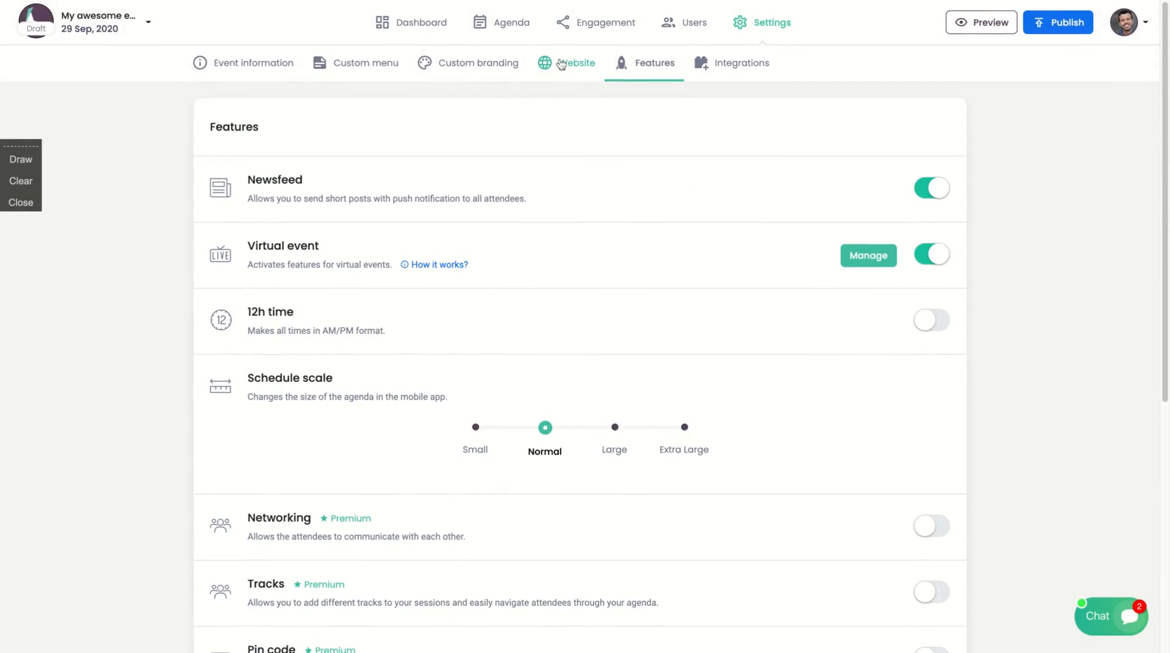
Check which landing page sections are on in Website settings, then move to Integrations.
{"action": "left_click", "coordinate": [577, 62]}
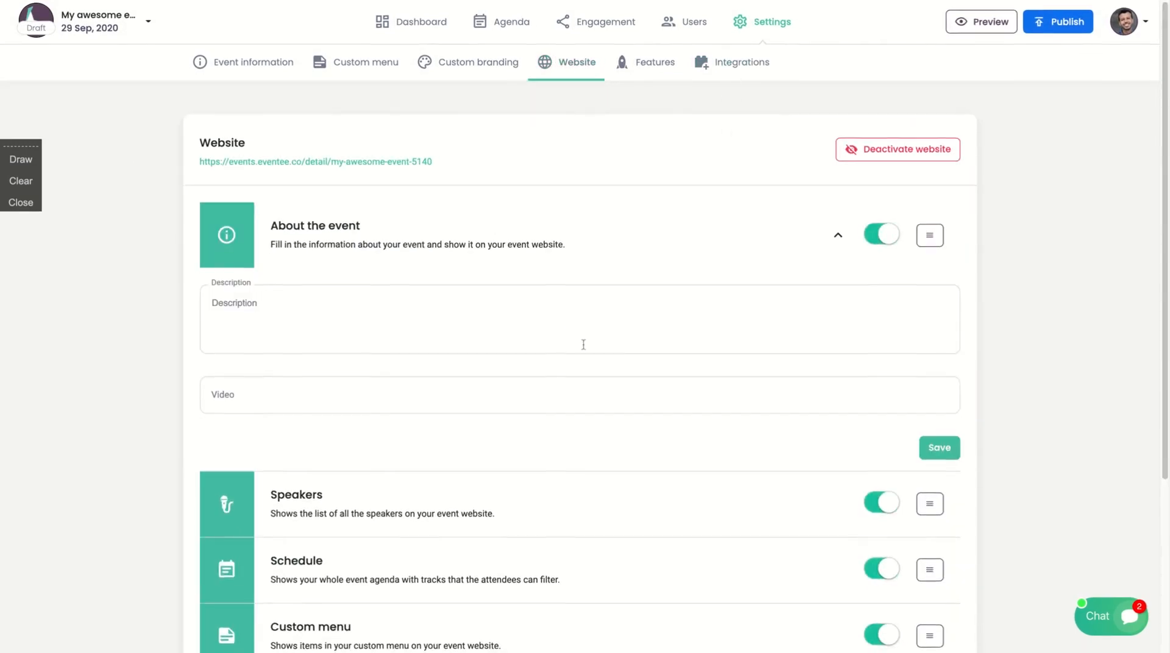
{"action": "scroll", "scroll_direction": "down", "scroll_amount": 3}
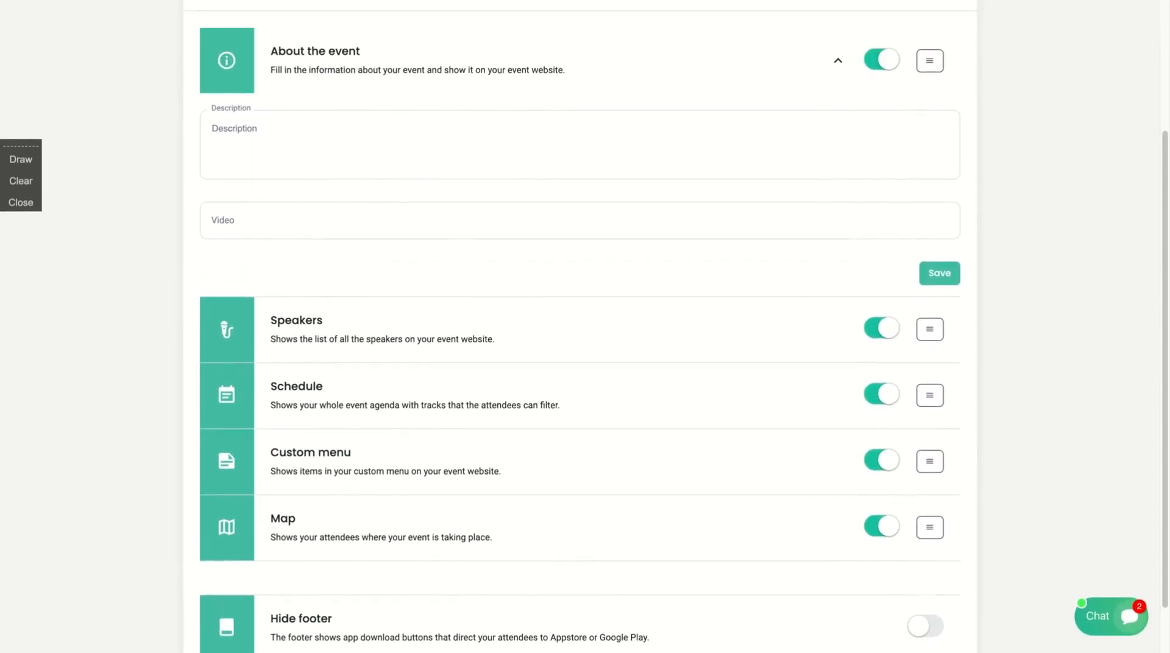
{"action": "left_click", "coordinate": [746, 63]}
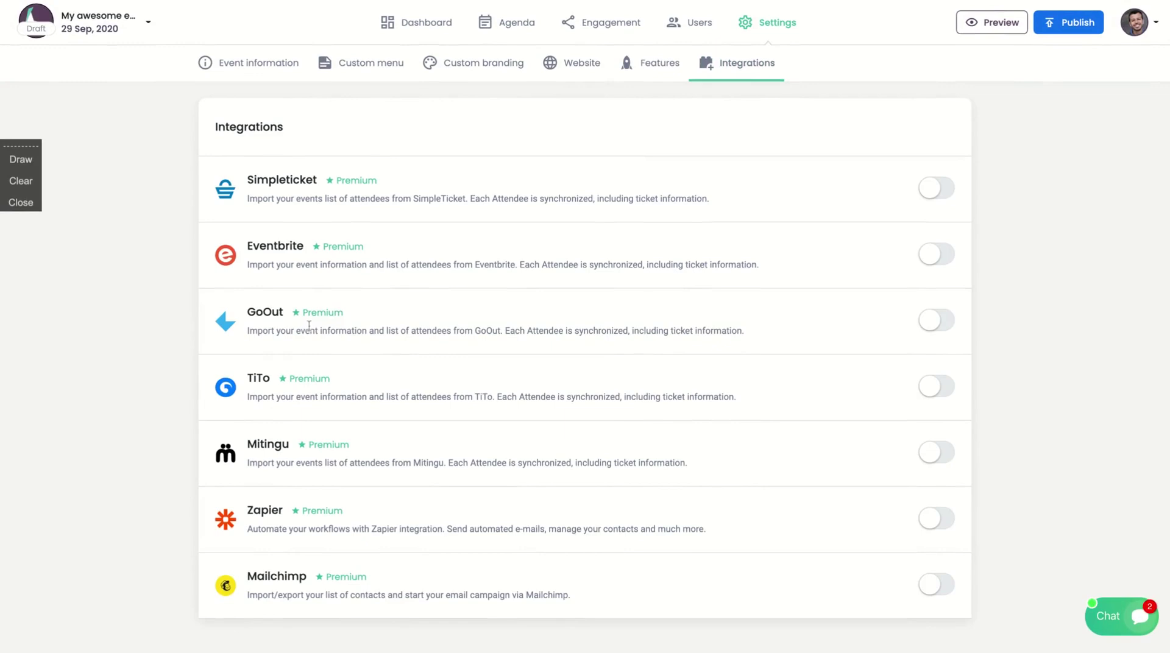
{"action": "mouse_move", "coordinate": [378, 330]}
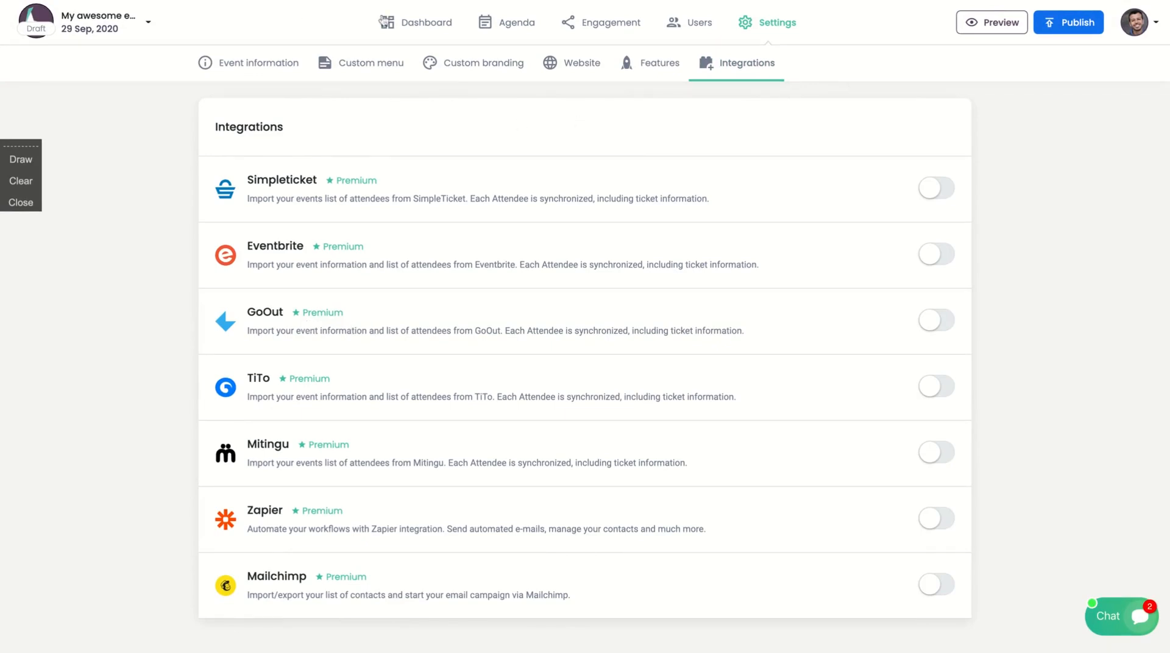
Return from the Integrations list to the event dashboard overview at 43% utilization.
{"action": "left_click", "coordinate": [419, 23]}
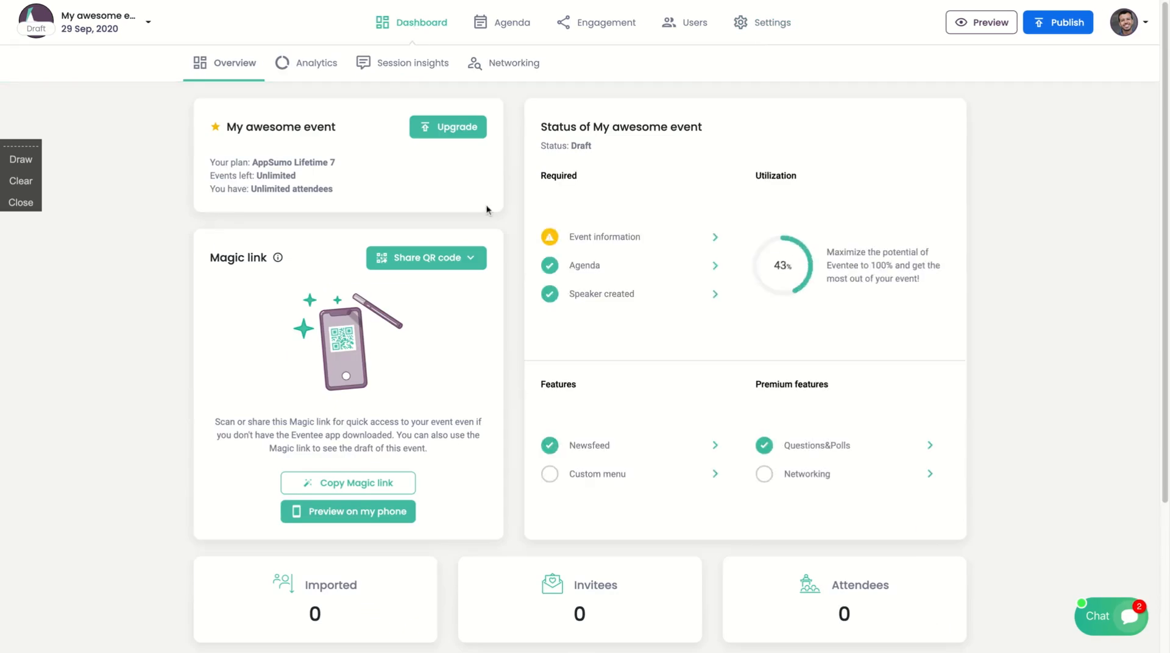